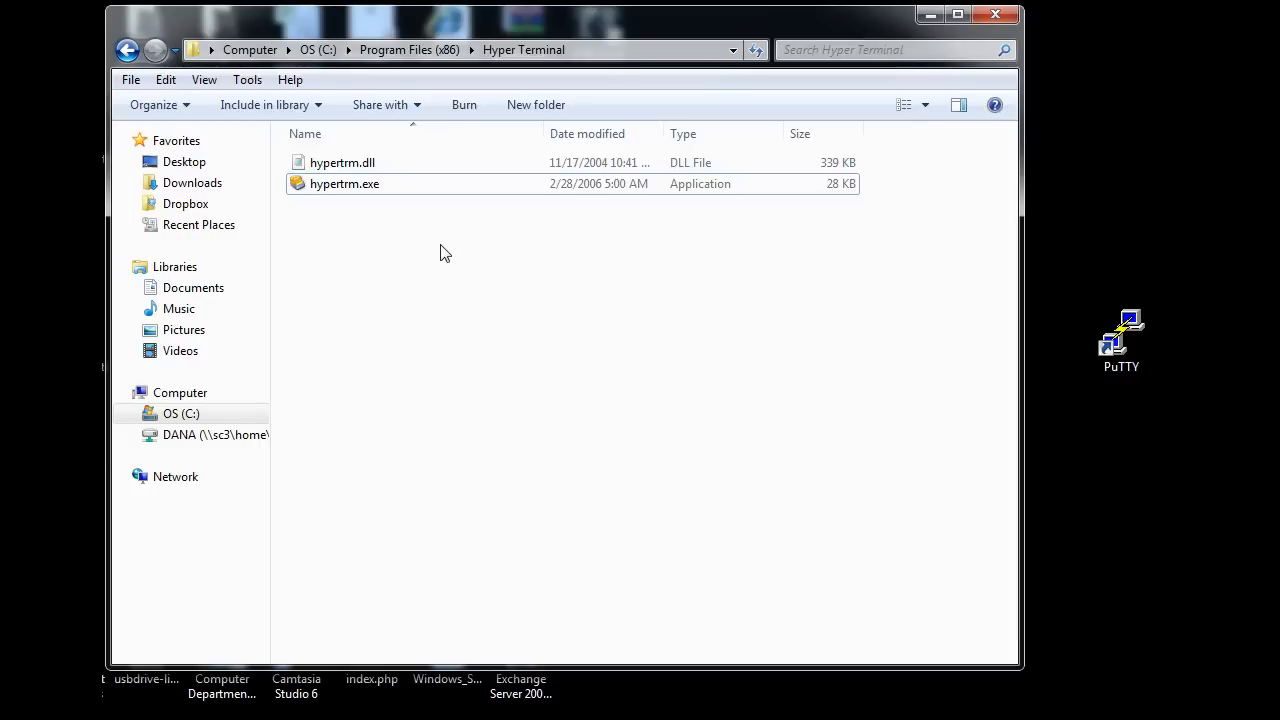
mouse_move(416, 248)
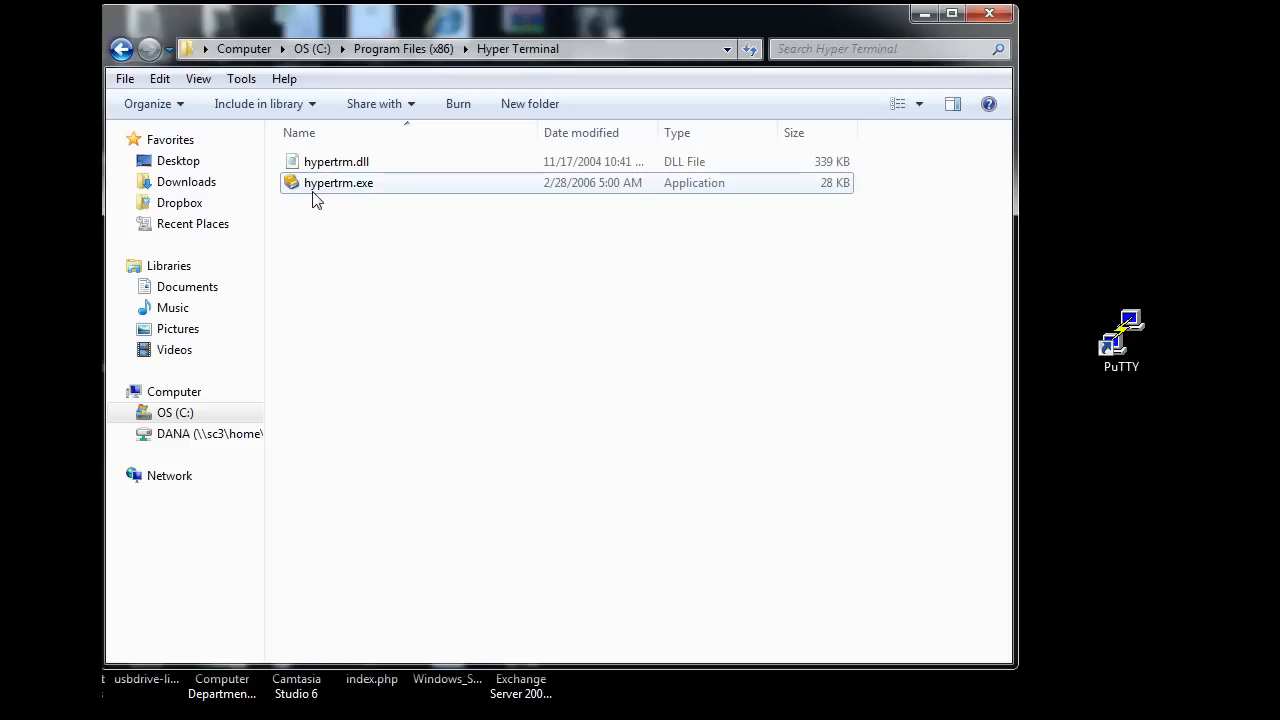
mouse_move(376, 200)
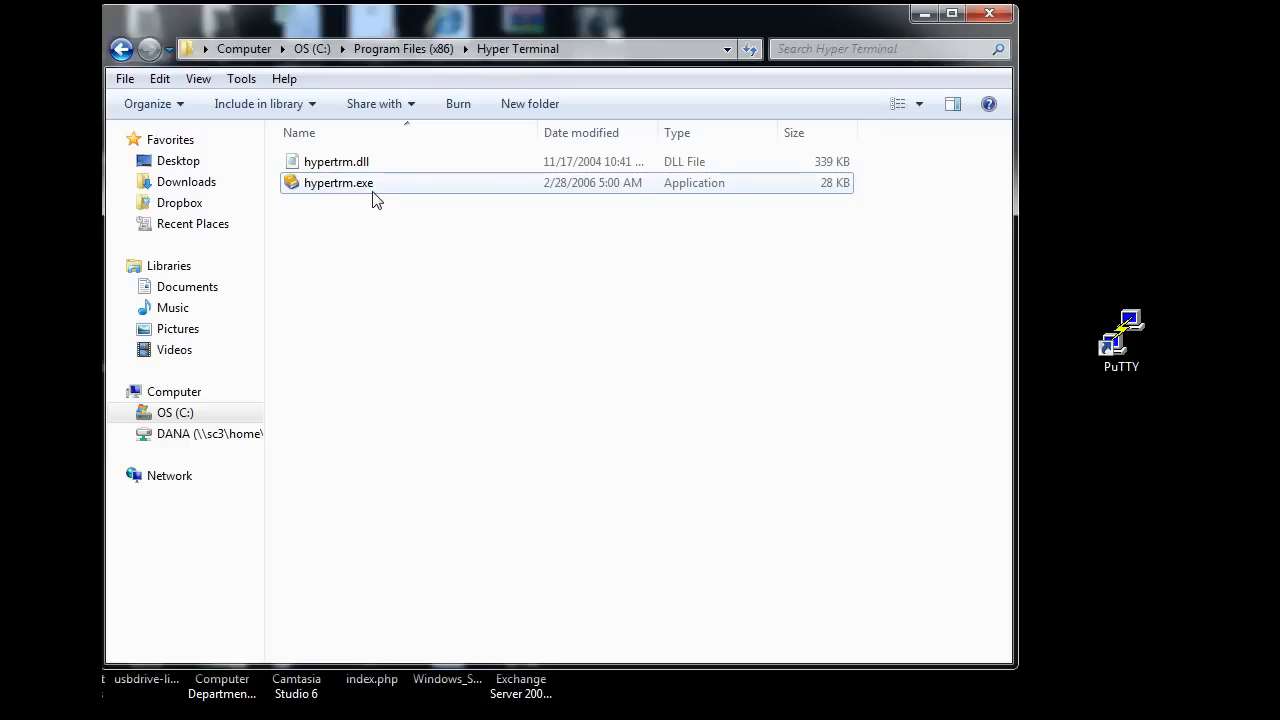
mouse_move(336, 198)
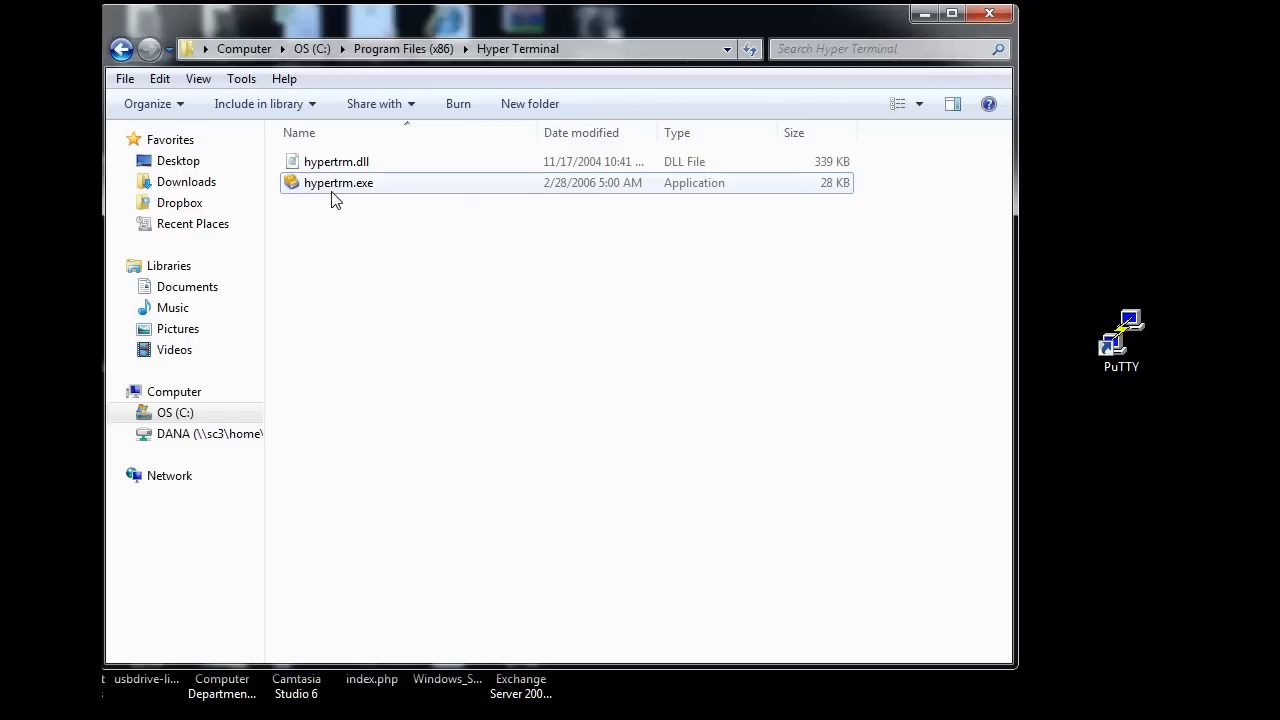
Launch hypertrm.exe, accept dialing area code 307, and name the new connection cisco.
click(340, 182)
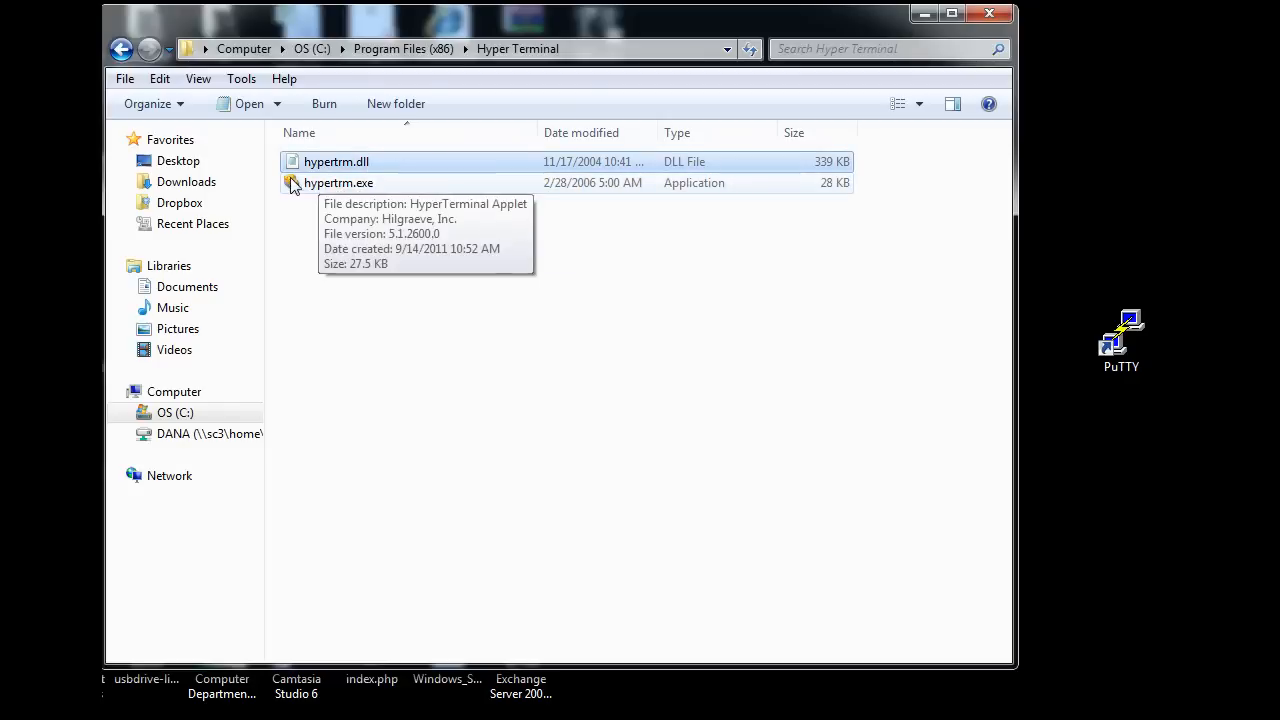
mouse_move(336, 160)
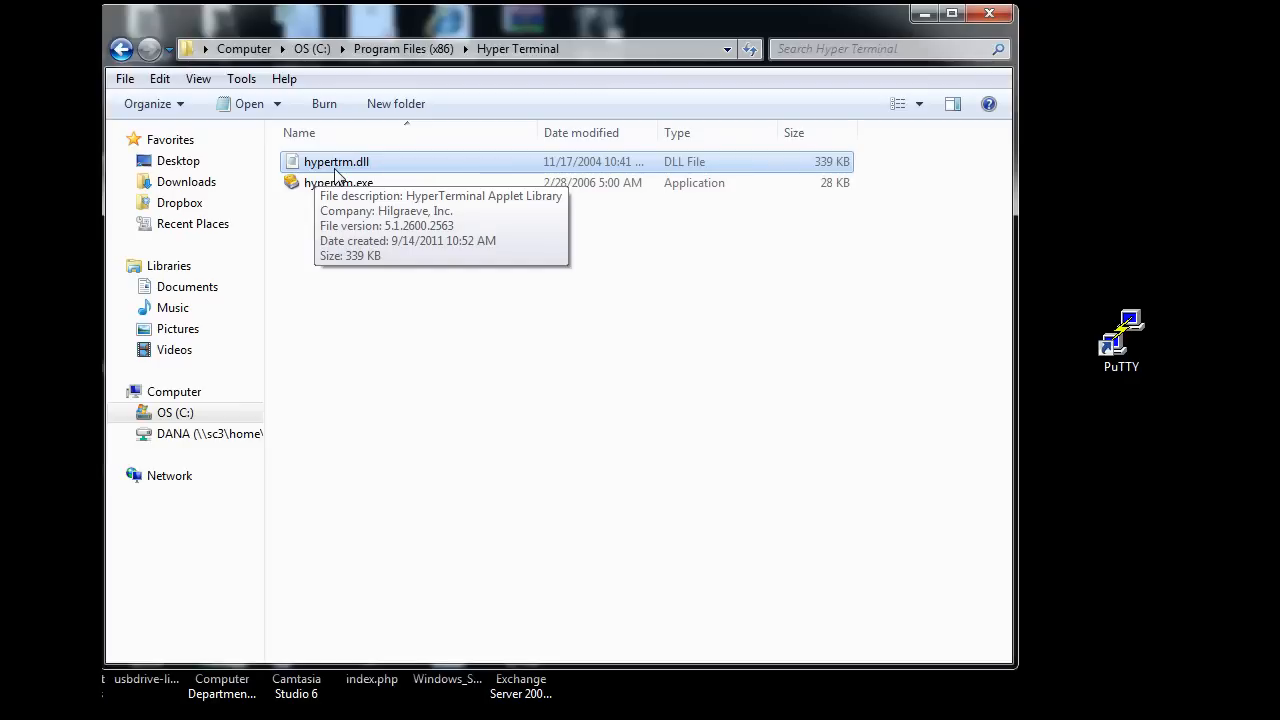
mouse_move(448, 190)
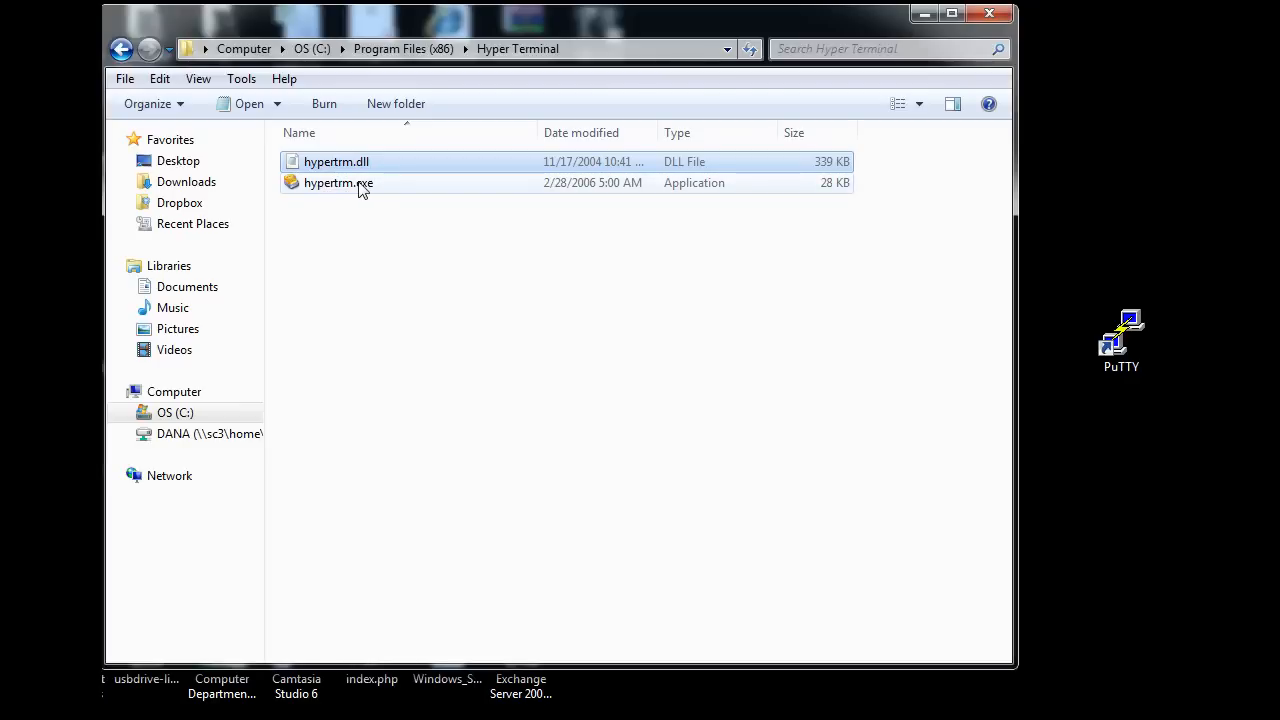
mouse_move(338, 182)
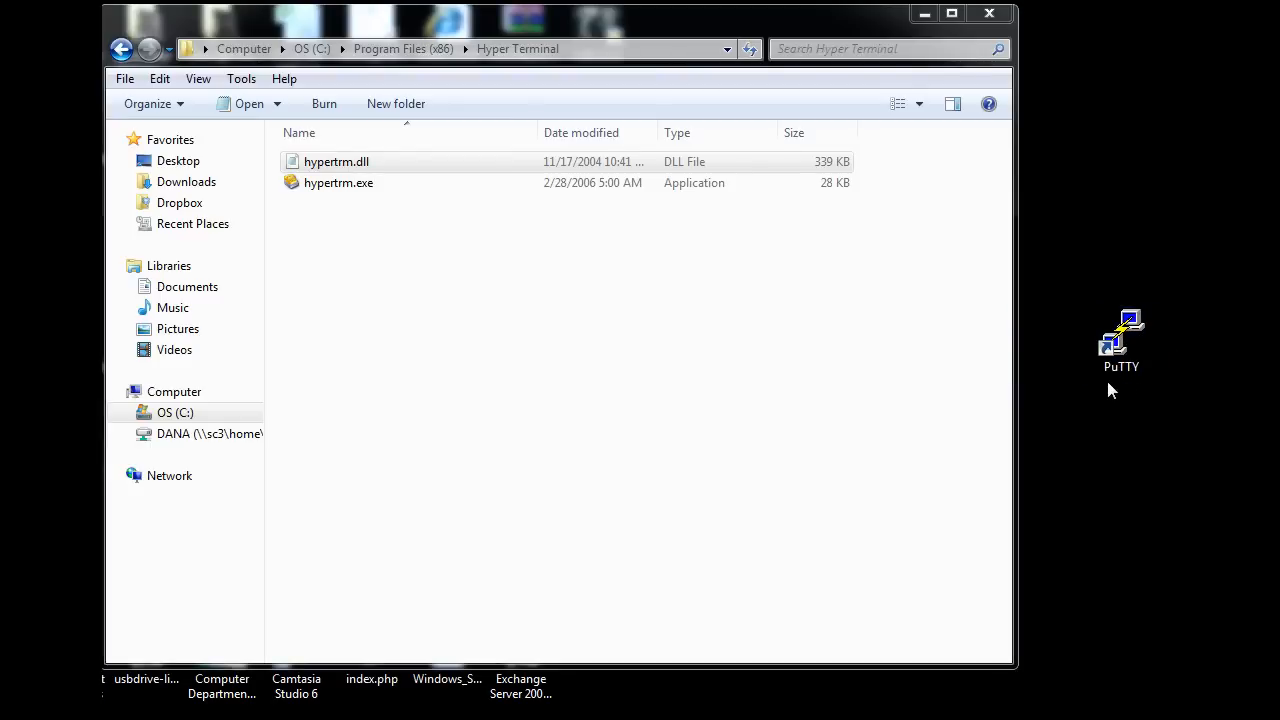
mouse_move(1144, 388)
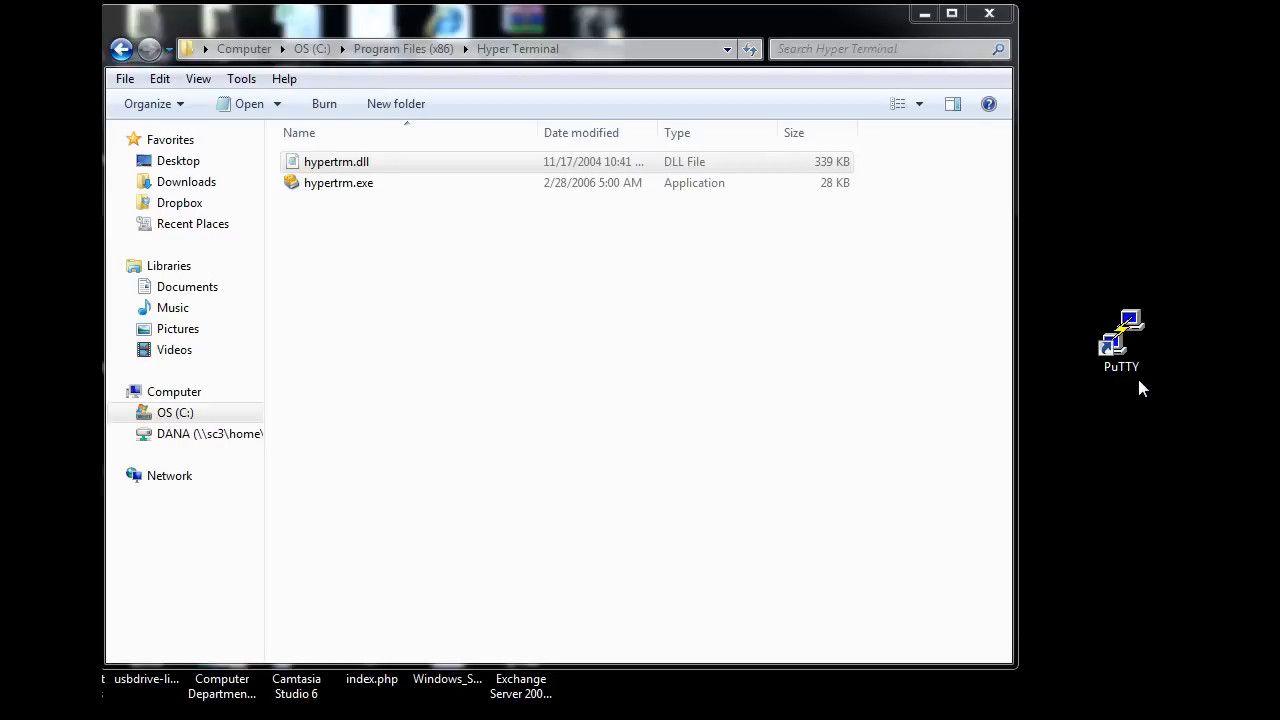
mouse_move(1122, 344)
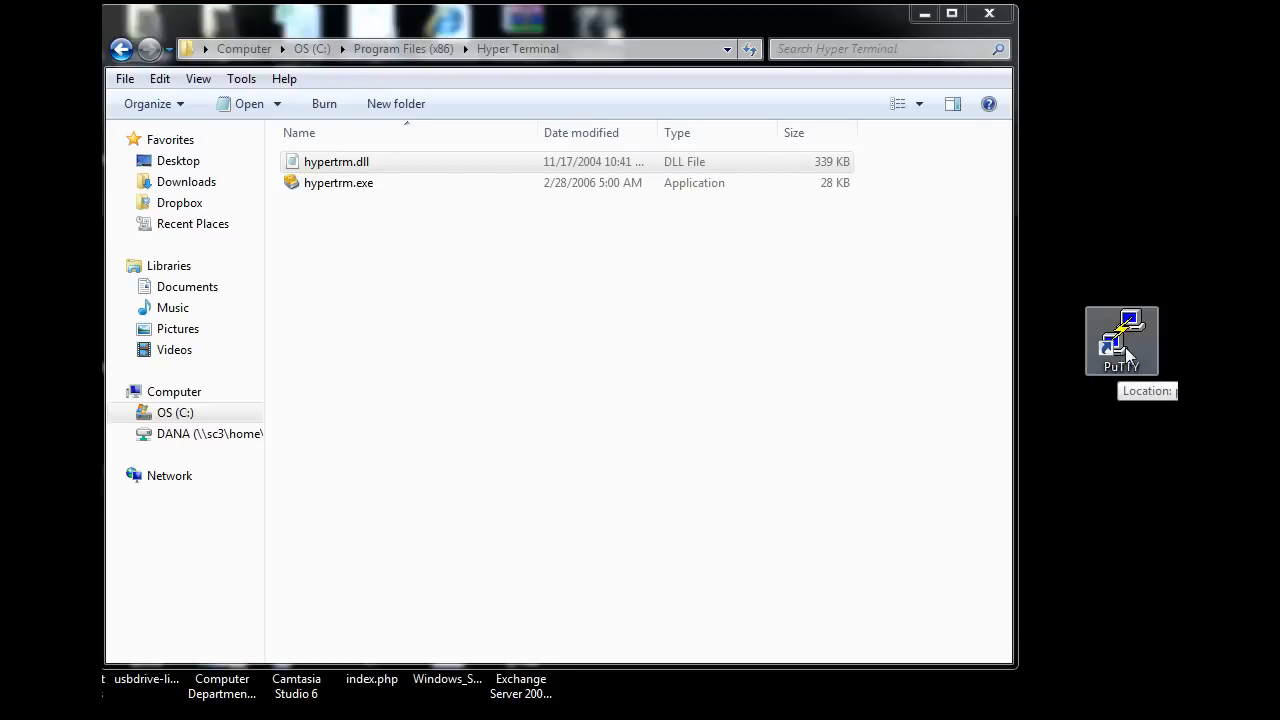
mouse_move(644, 460)
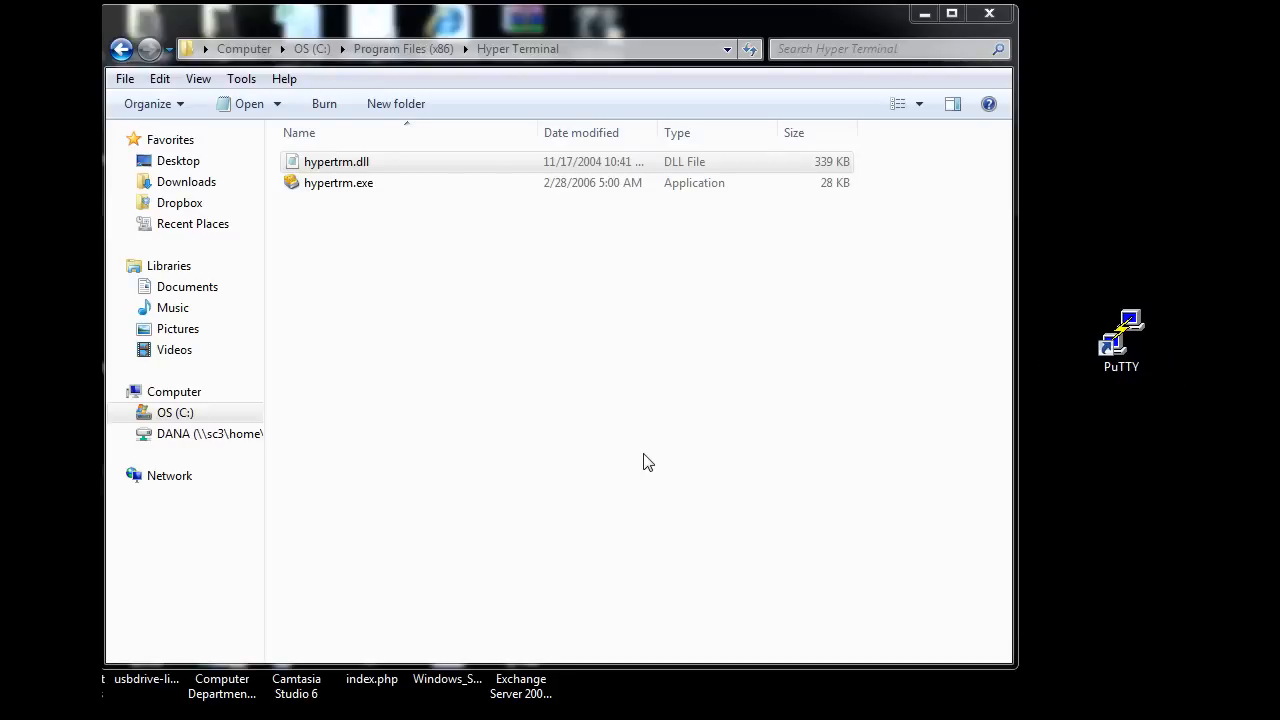
mouse_move(328, 252)
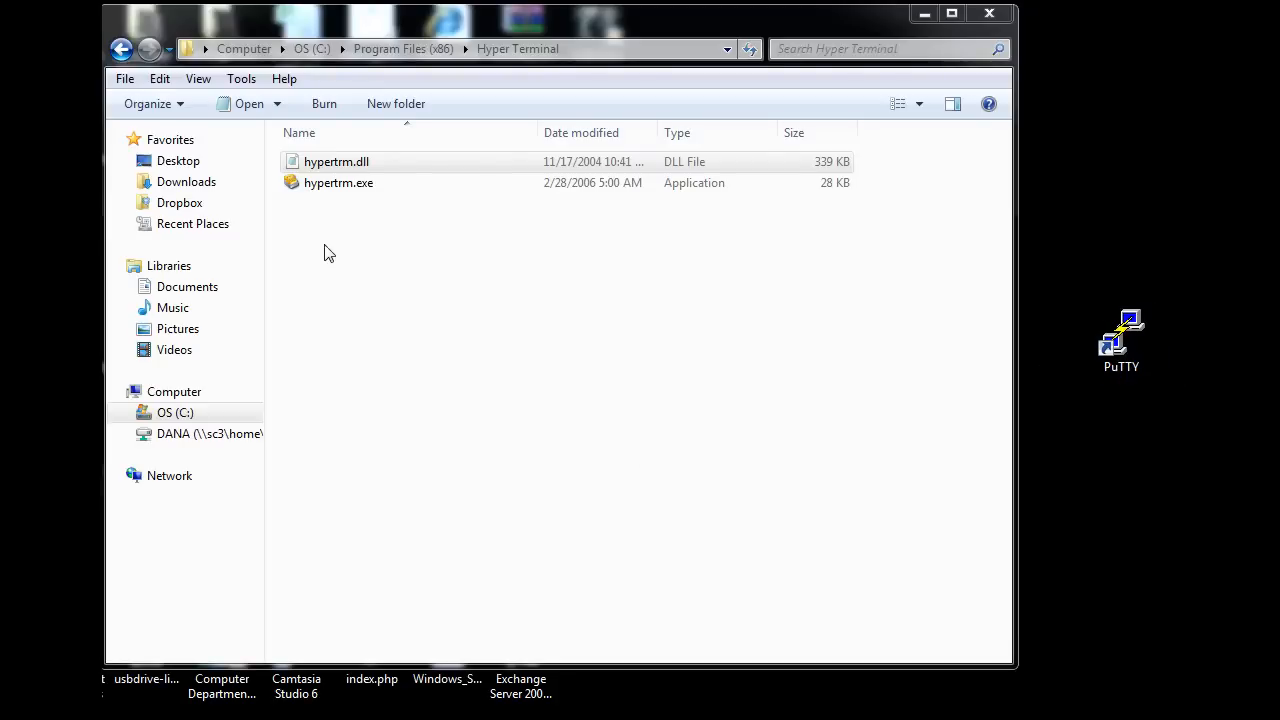
double_click(338, 182)
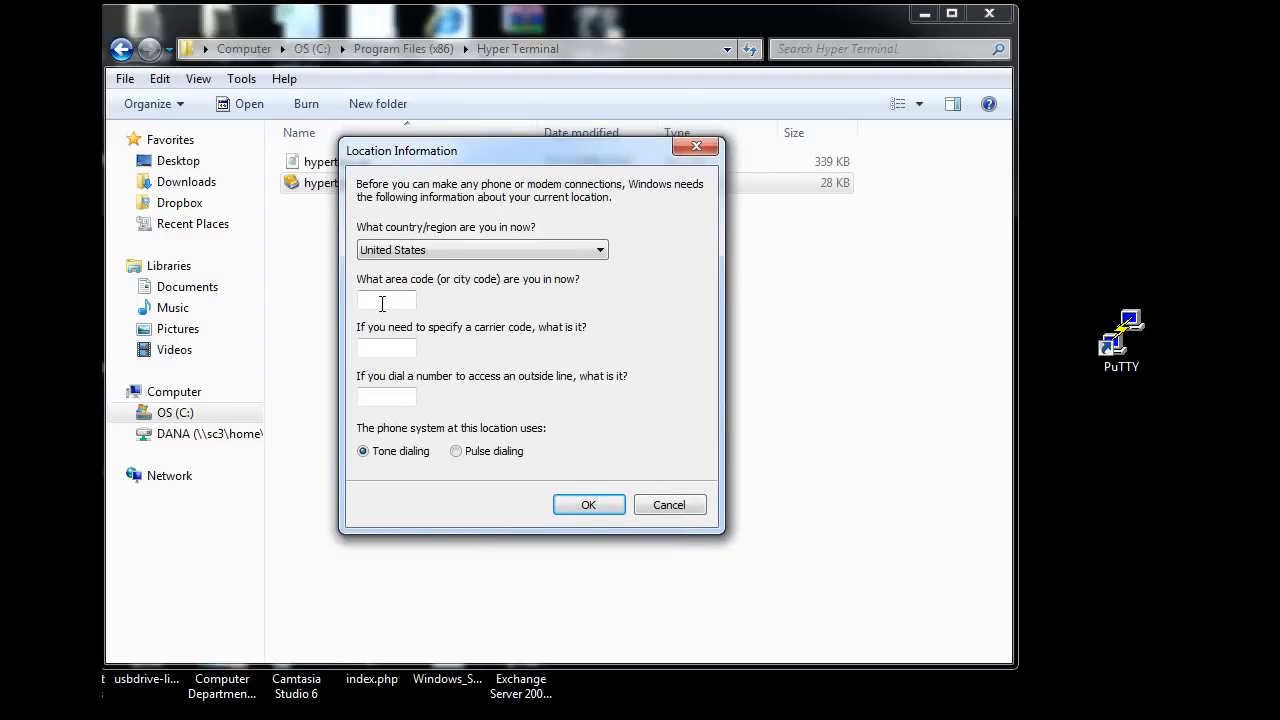
text(307)
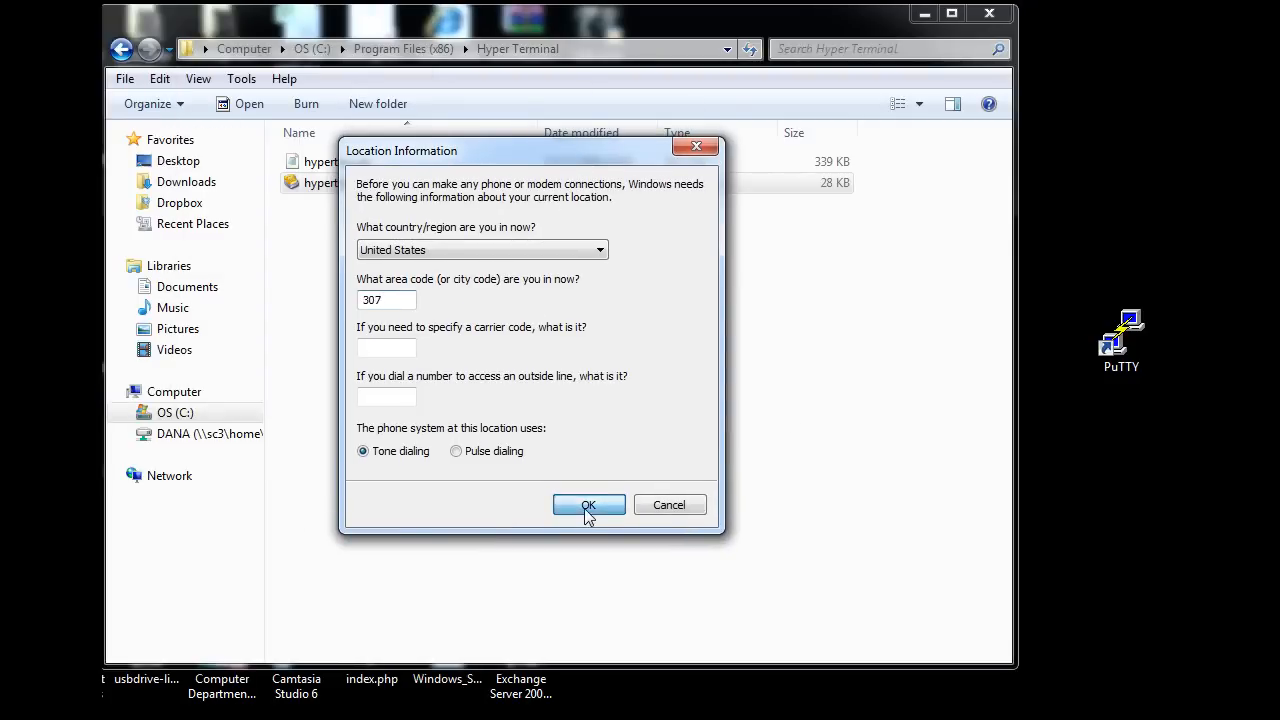
click(588, 504)
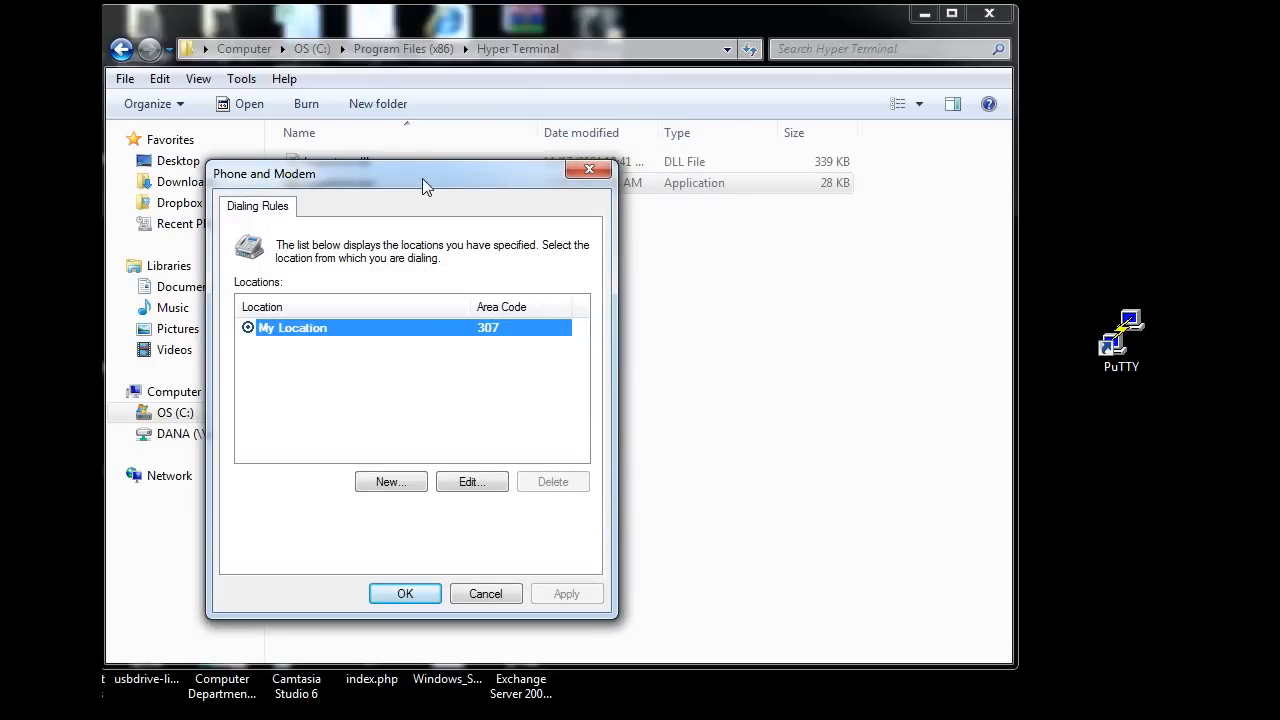
click(404, 592)
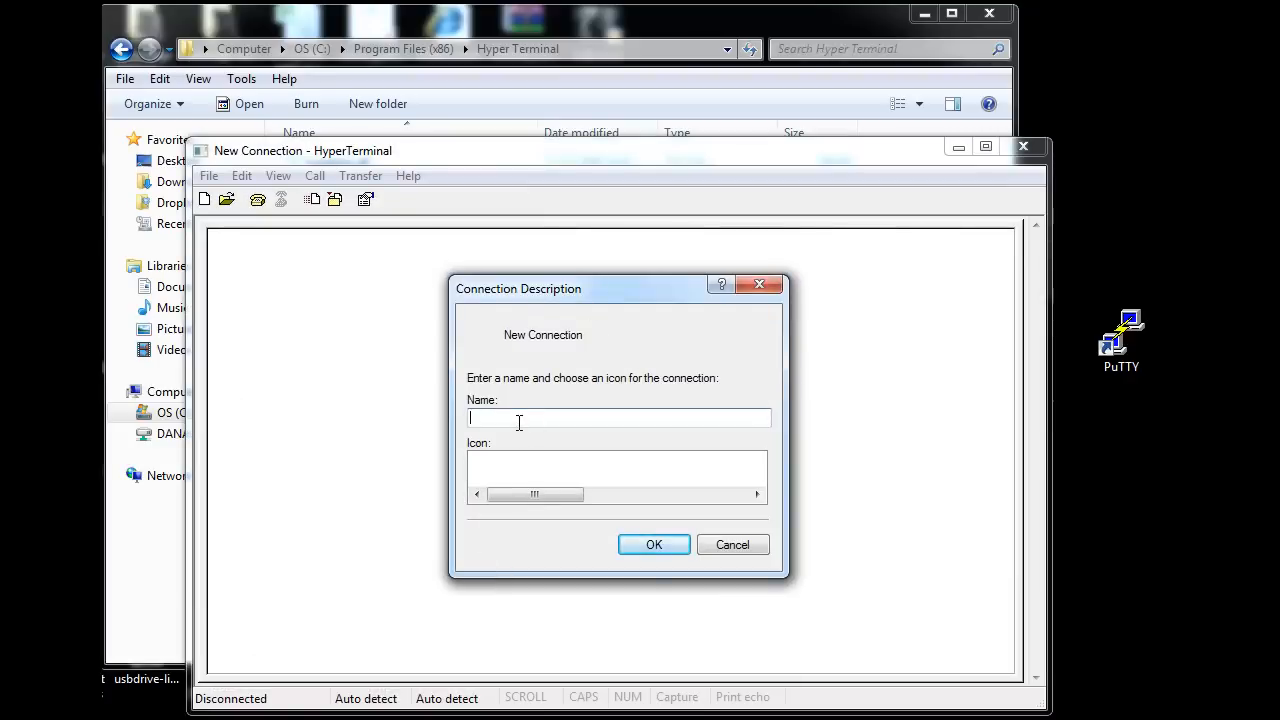
text(cisco)
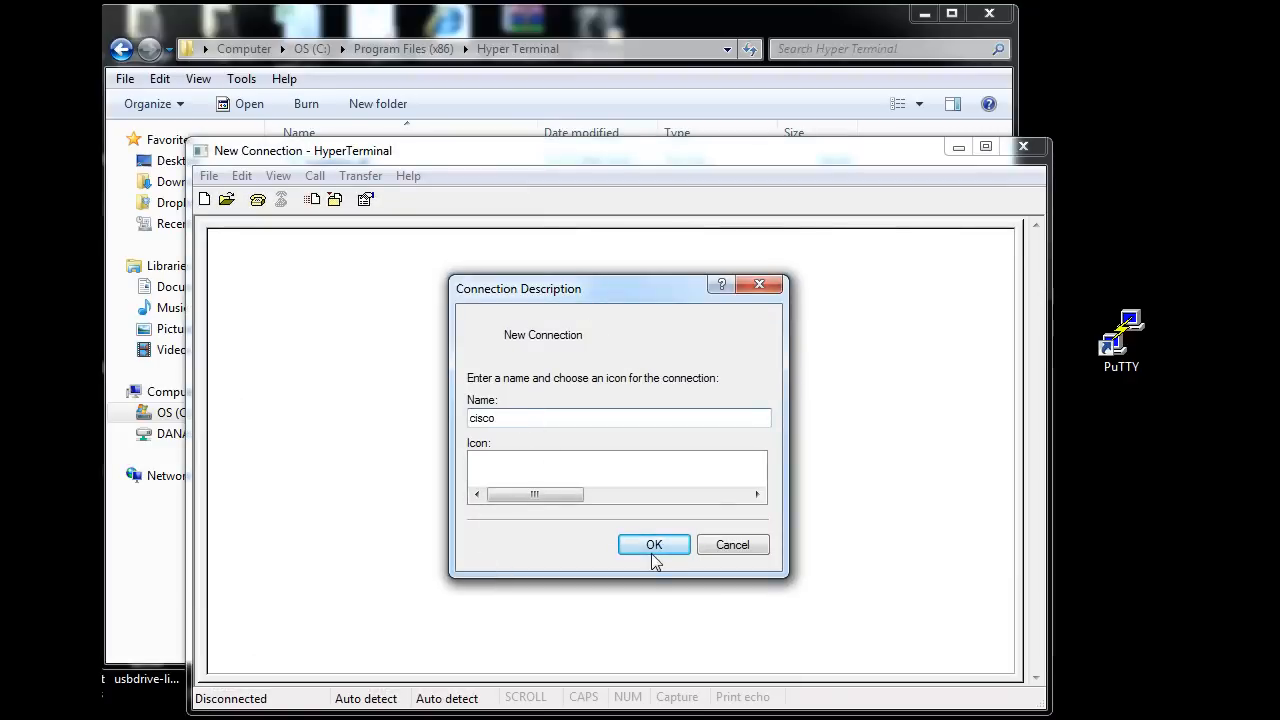
Confirm the cisco connection name and connect through the COM1 serial port.
click(652, 544)
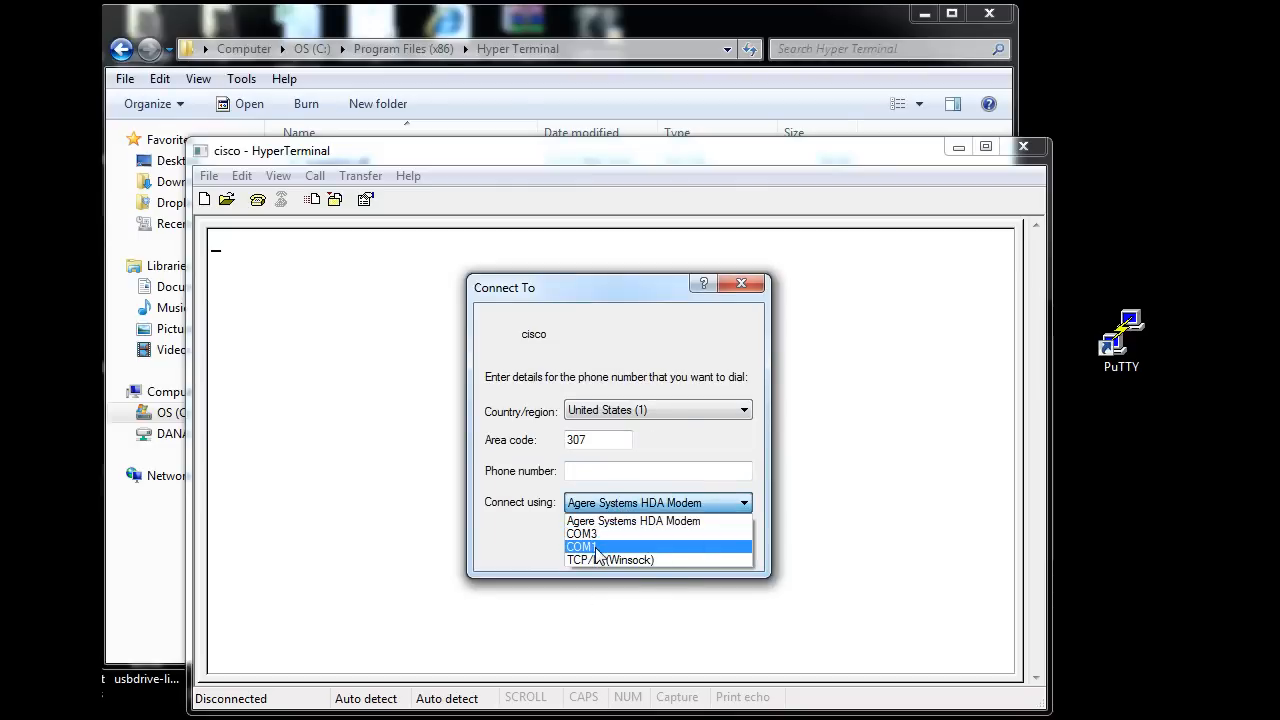
click(580, 546)
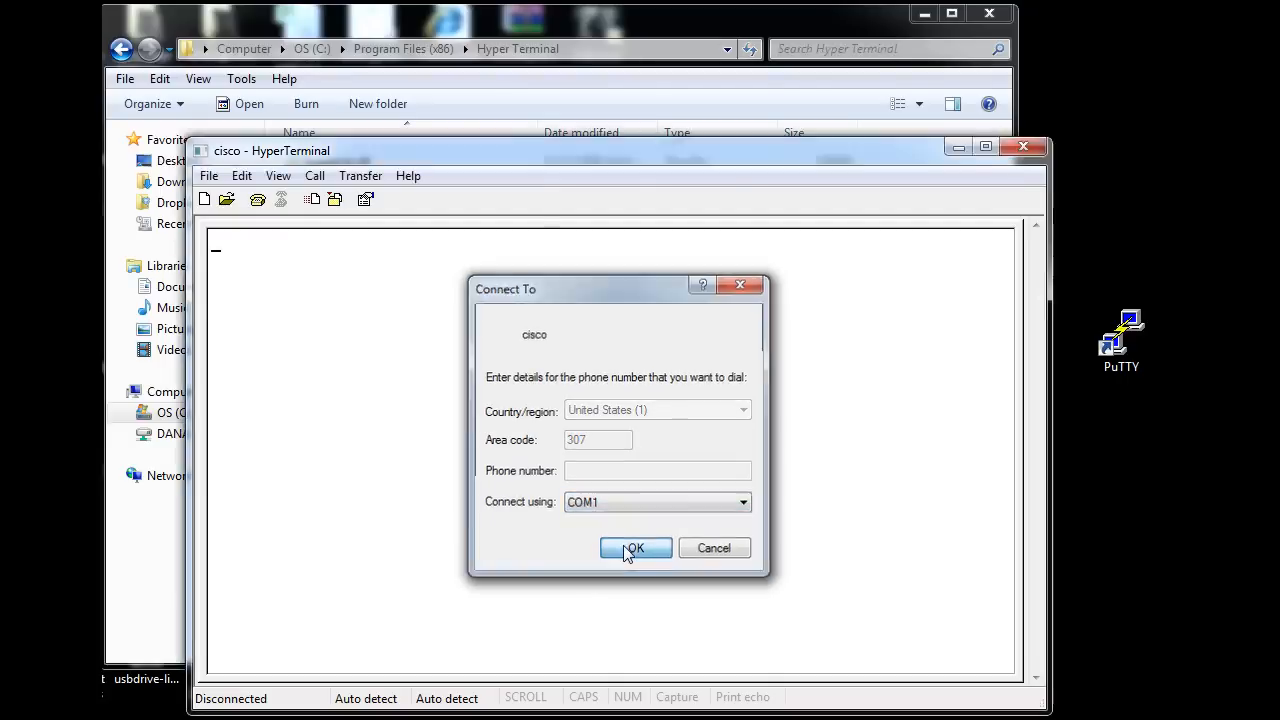
click(636, 548)
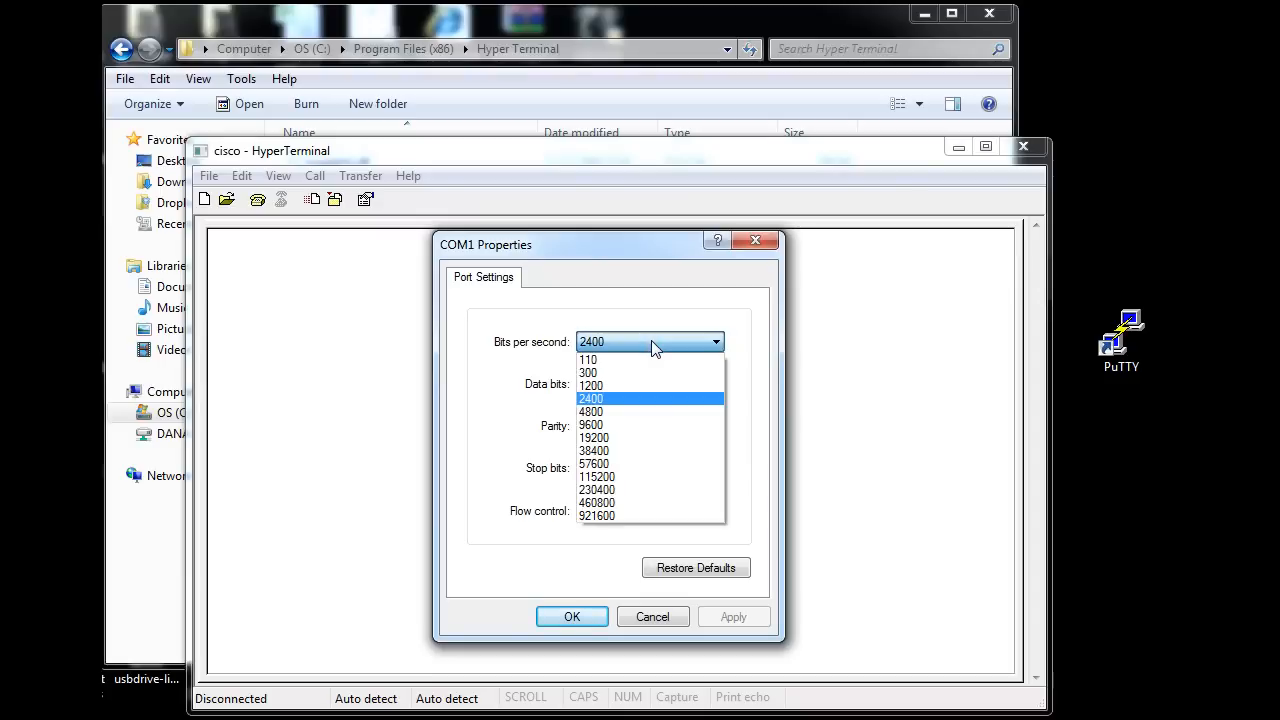
Set the COM1 port to 9600 bits per second with no flow control and start the session.
click(592, 424)
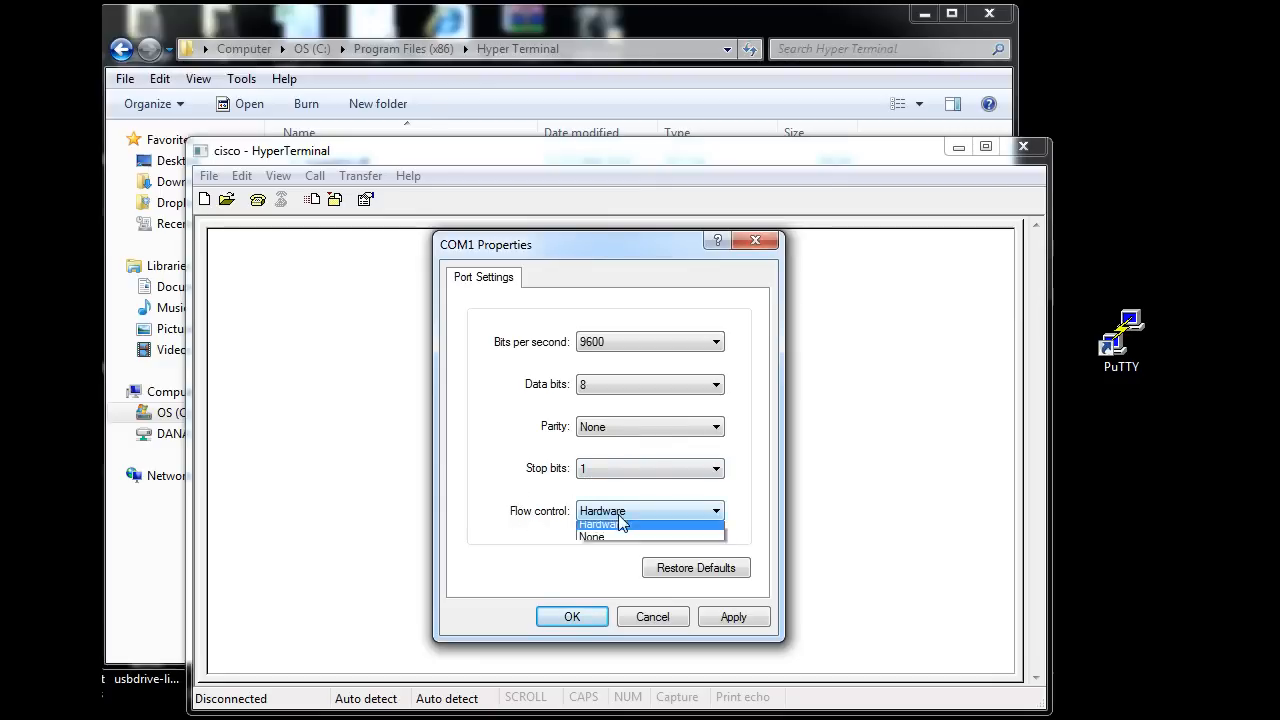
click(592, 536)
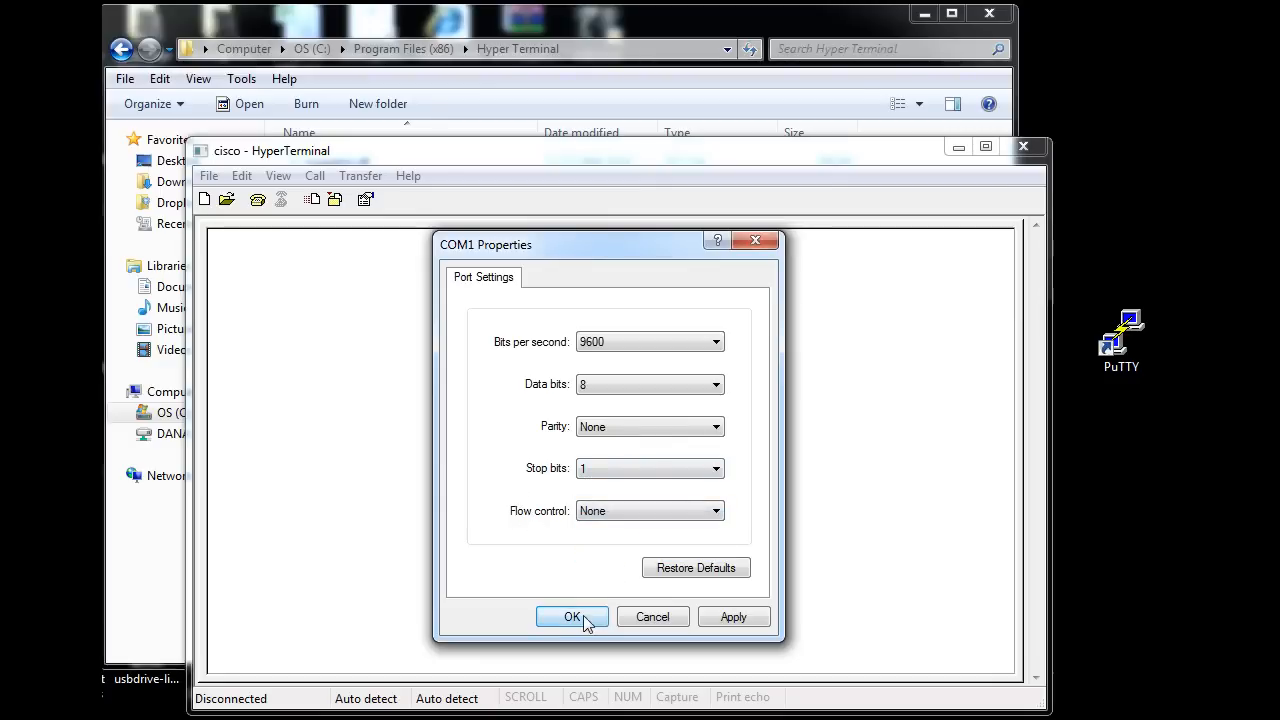
click(572, 616)
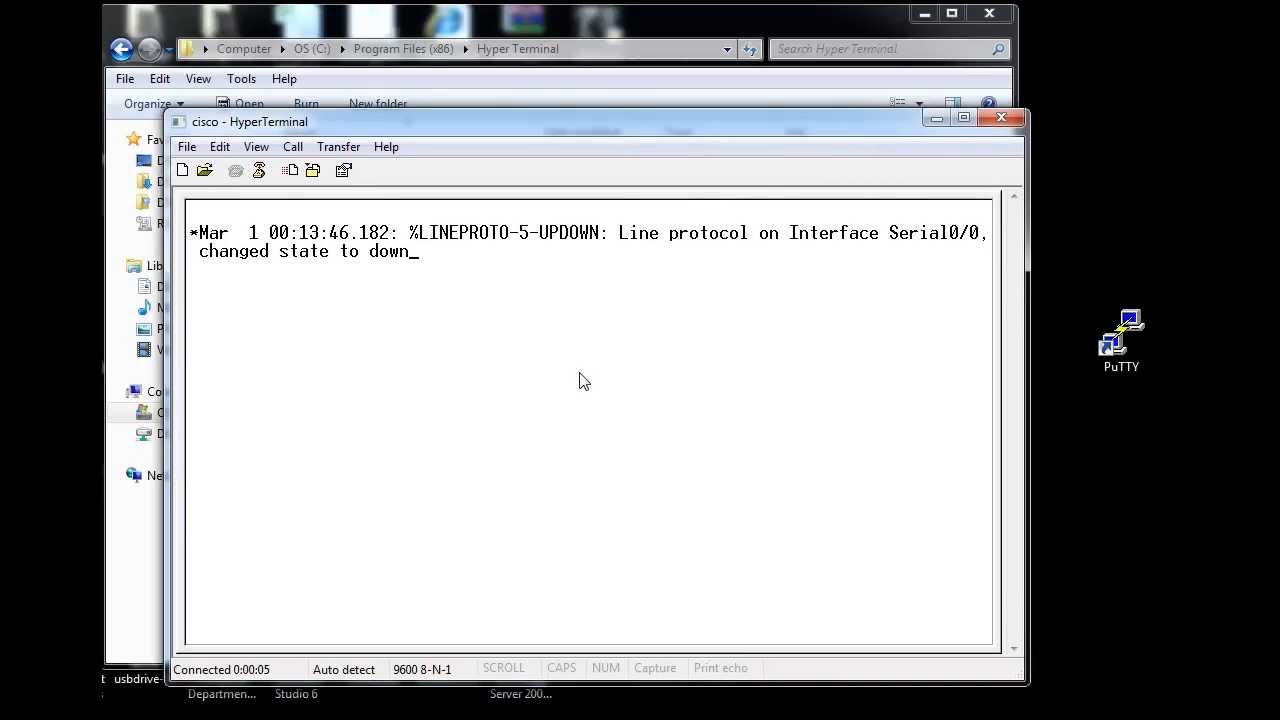
Wake the Router prompt, then disconnect and close the session, saving the cisco connection.
key(enter)
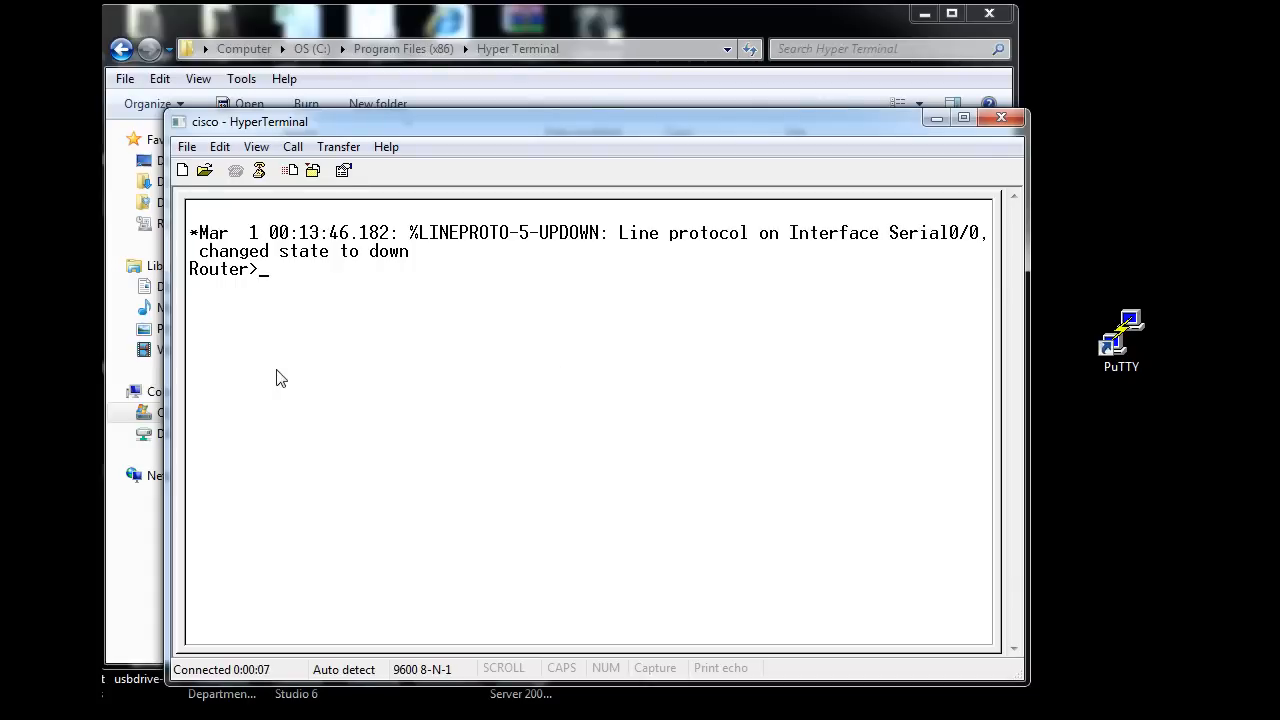
mouse_move(288, 308)
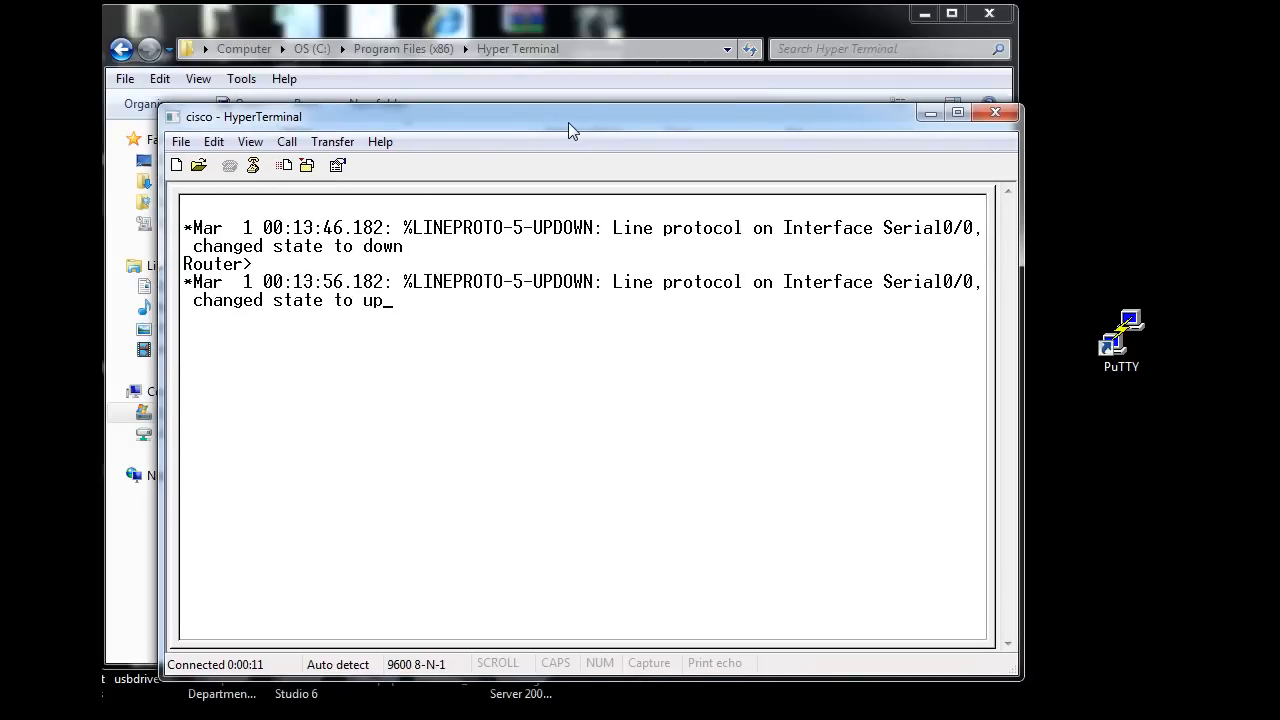
mouse_move(590, 136)
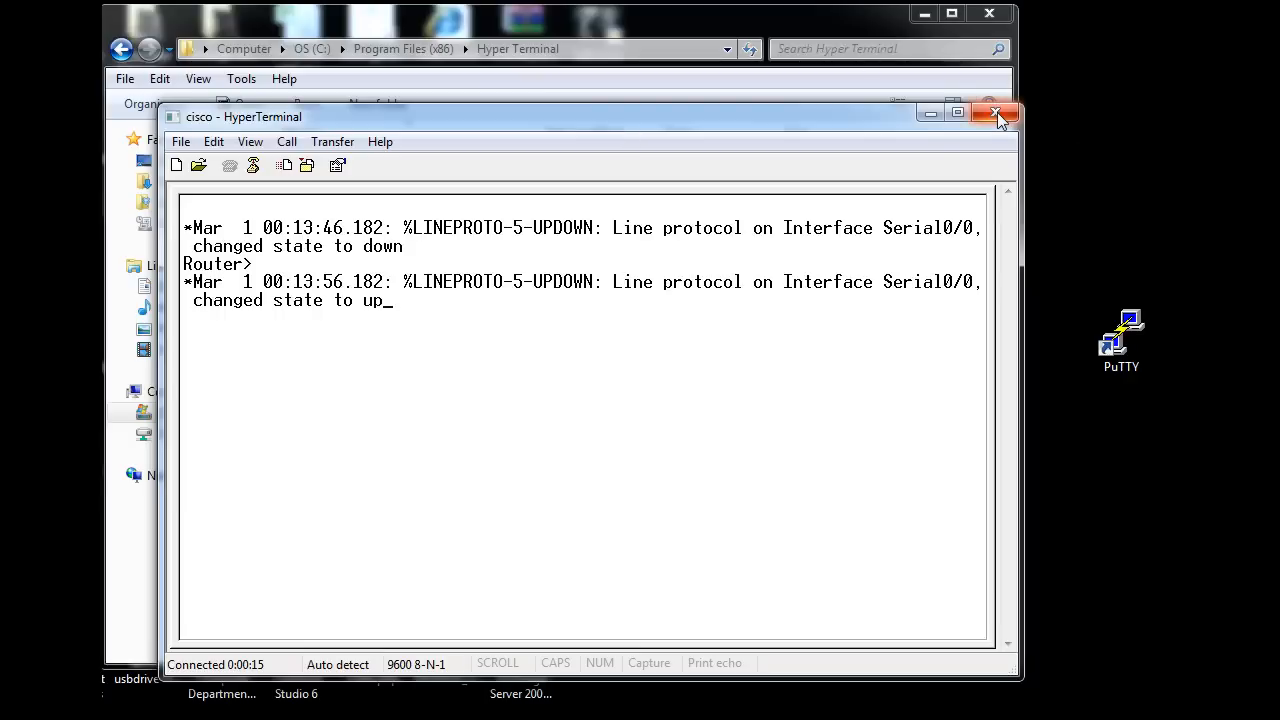
click(996, 112)
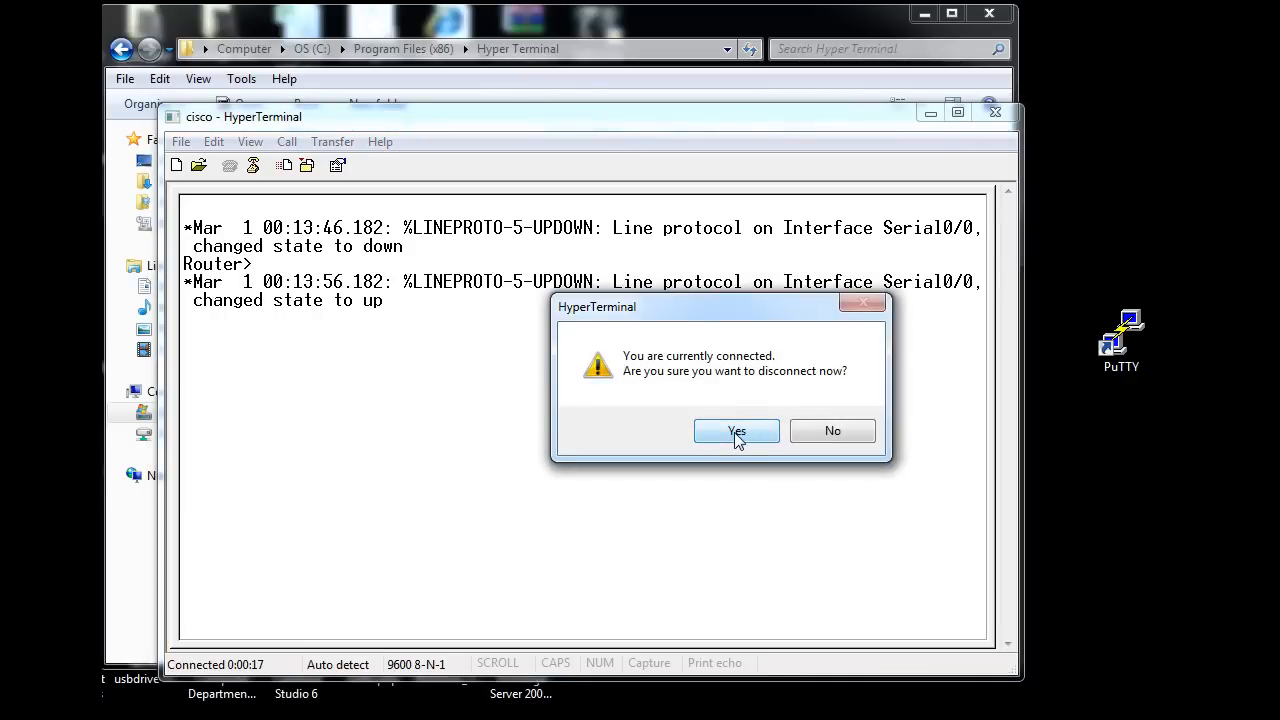
click(736, 430)
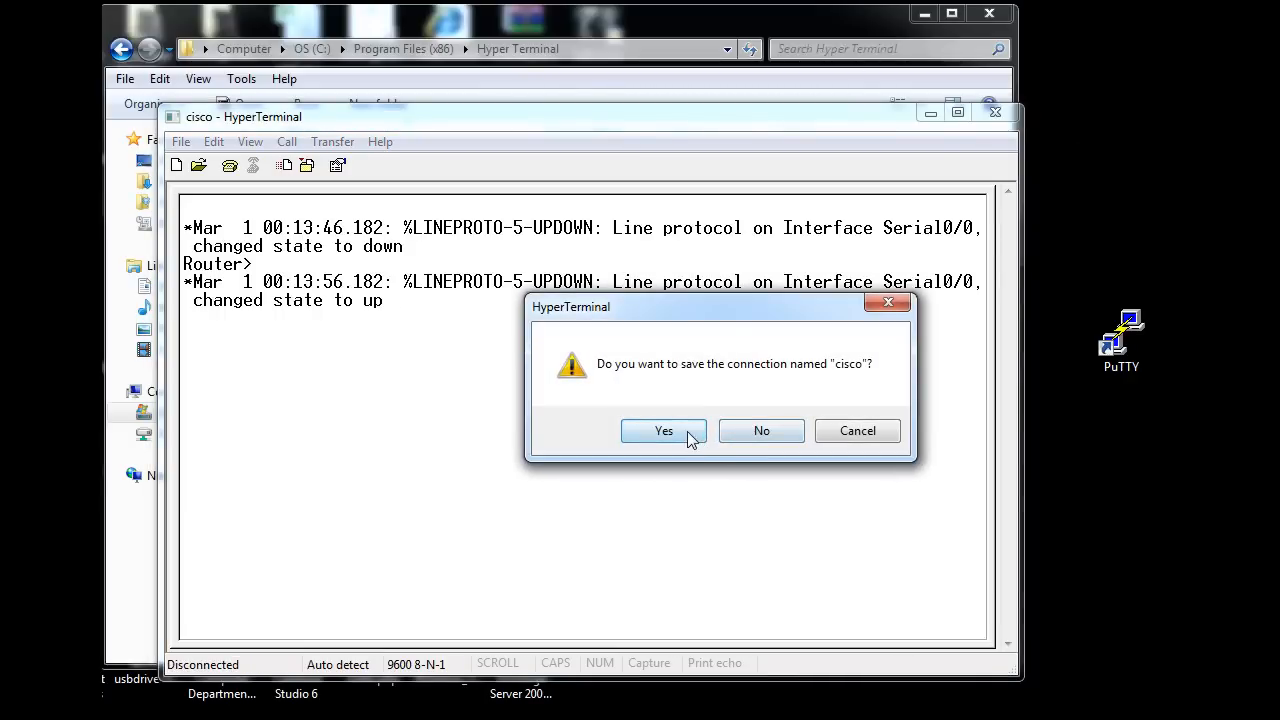
click(760, 430)
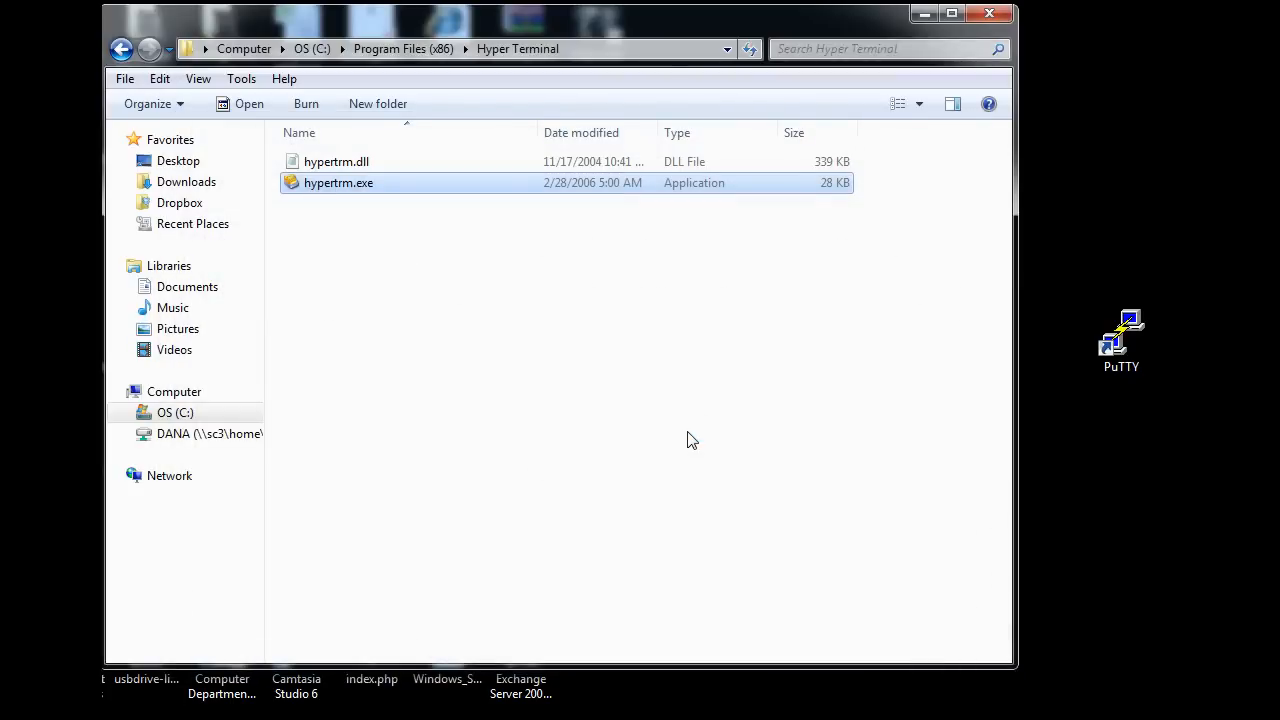
mouse_move(1084, 280)
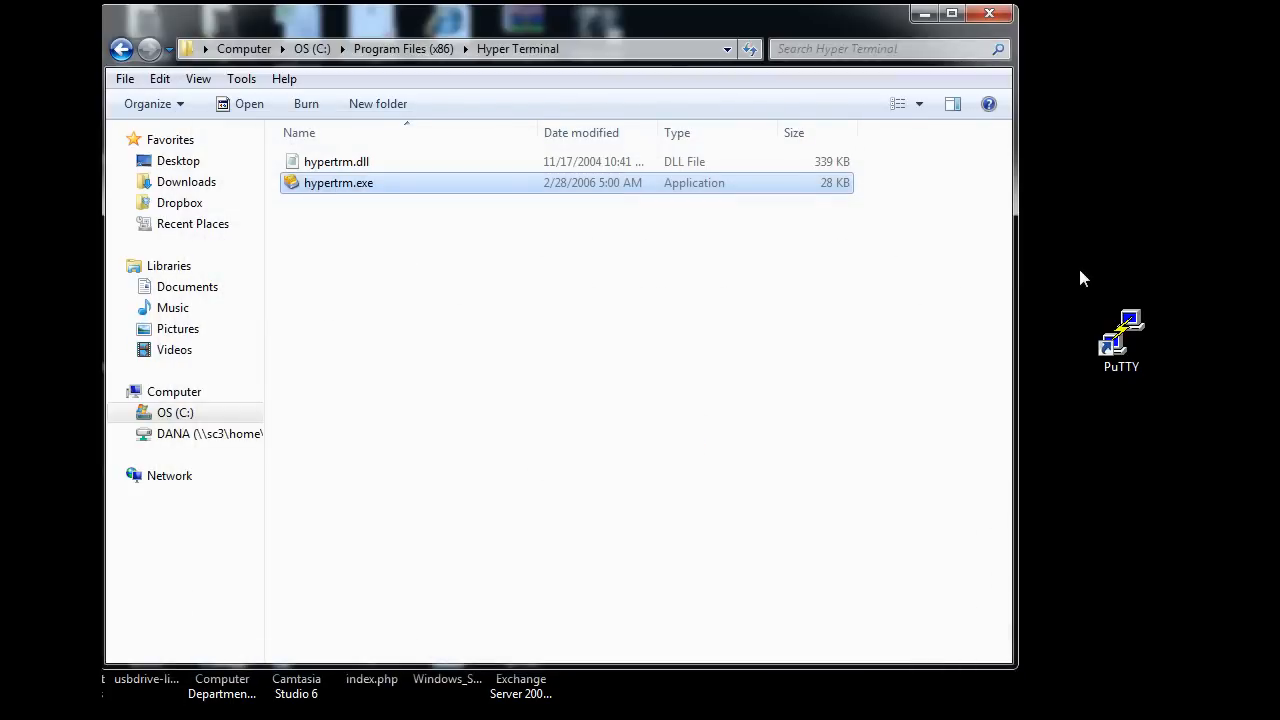
Launch PuTTY and open a serial console session on COM1 at 9600.
double_click(1120, 340)
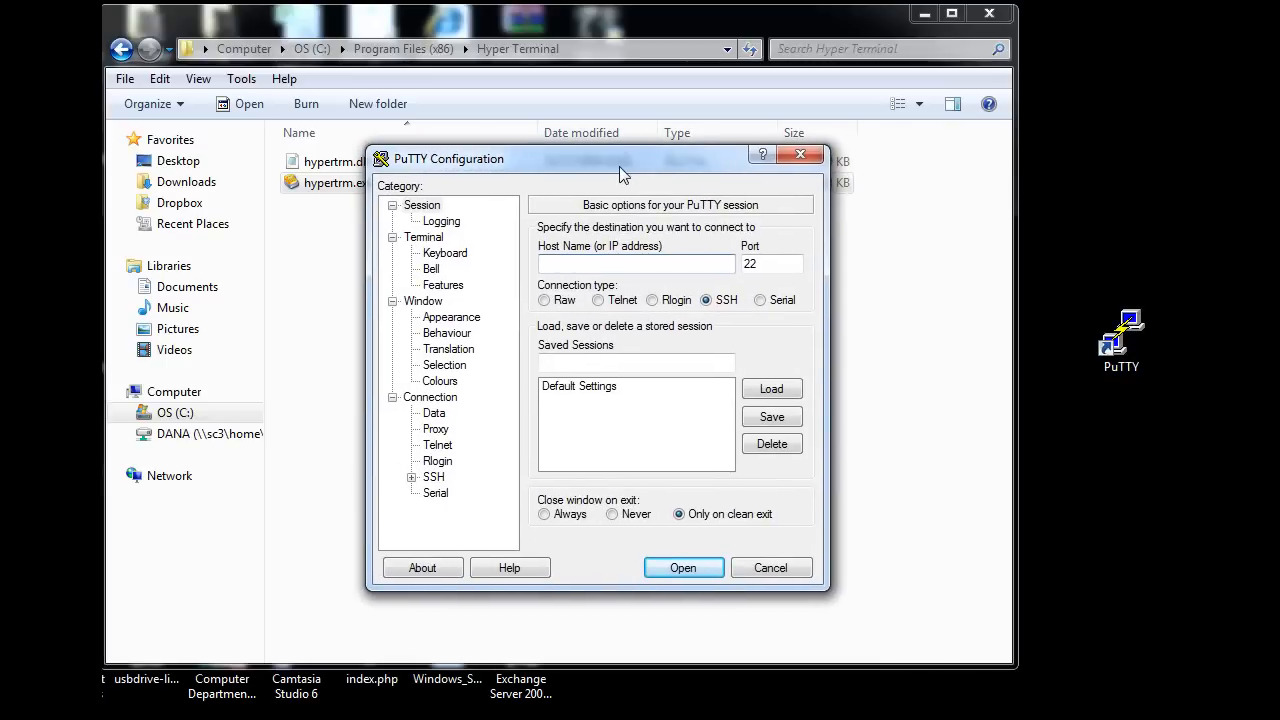
mouse_move(548, 318)
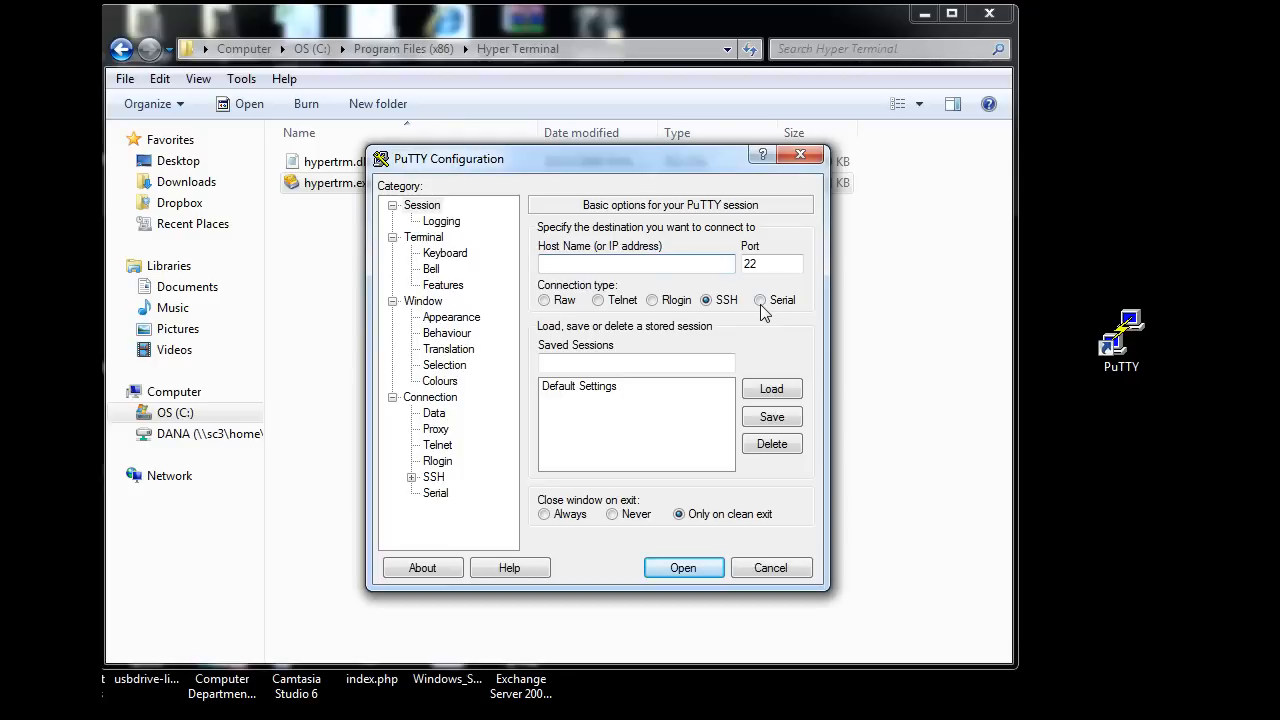
click(760, 300)
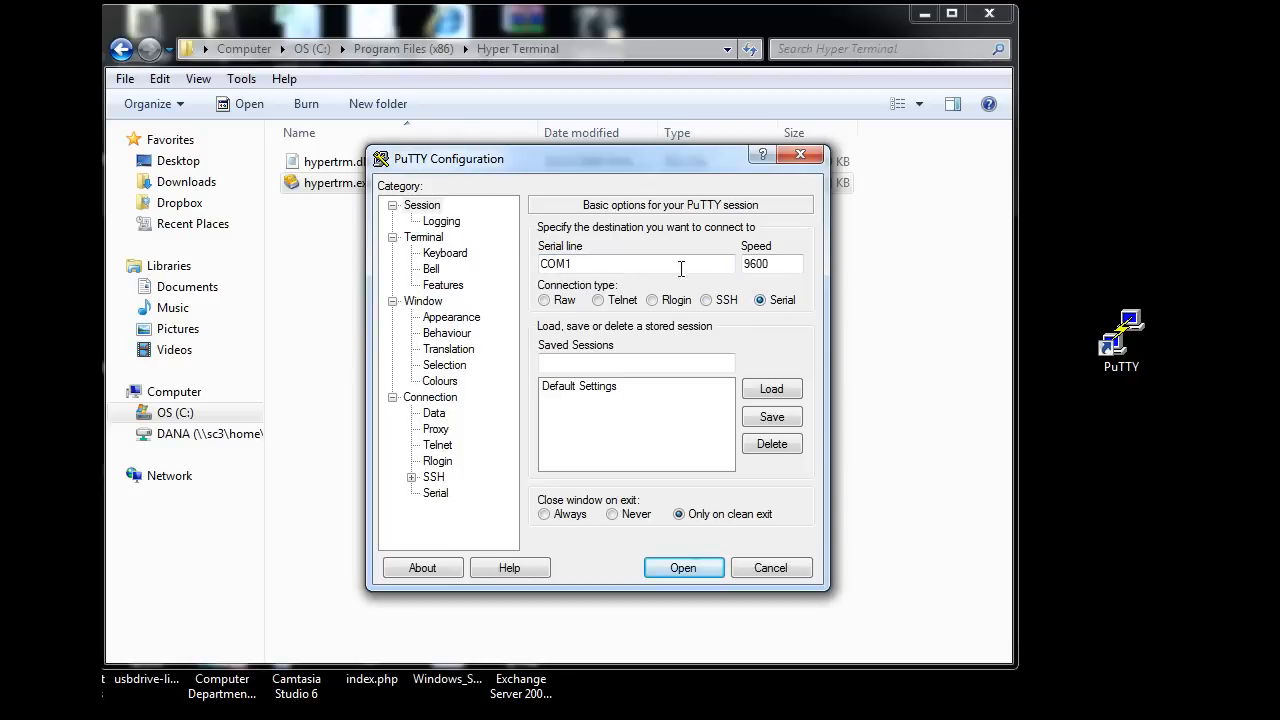
mouse_move(636, 290)
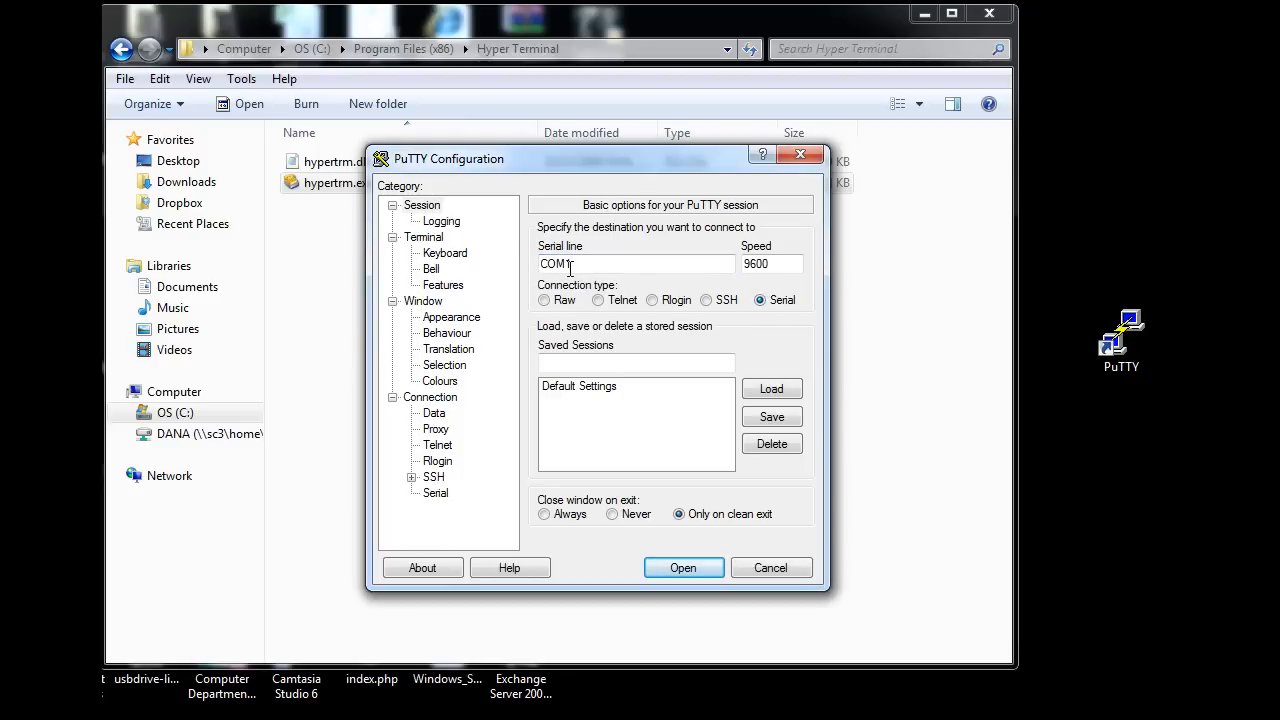
click(684, 568)
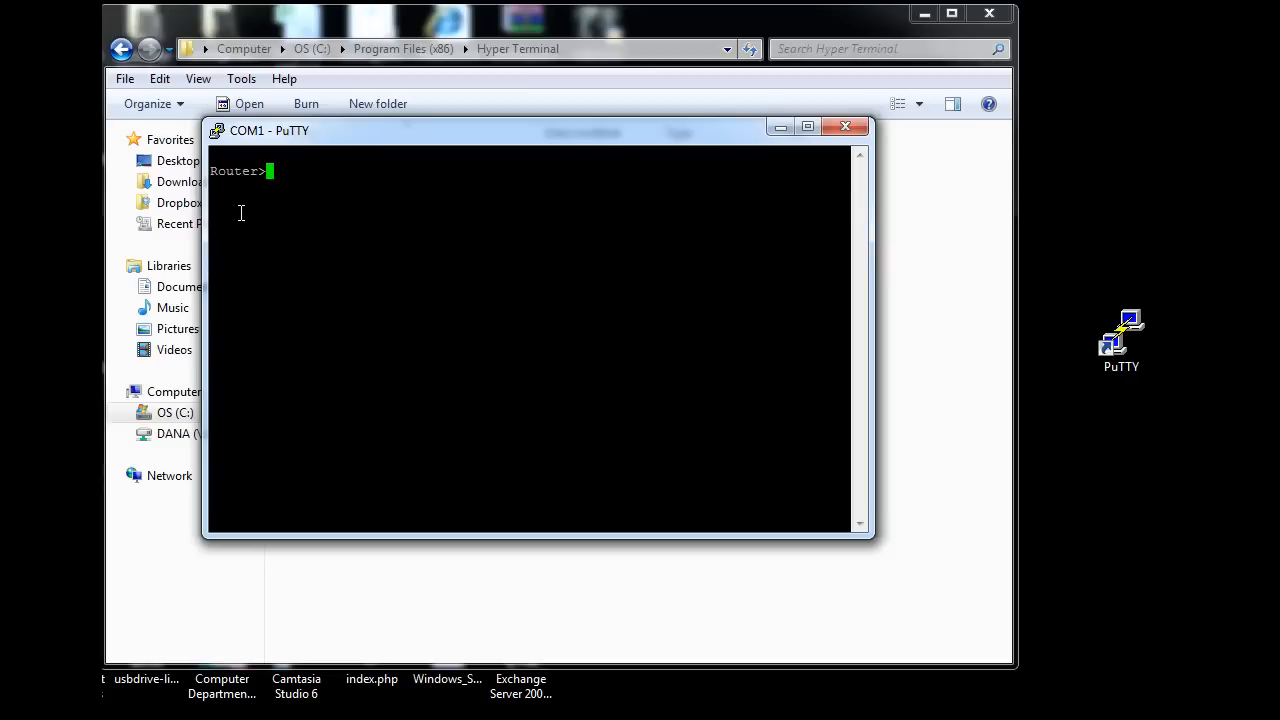
mouse_move(536, 150)
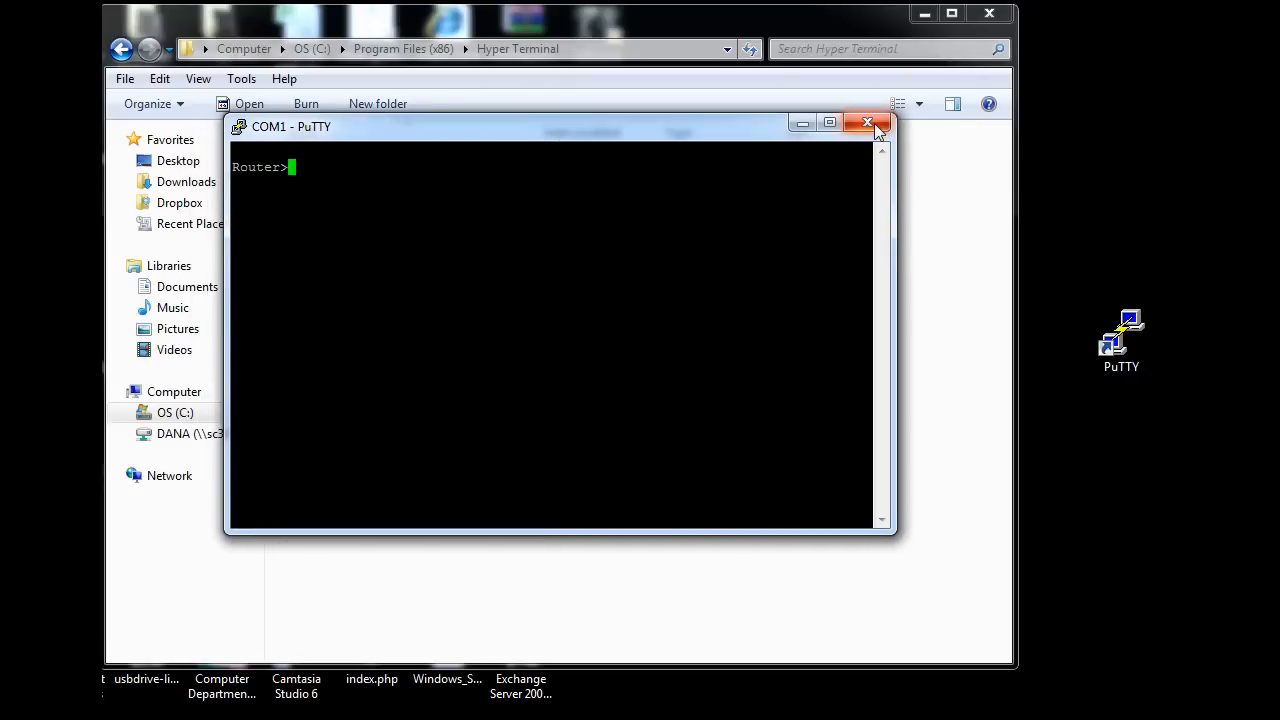
Close the PuTTY session and relaunch HyperTerminal with a new connection named c.
click(868, 122)
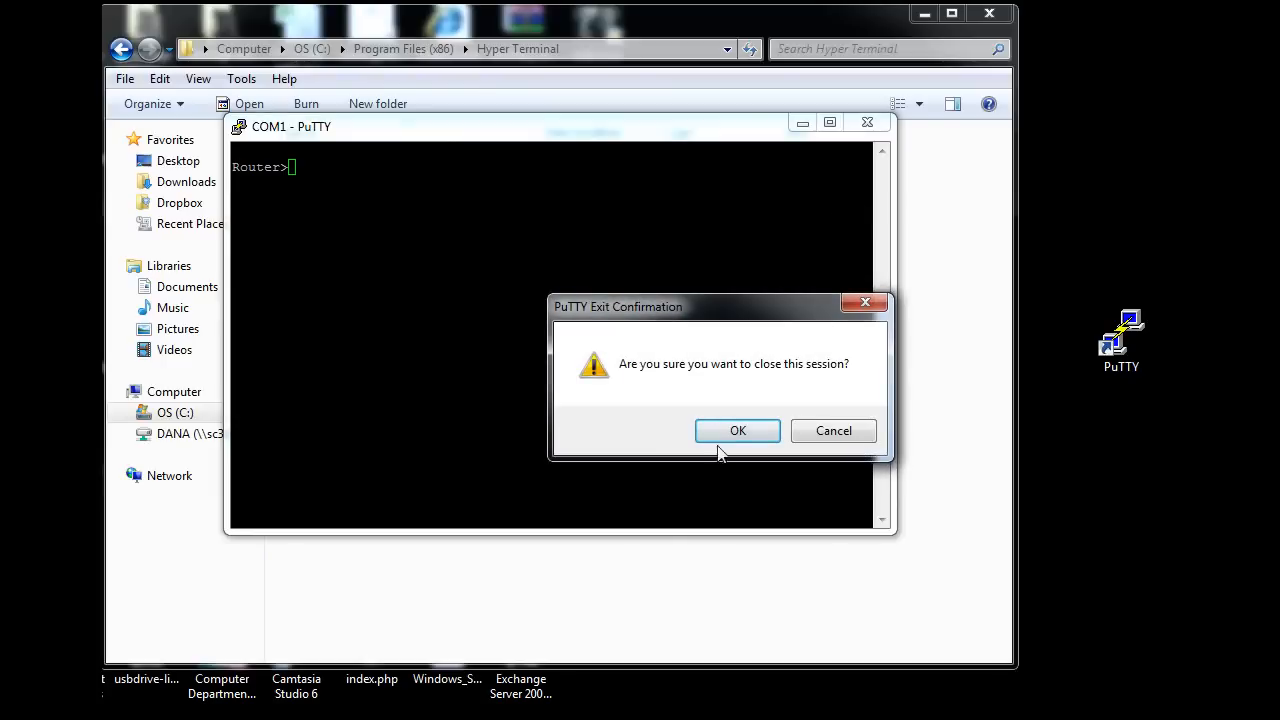
click(736, 430)
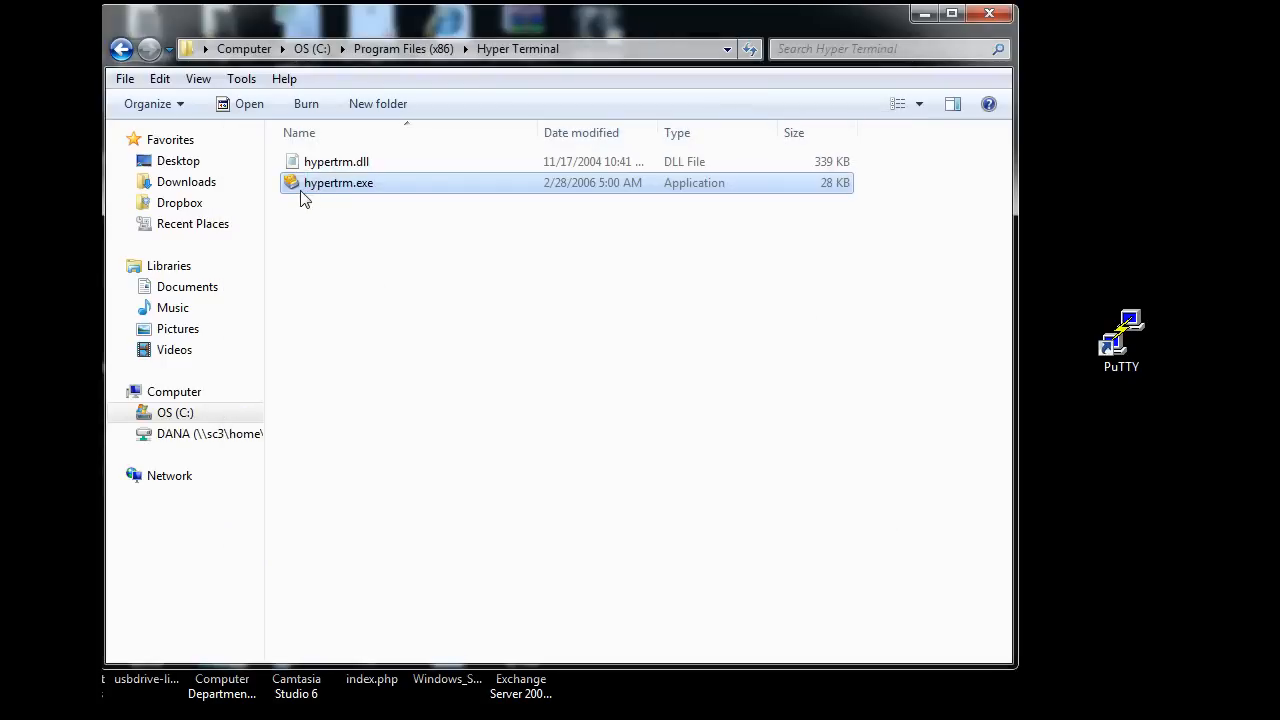
mouse_move(338, 184)
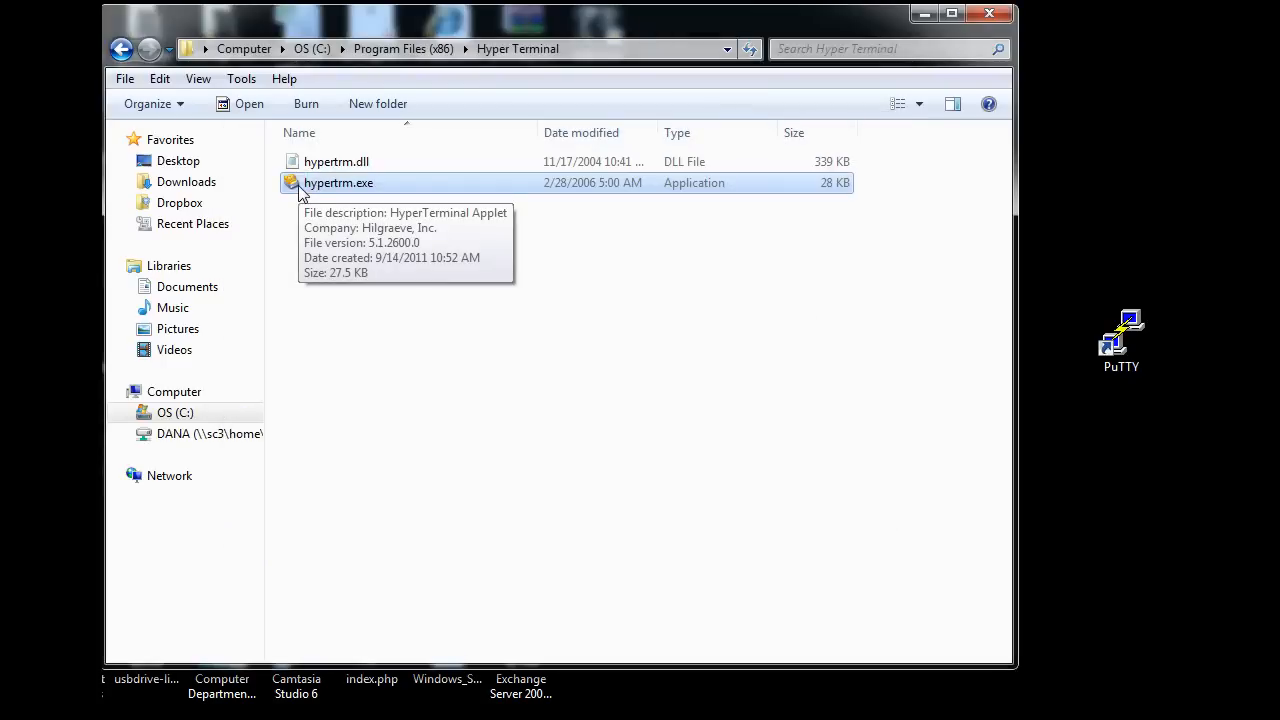
mouse_move(312, 200)
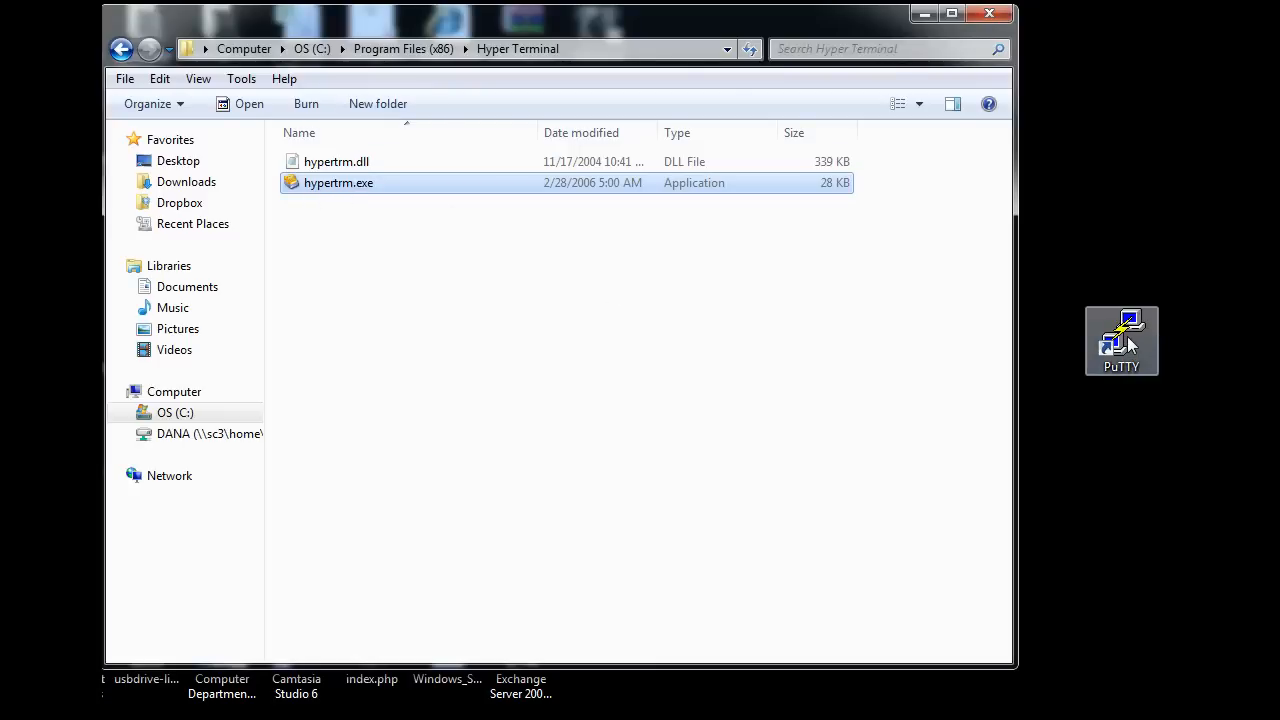
mouse_move(930, 672)
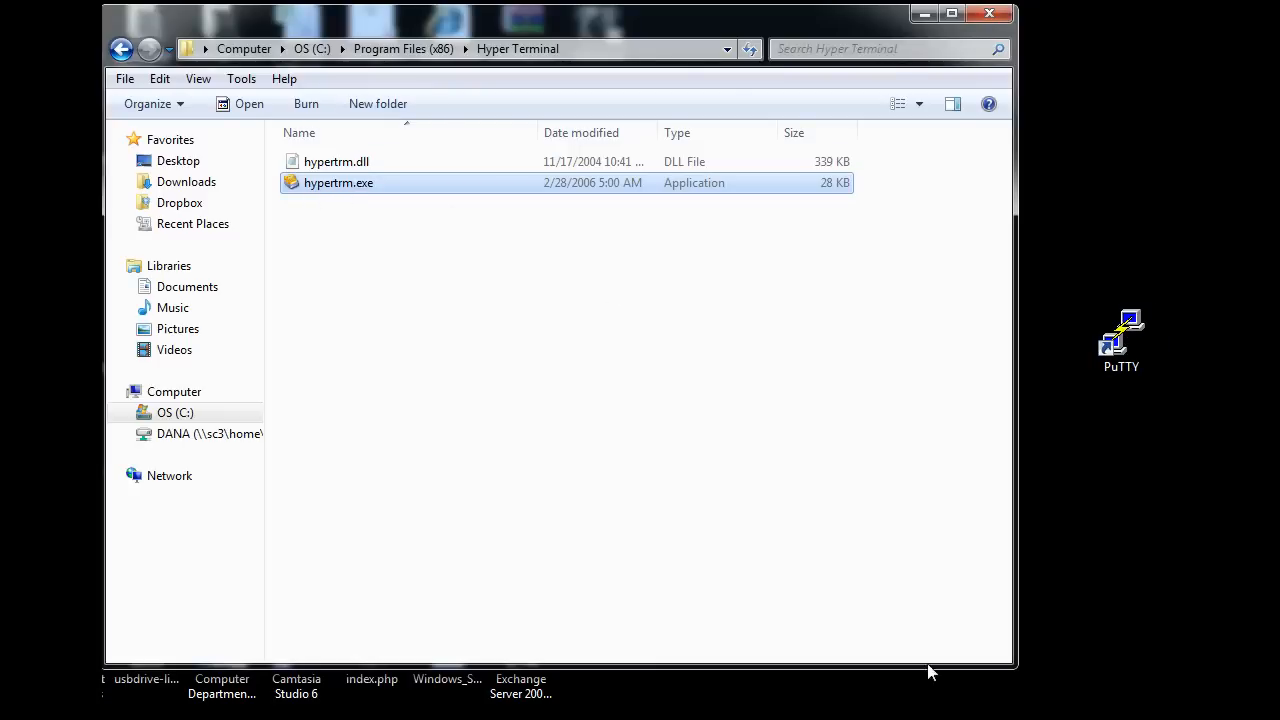
double_click(338, 182)
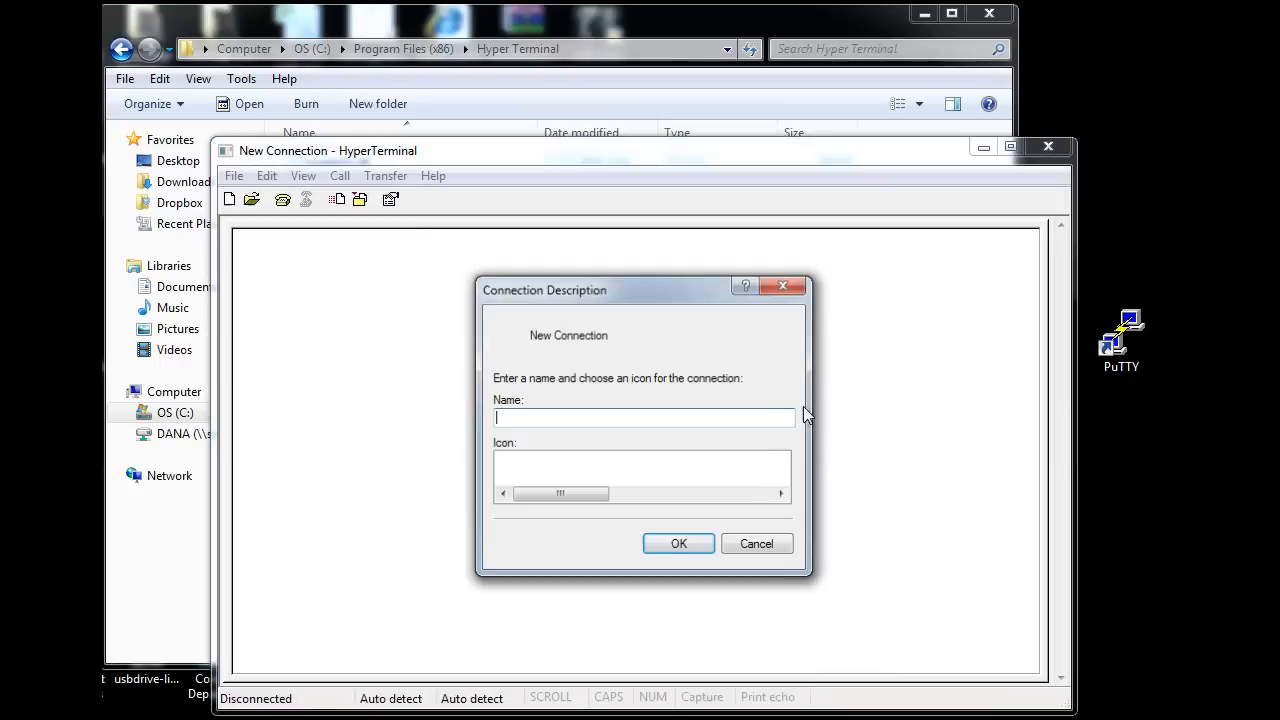
text(c)
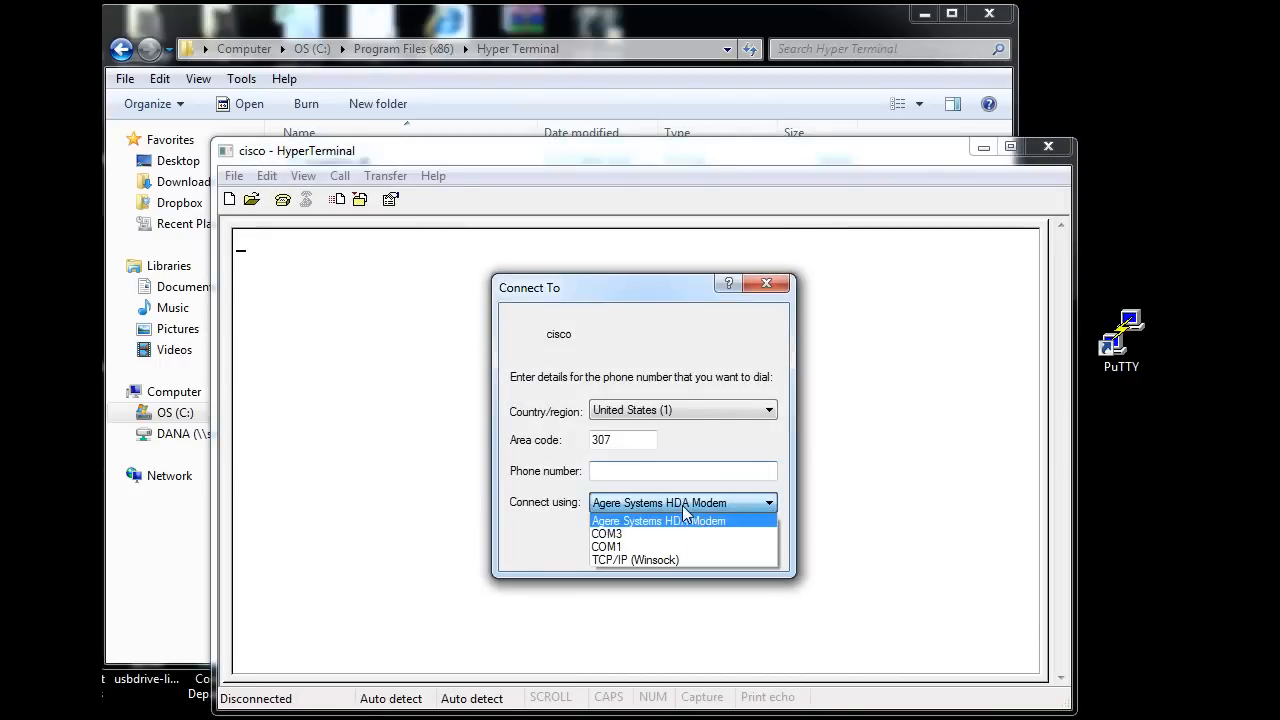
Connect through COM1 and set the port's flow control to None.
click(606, 546)
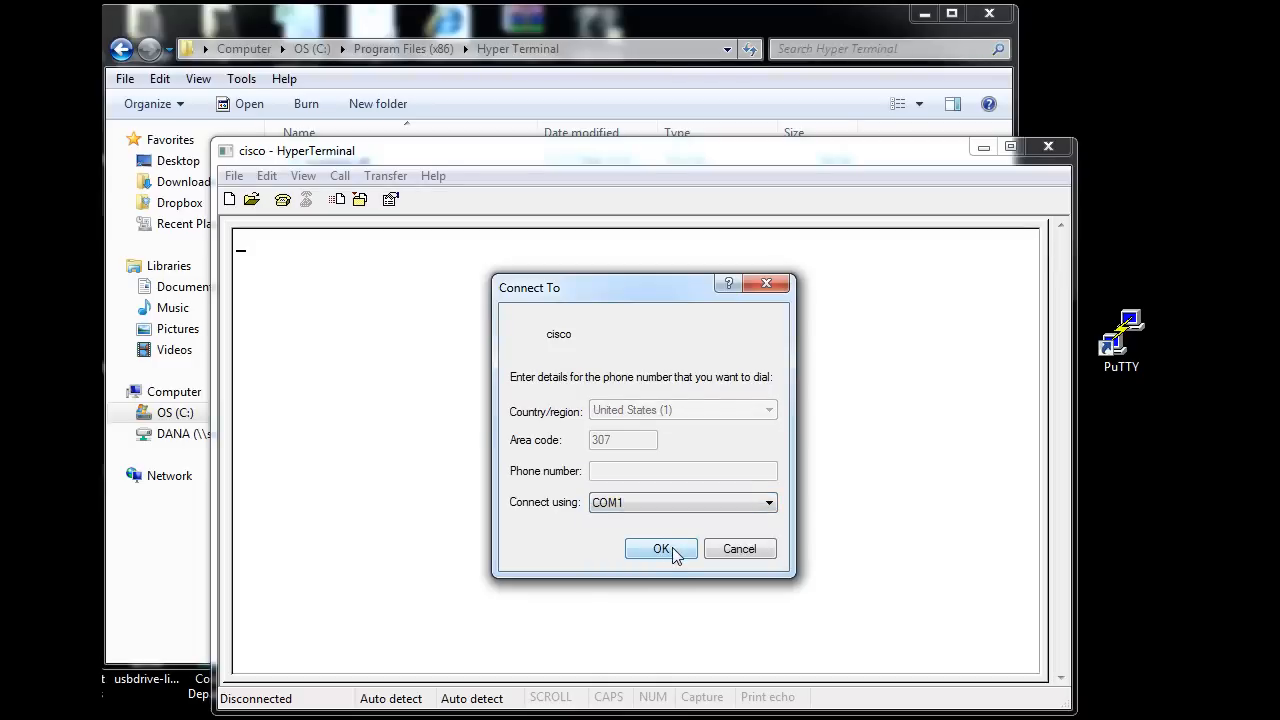
click(660, 548)
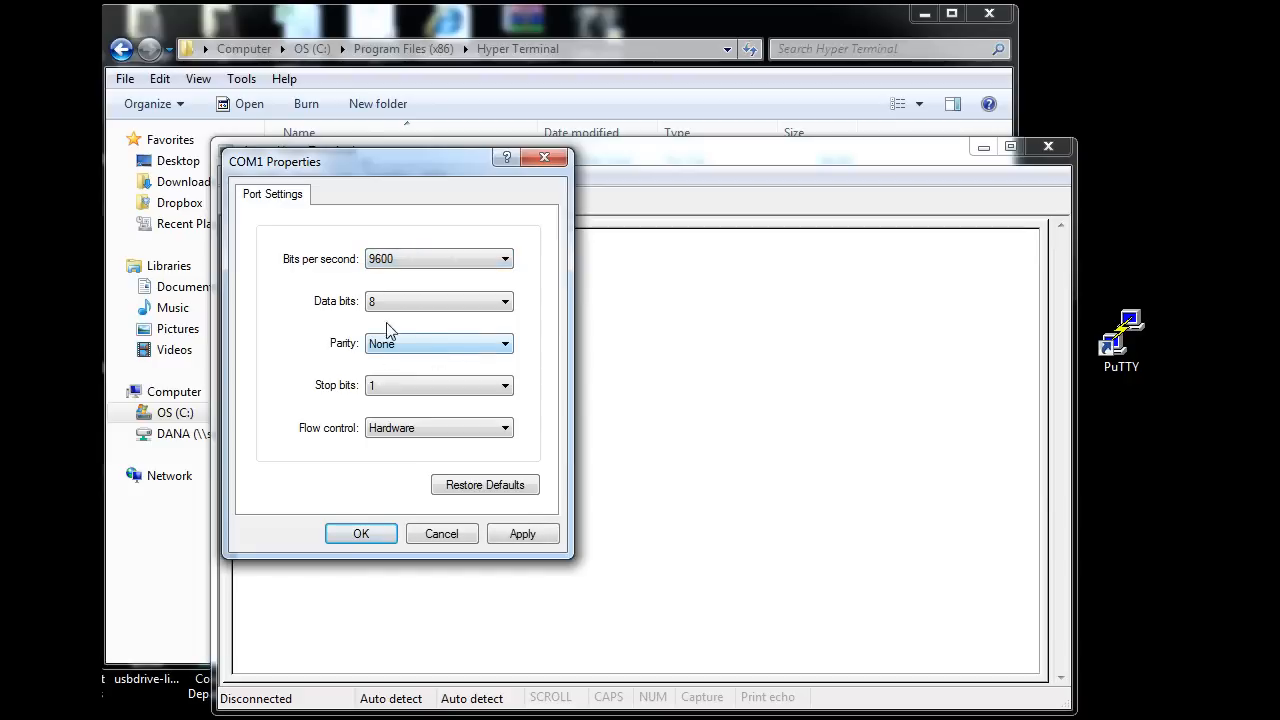
click(504, 428)
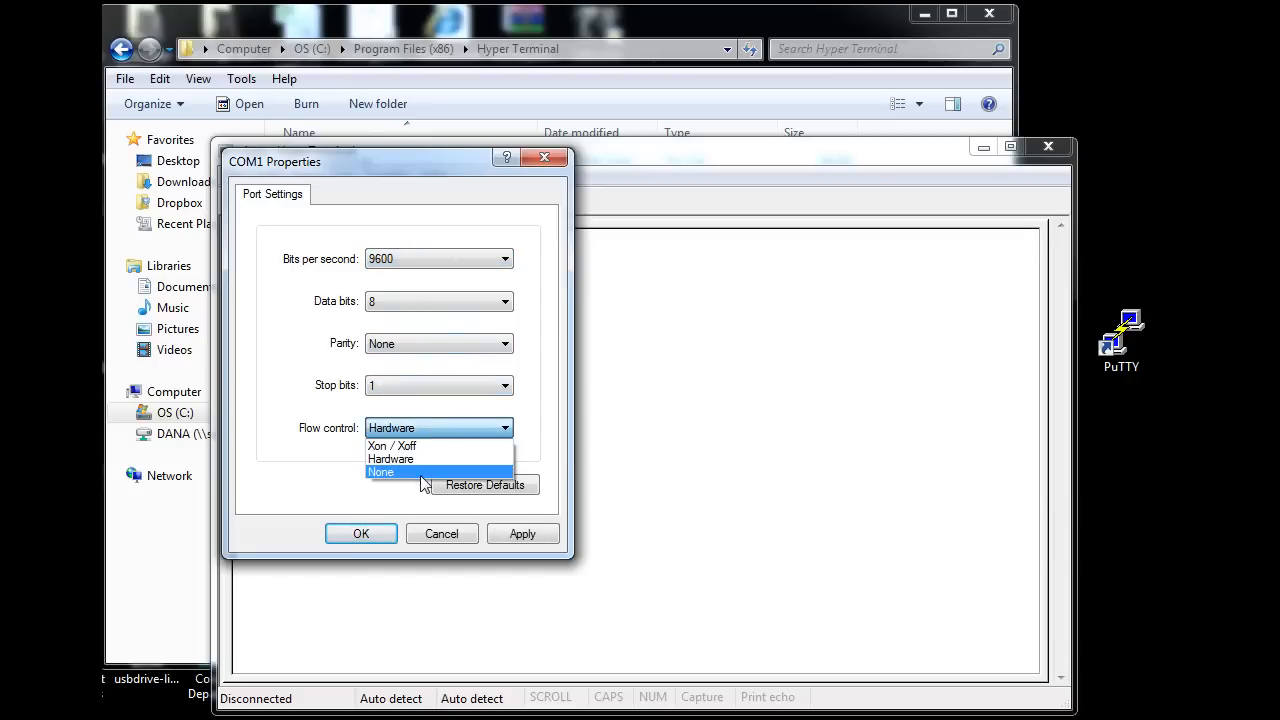
click(360, 532)
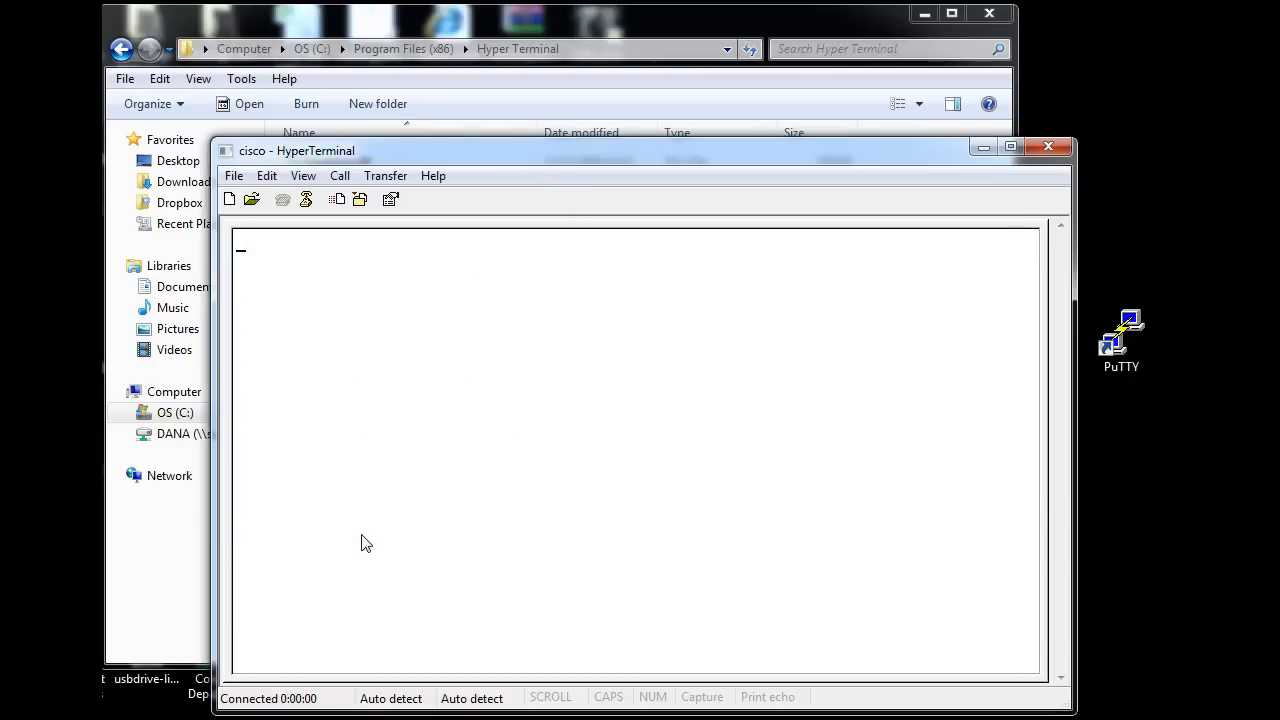
Send Enter repeatedly until the Router> prompt appears past the Serial0/0 messages.
key(enter)
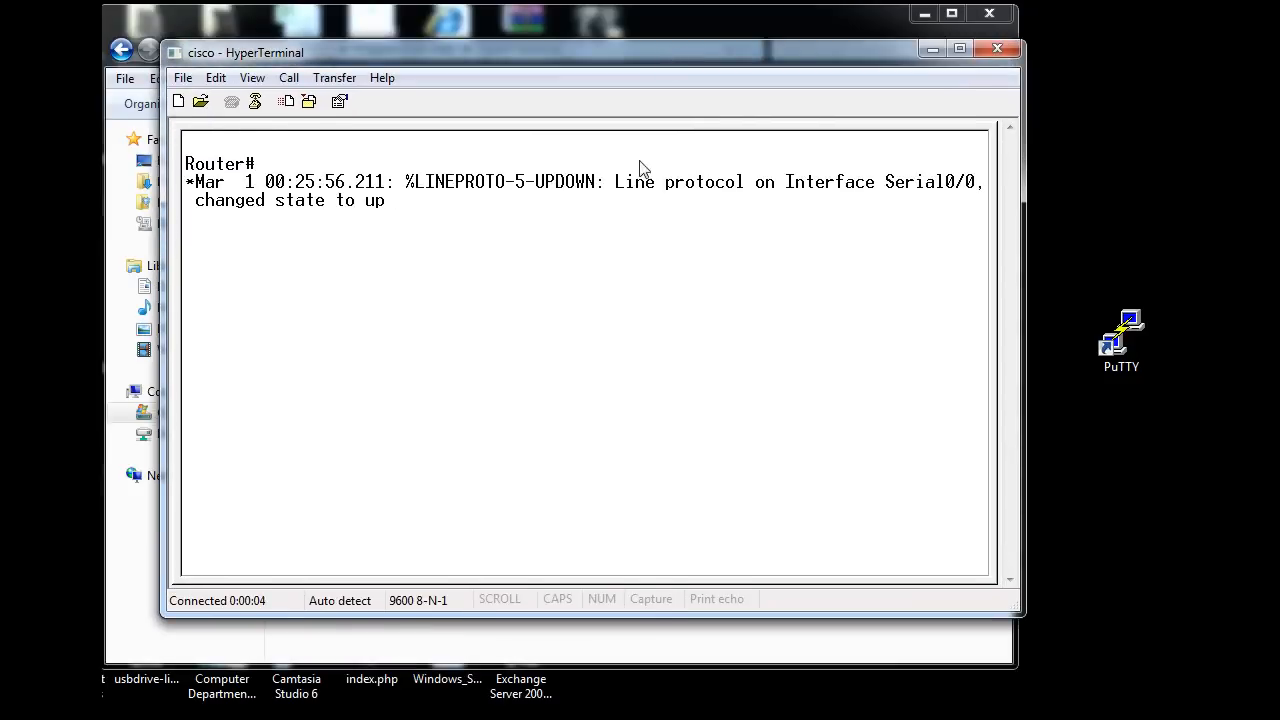
key(enter)
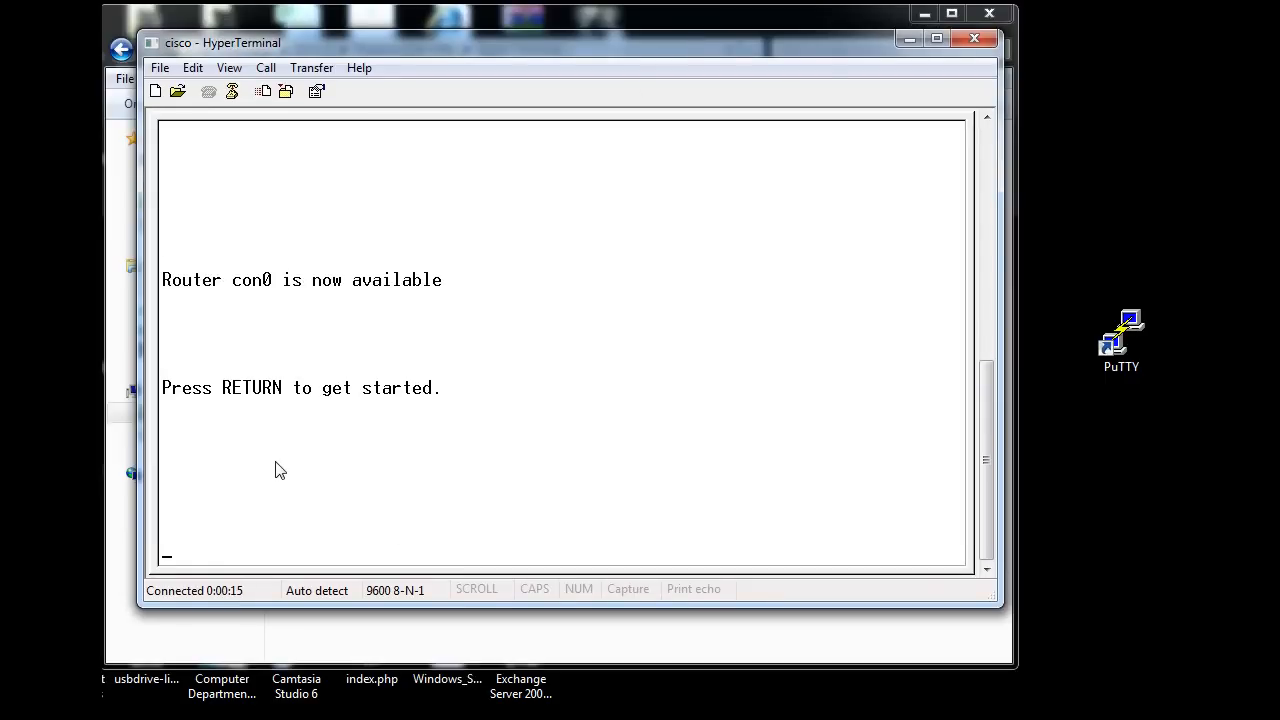
key(Return)
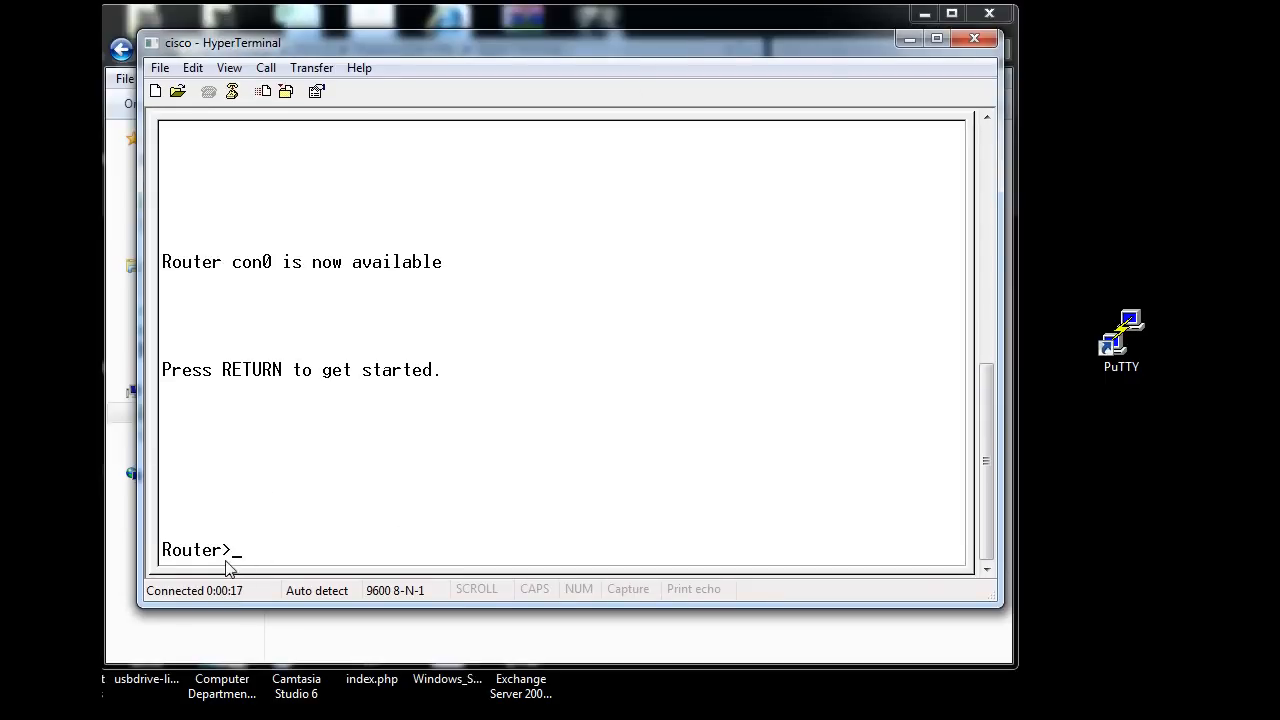
mouse_move(248, 576)
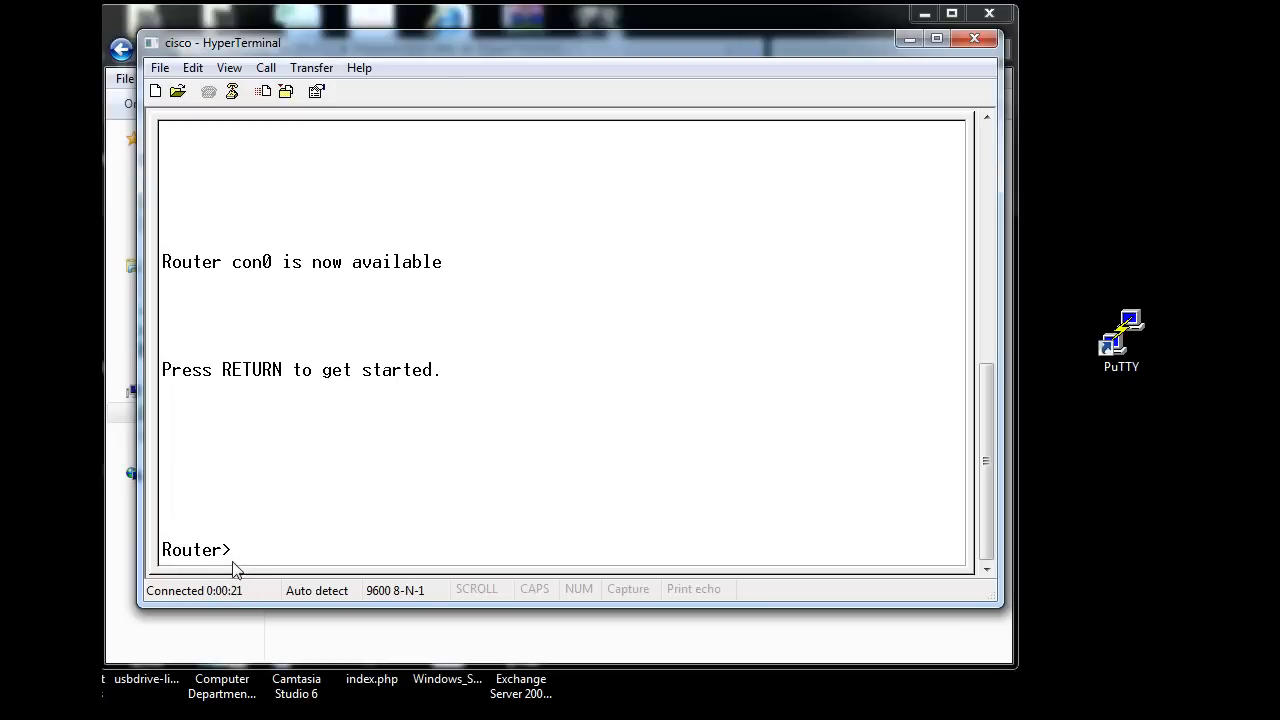
key(return)
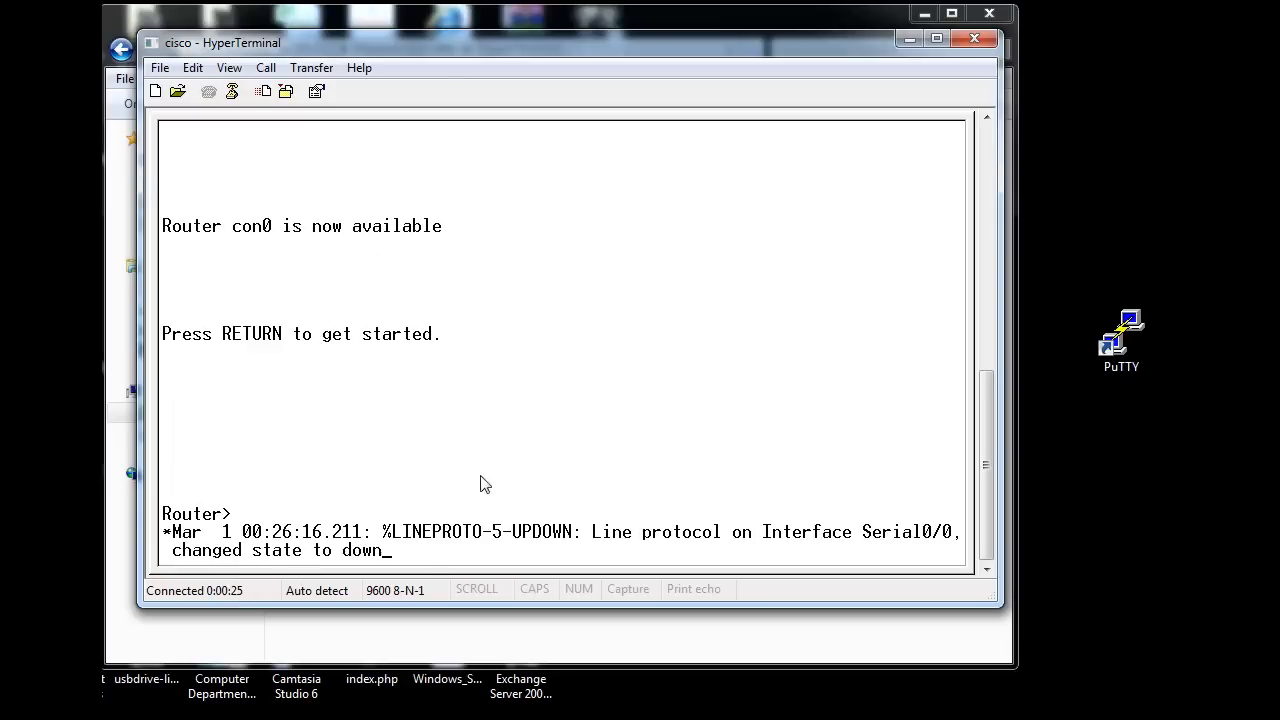
mouse_move(510, 550)
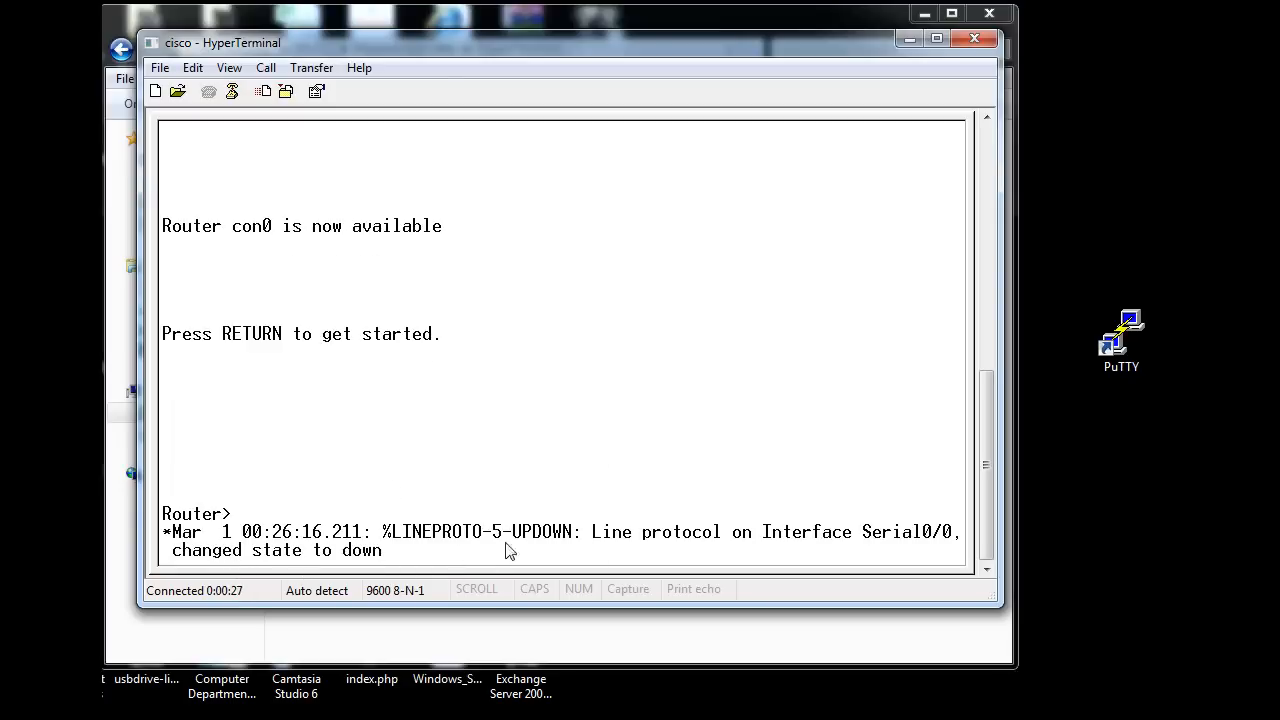
mouse_move(612, 528)
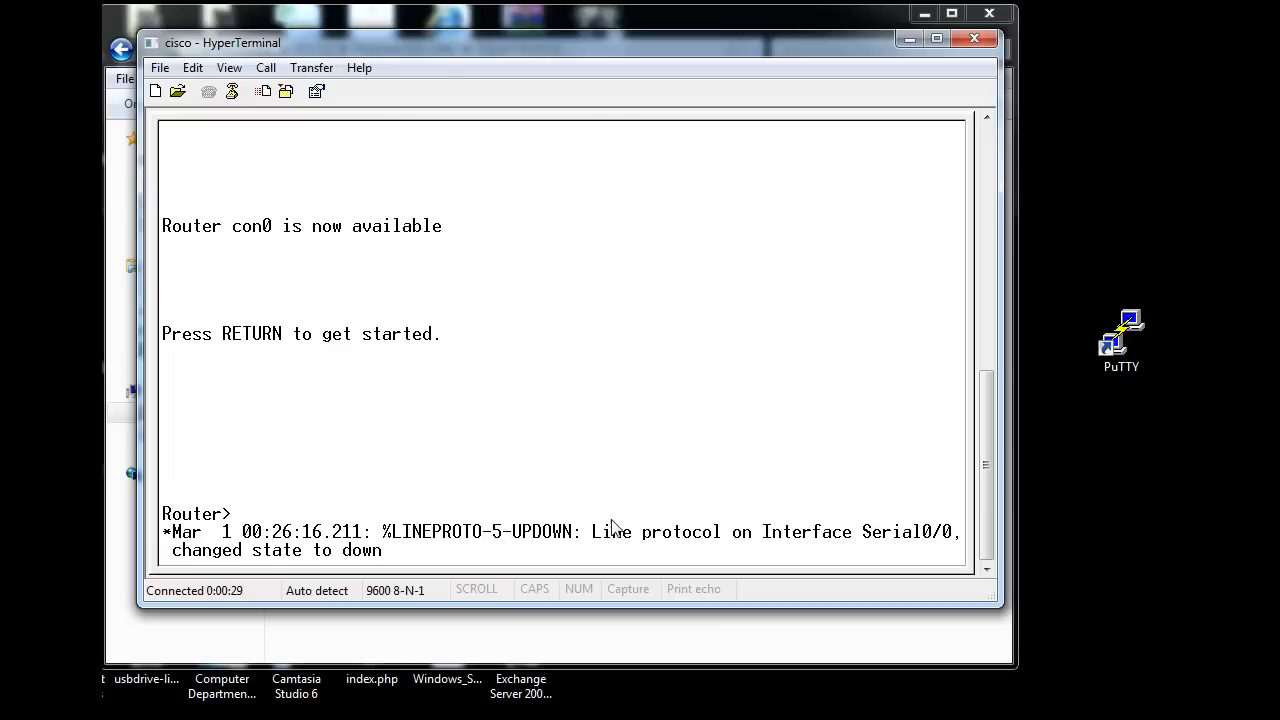
mouse_move(752, 560)
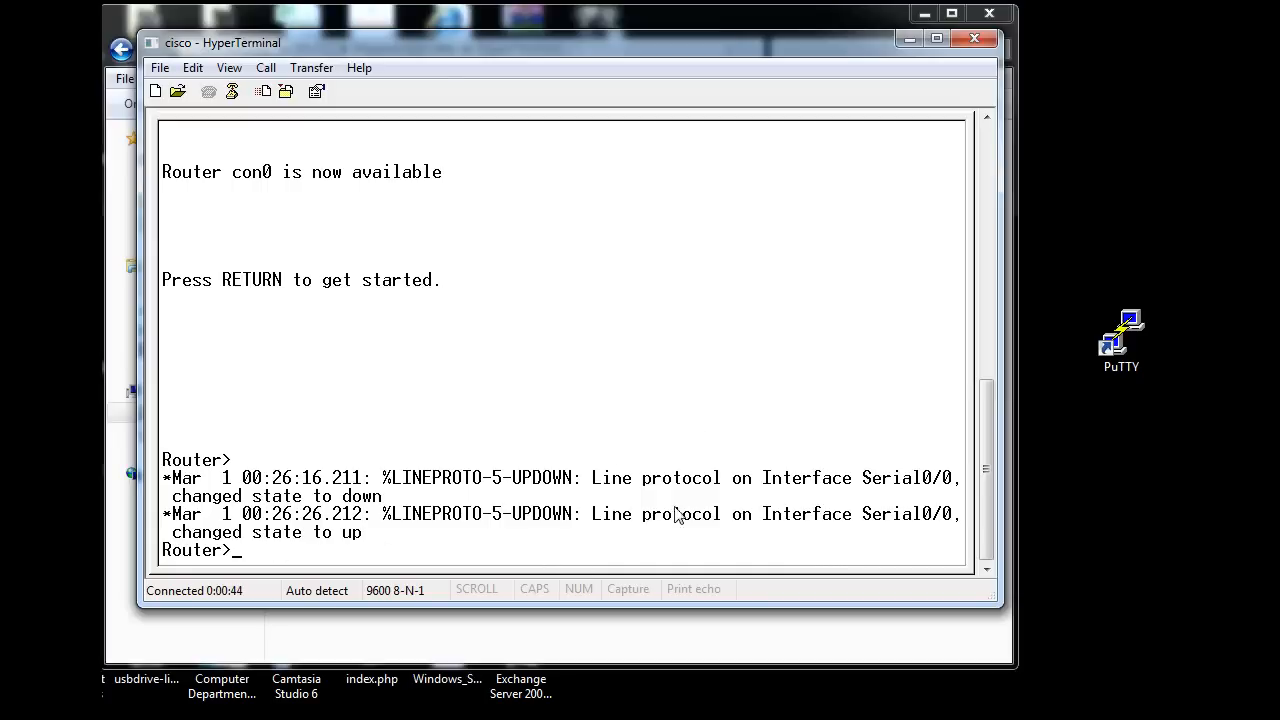
mouse_move(336, 544)
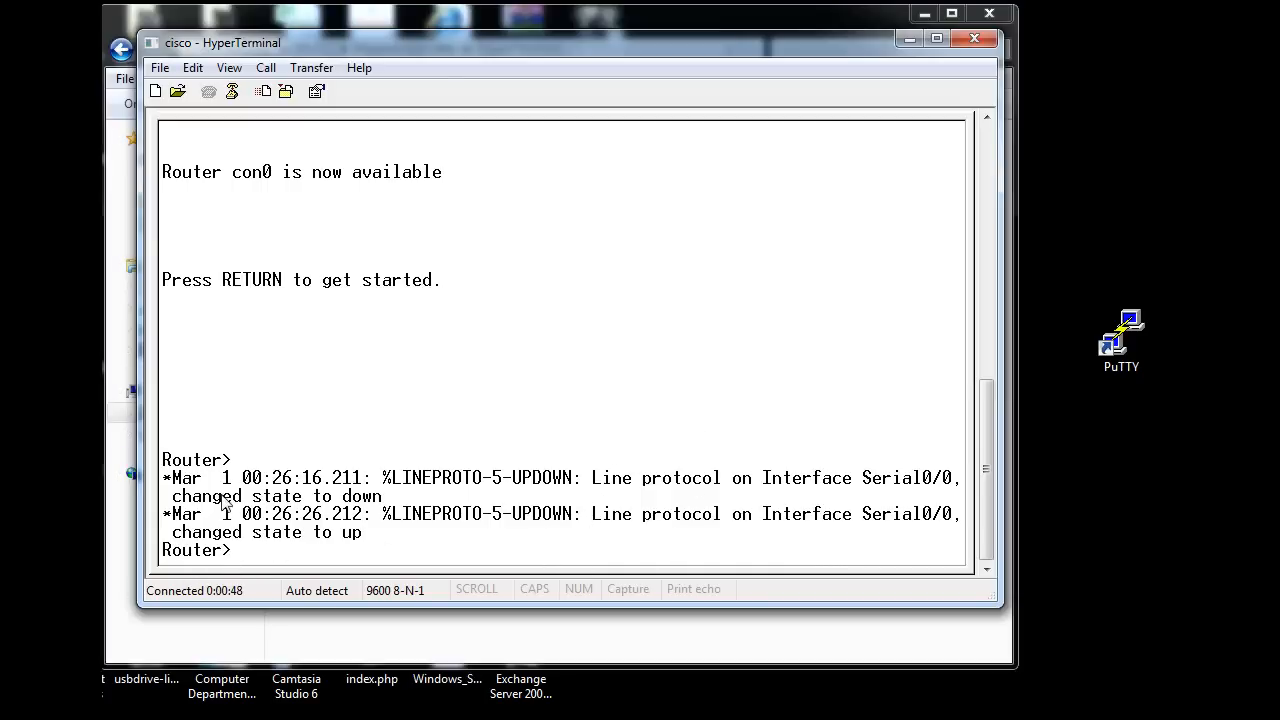
mouse_move(258, 556)
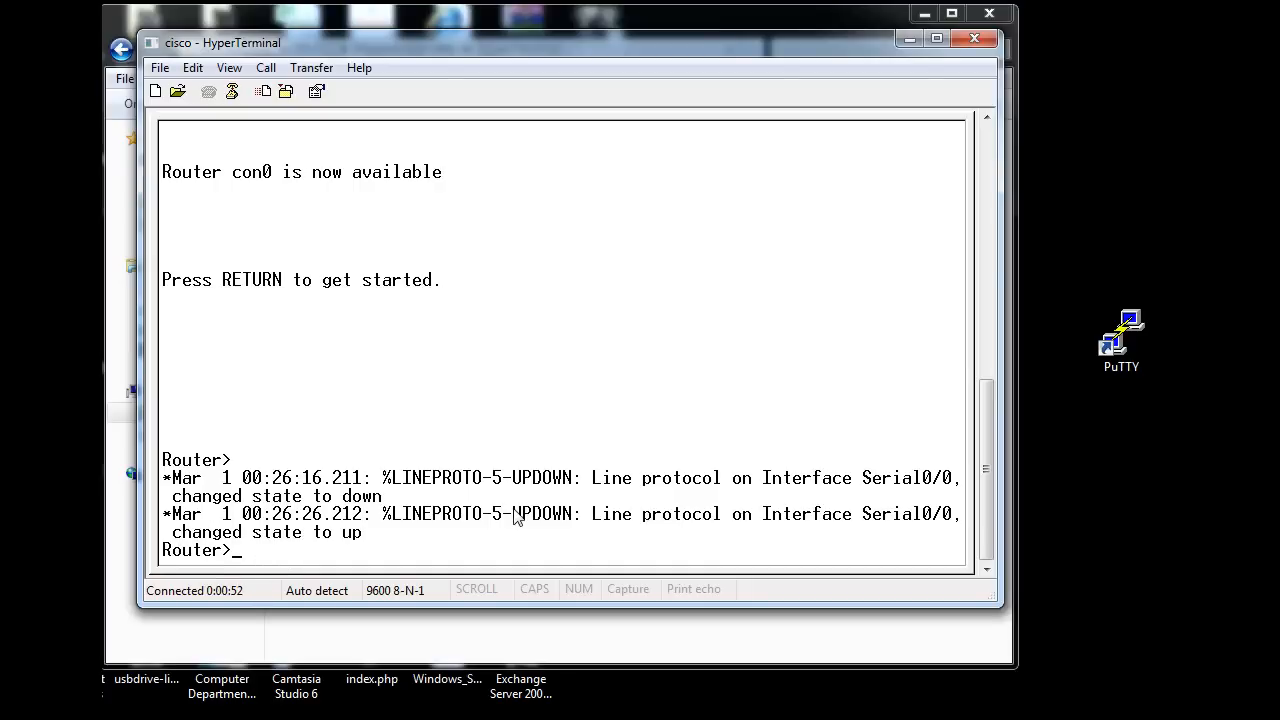
Enter privileged mode with enable and move into configure terminal.
text(ena)
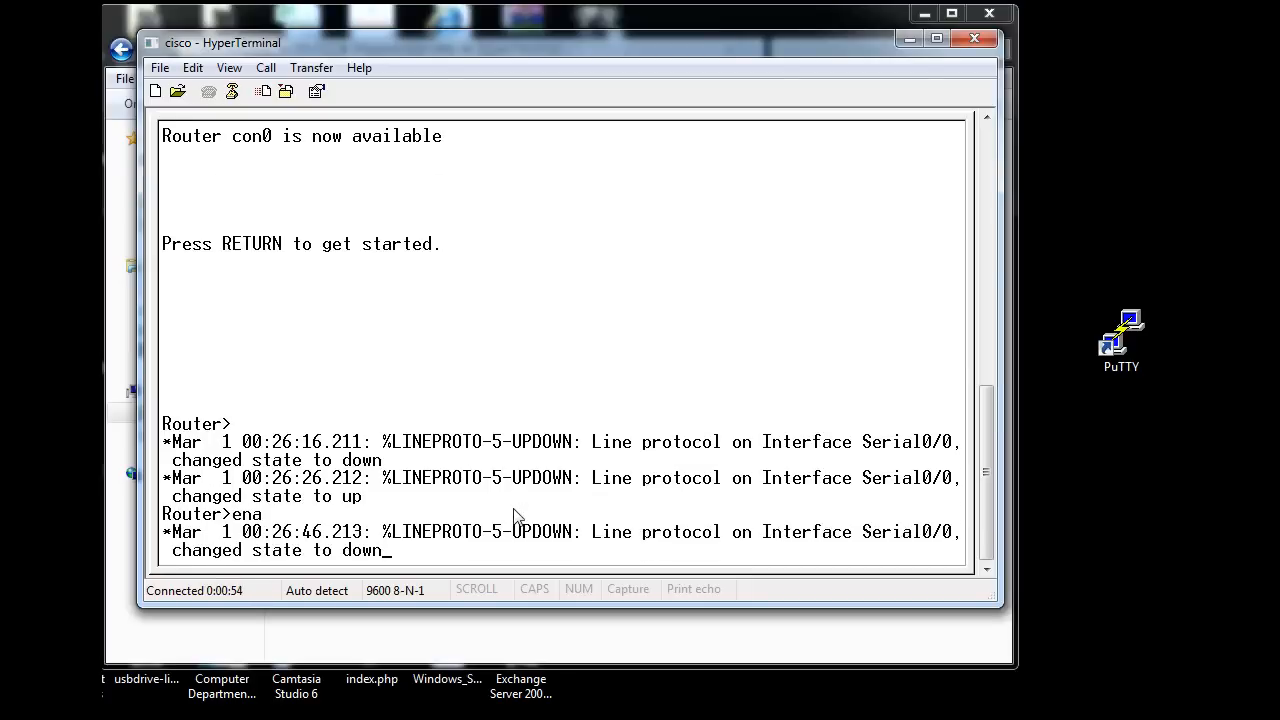
text(b)
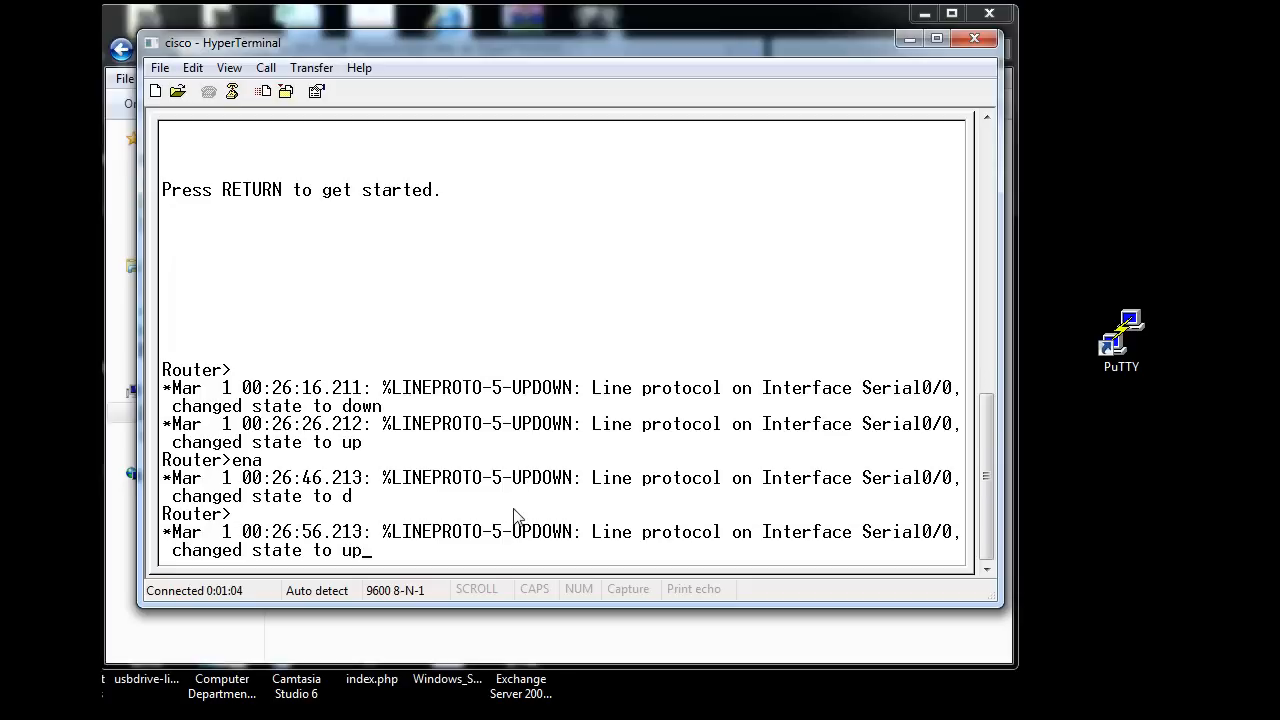
key(Return)
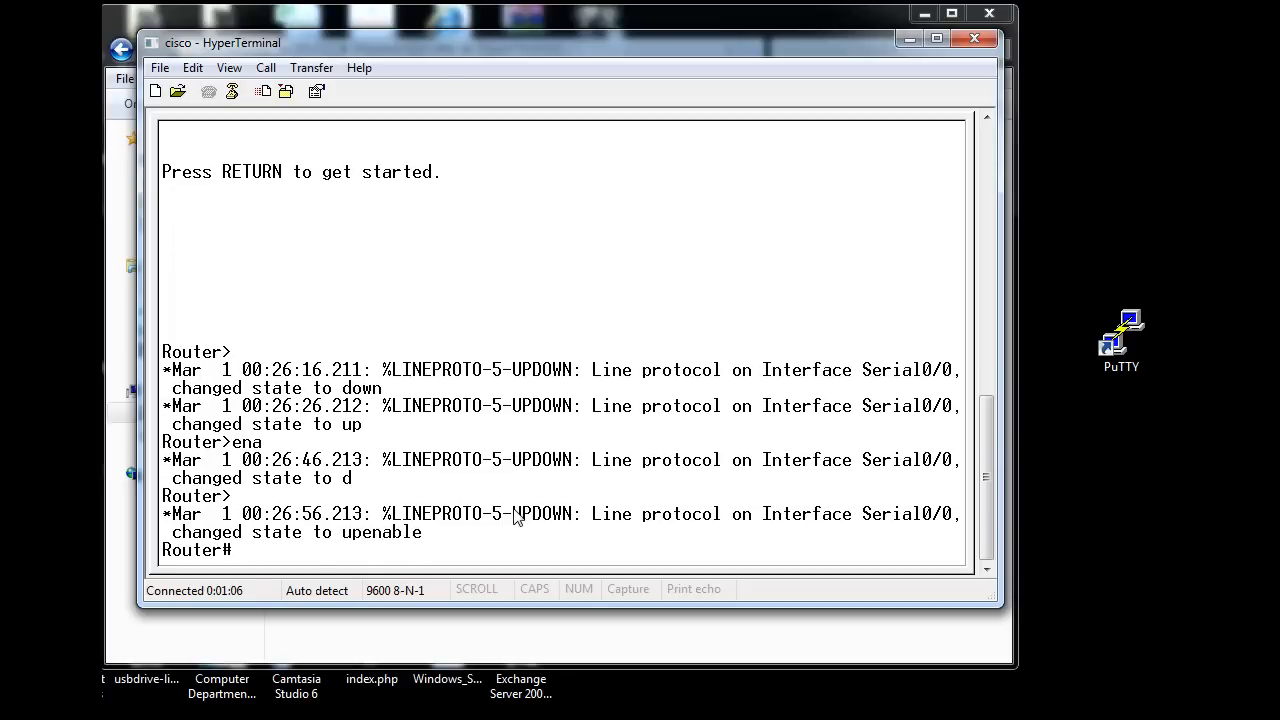
mouse_move(648, 472)
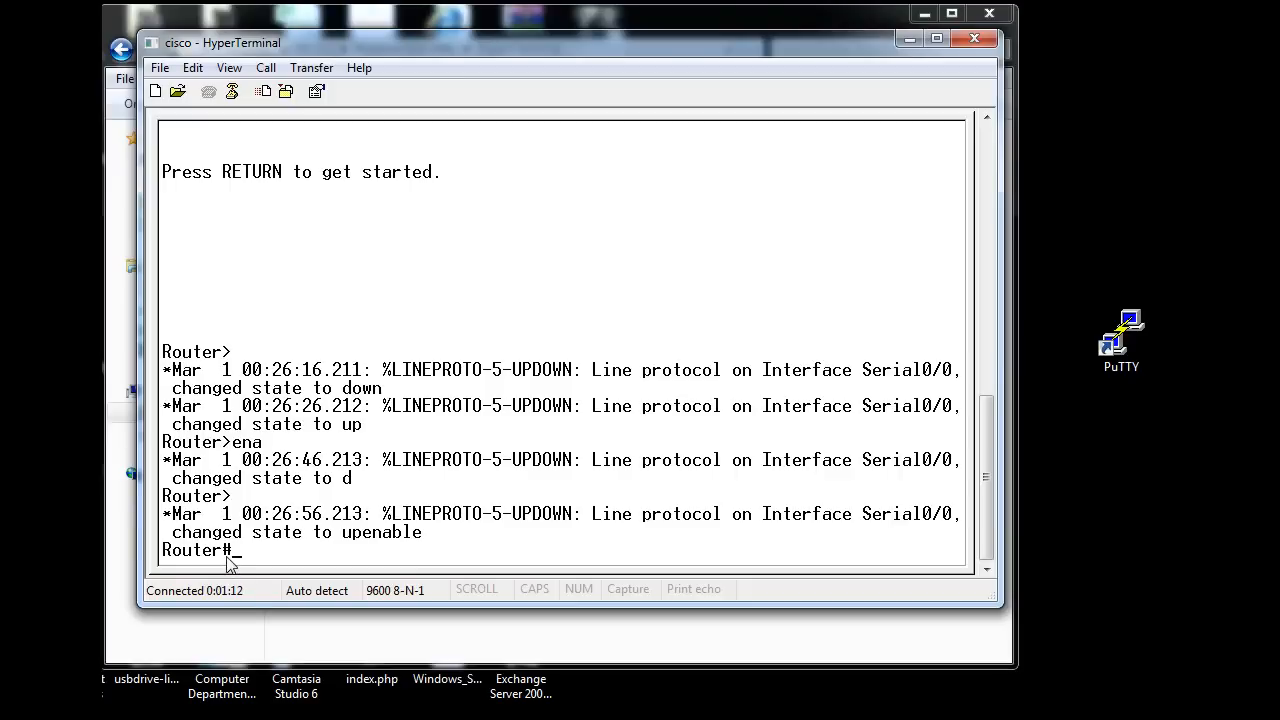
mouse_move(264, 572)
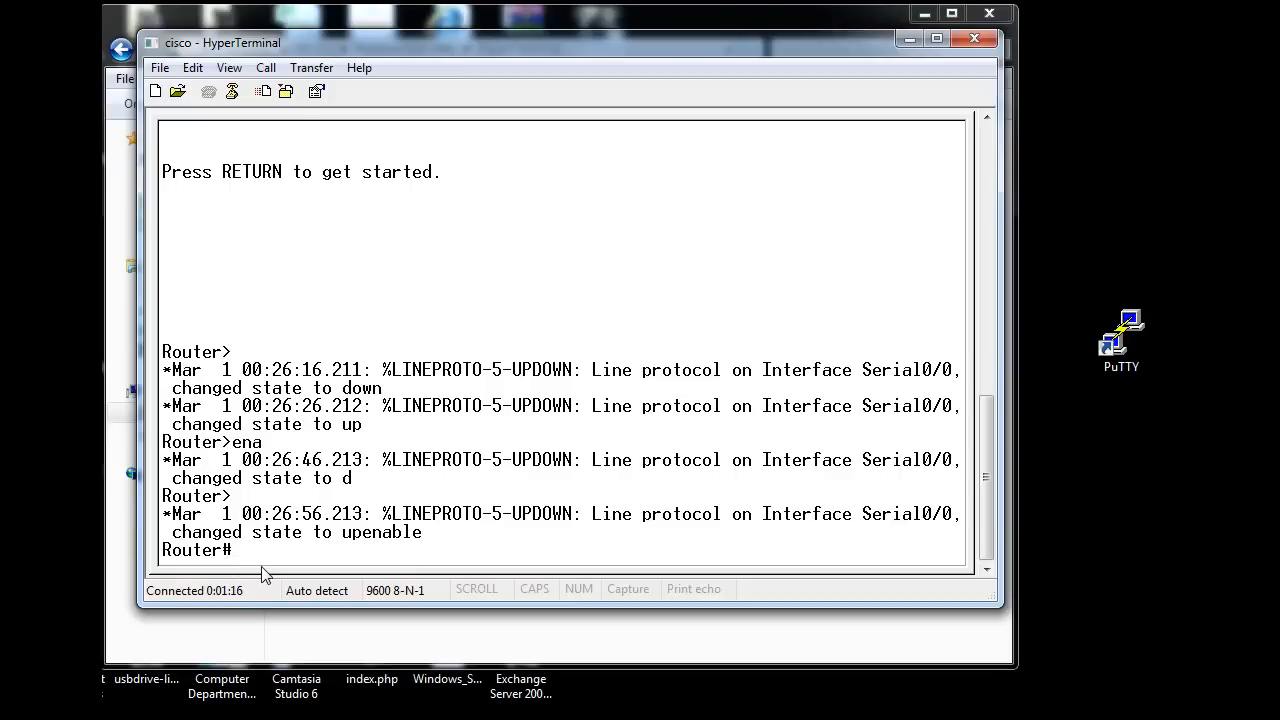
text(configure t)
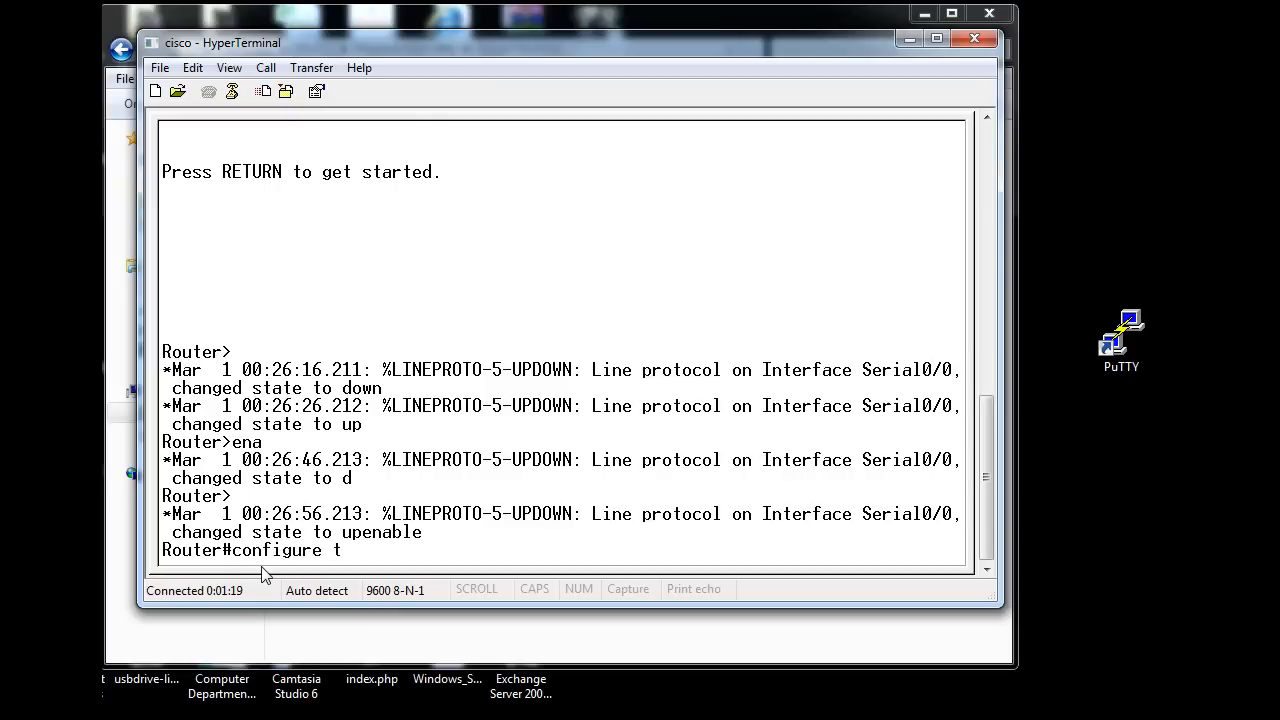
text(erminal)
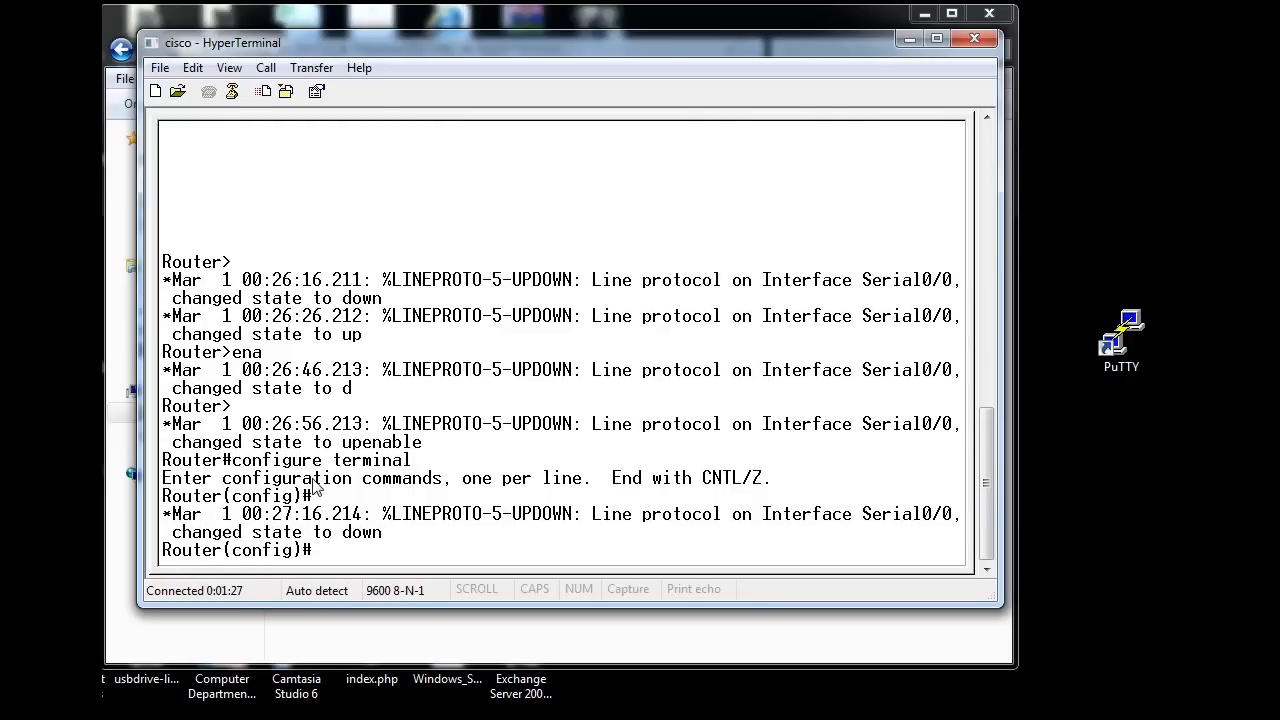
mouse_move(232, 560)
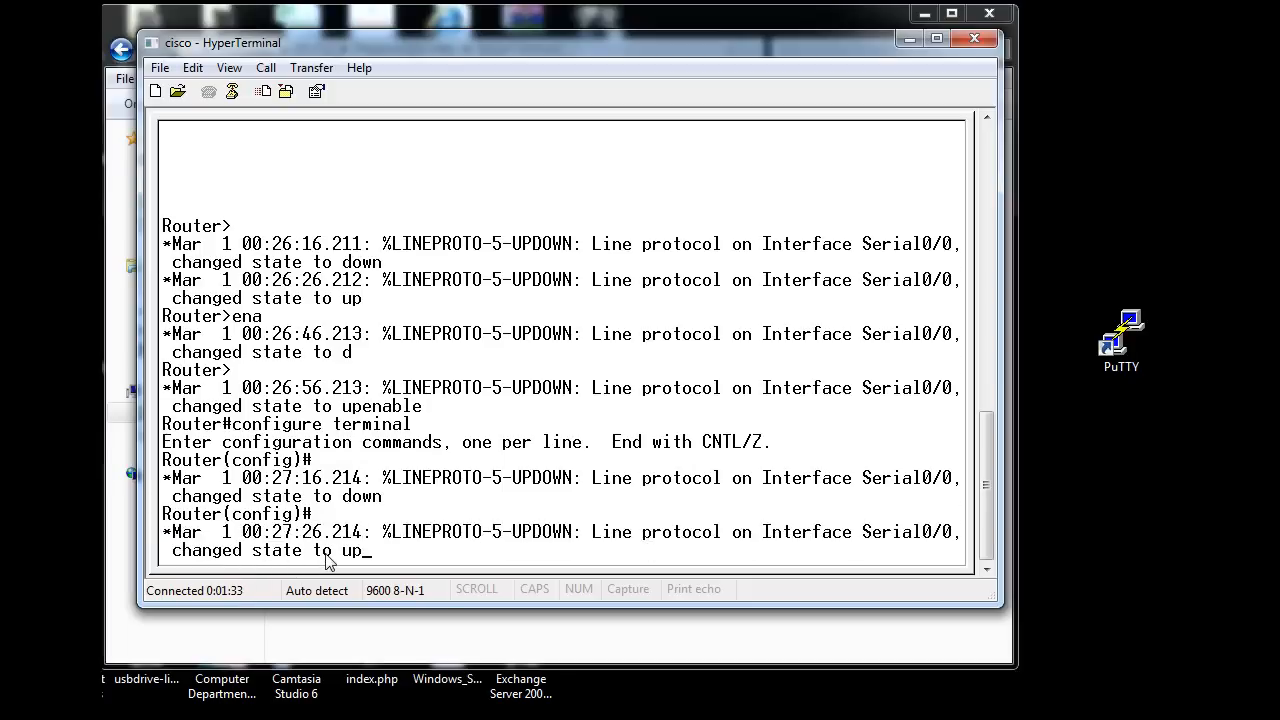
key(Return)
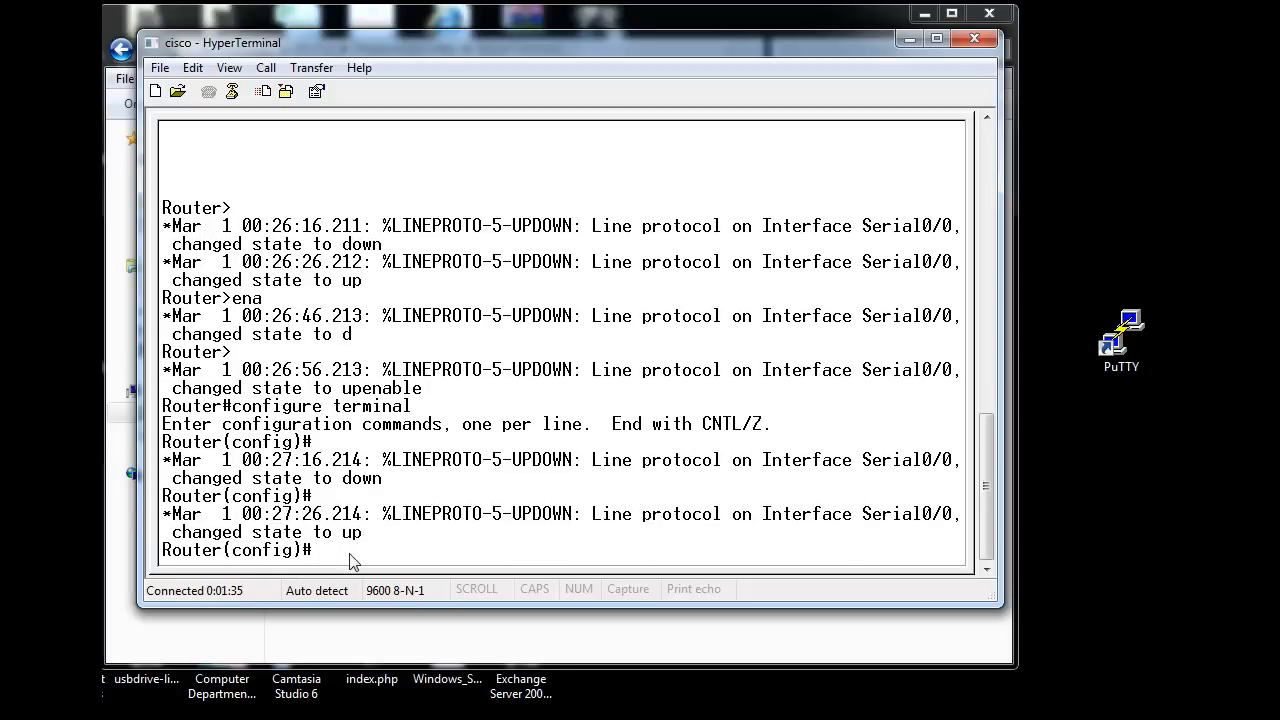
Issue no logging console to silence interface log messages, then exit config mode.
text(no)
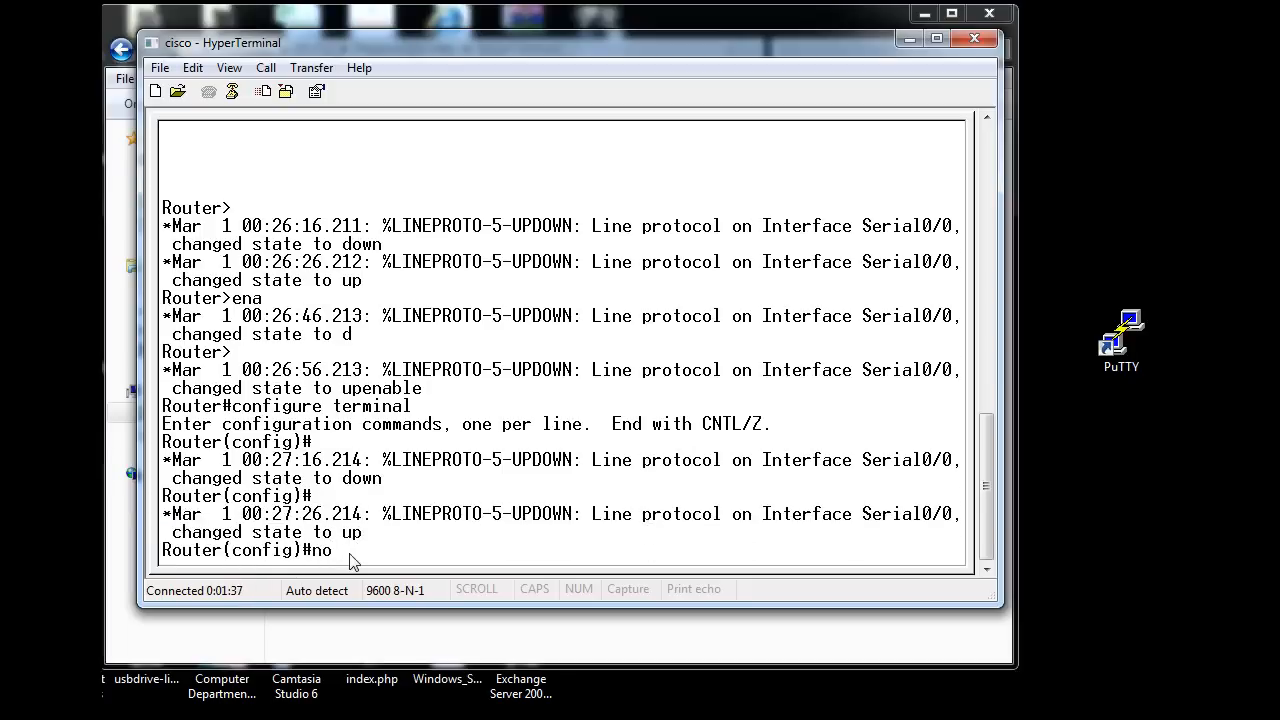
text(logging)
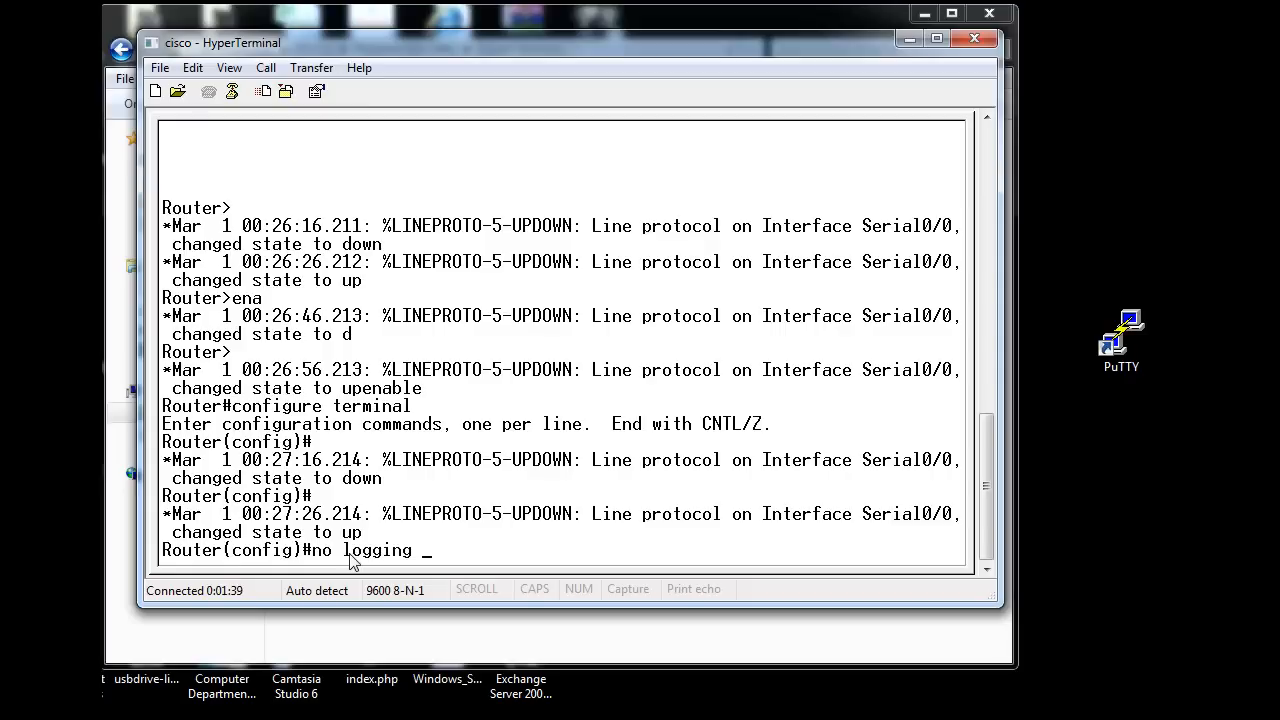
text(console)
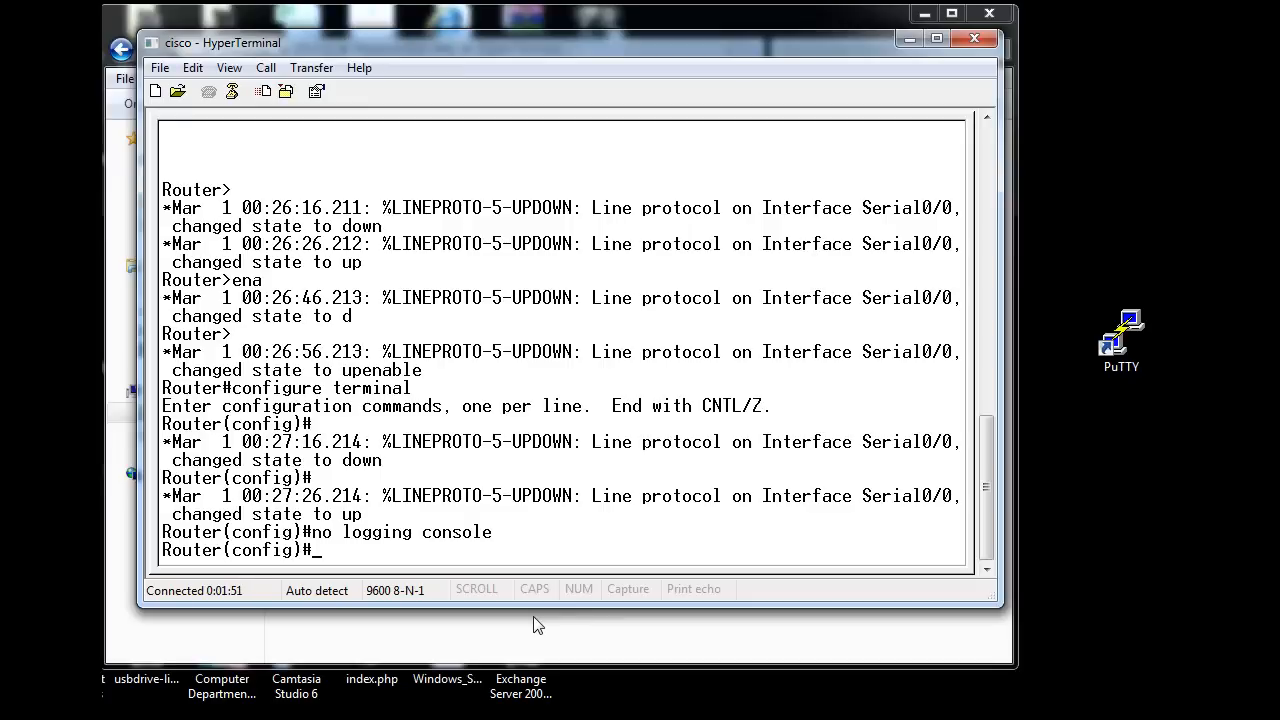
text(exit)
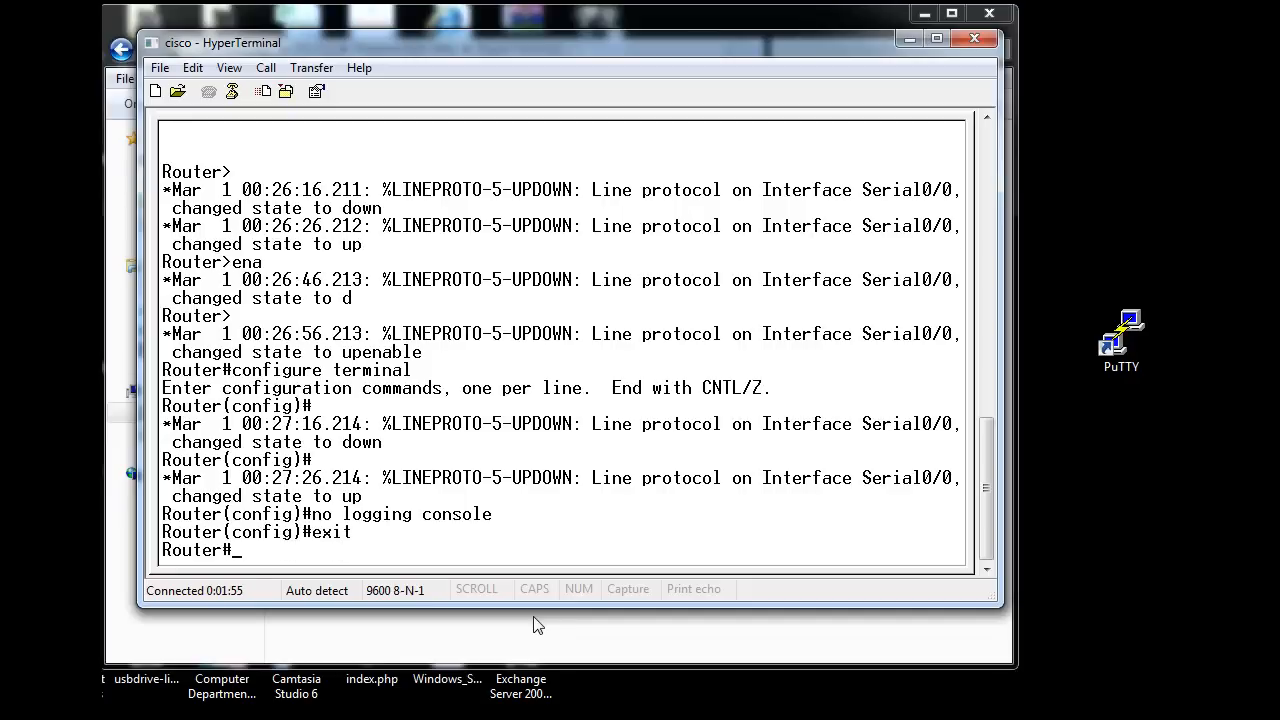
text(exi)
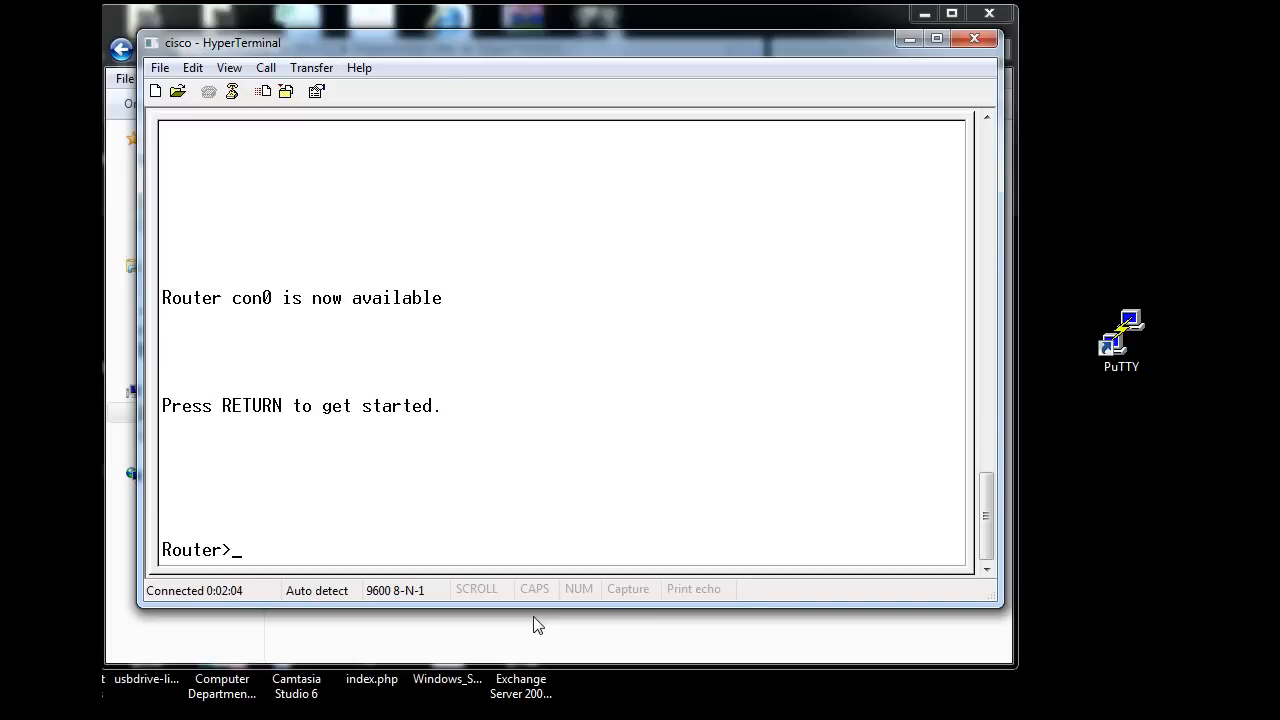
Re-enter enable and configure terminal to reach global configuration mode.
text(enable)
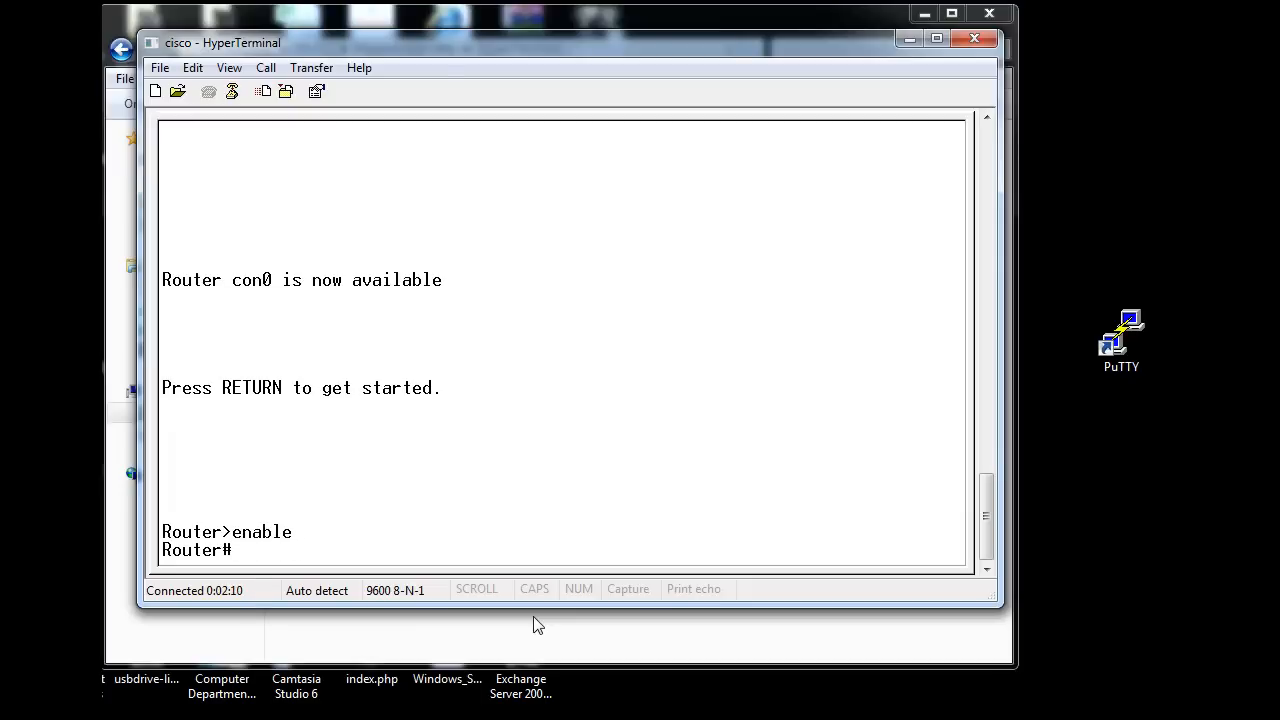
text(configure)
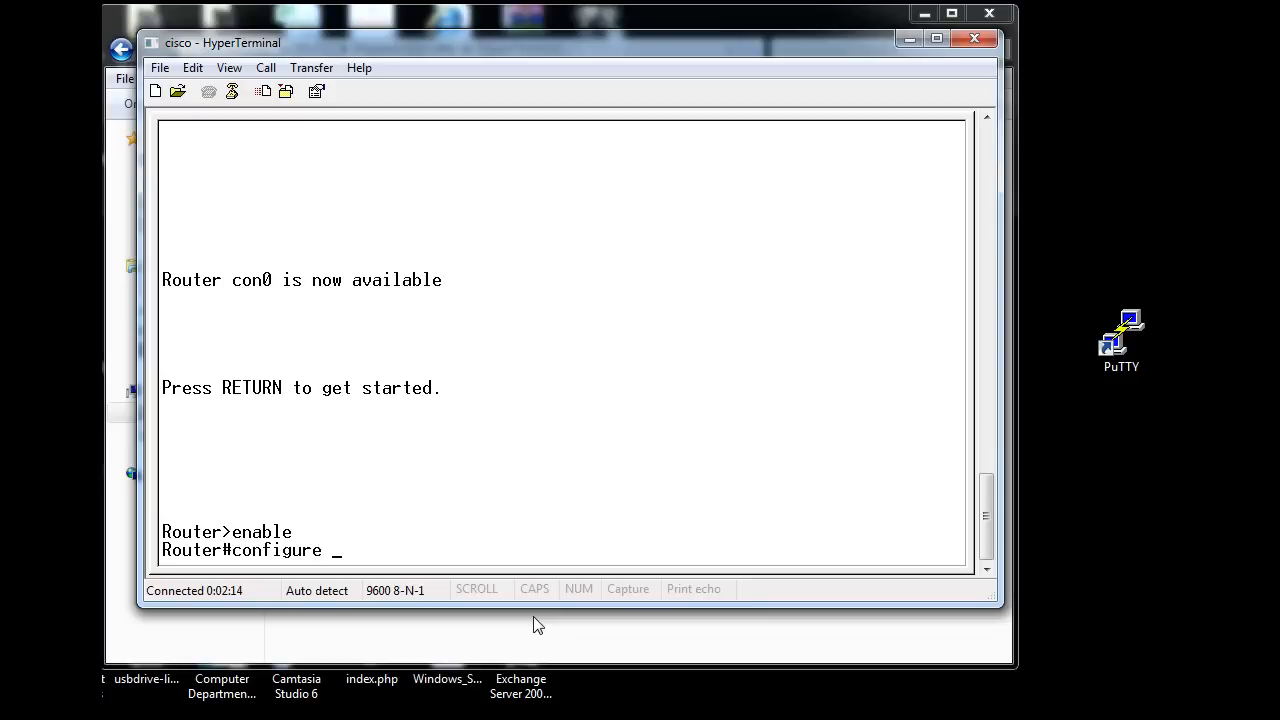
text(termina)
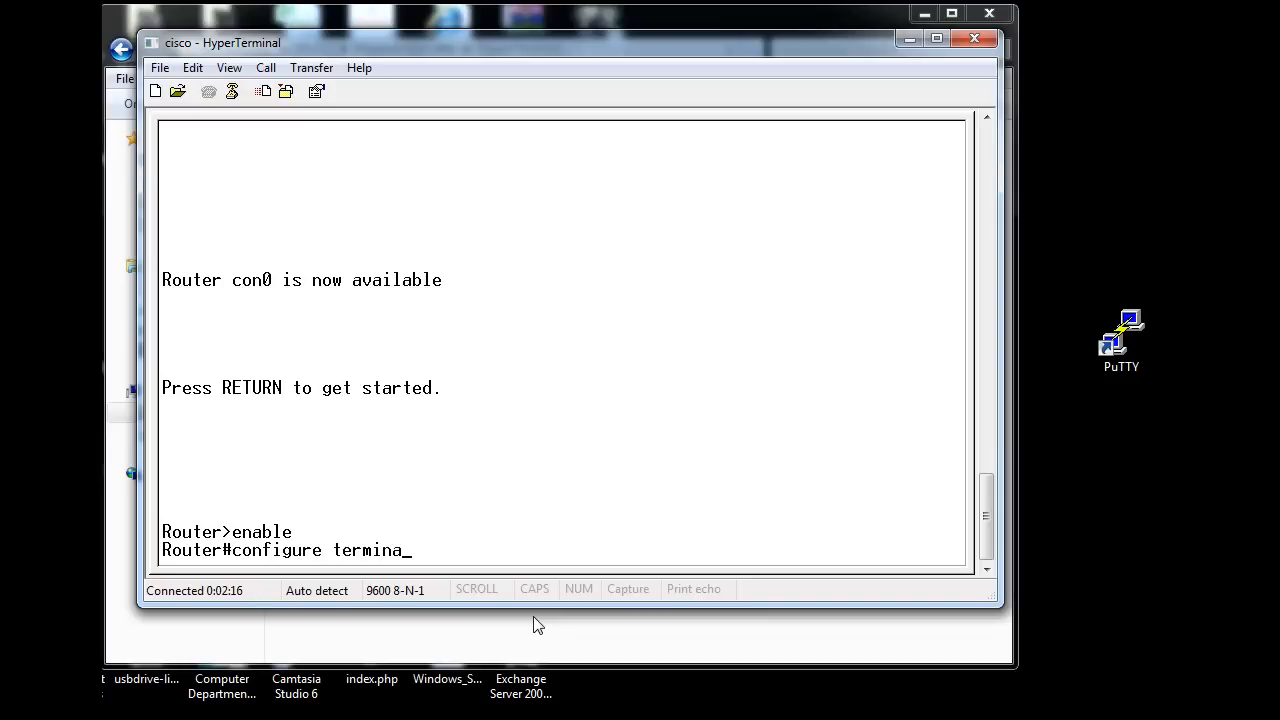
key(enter)
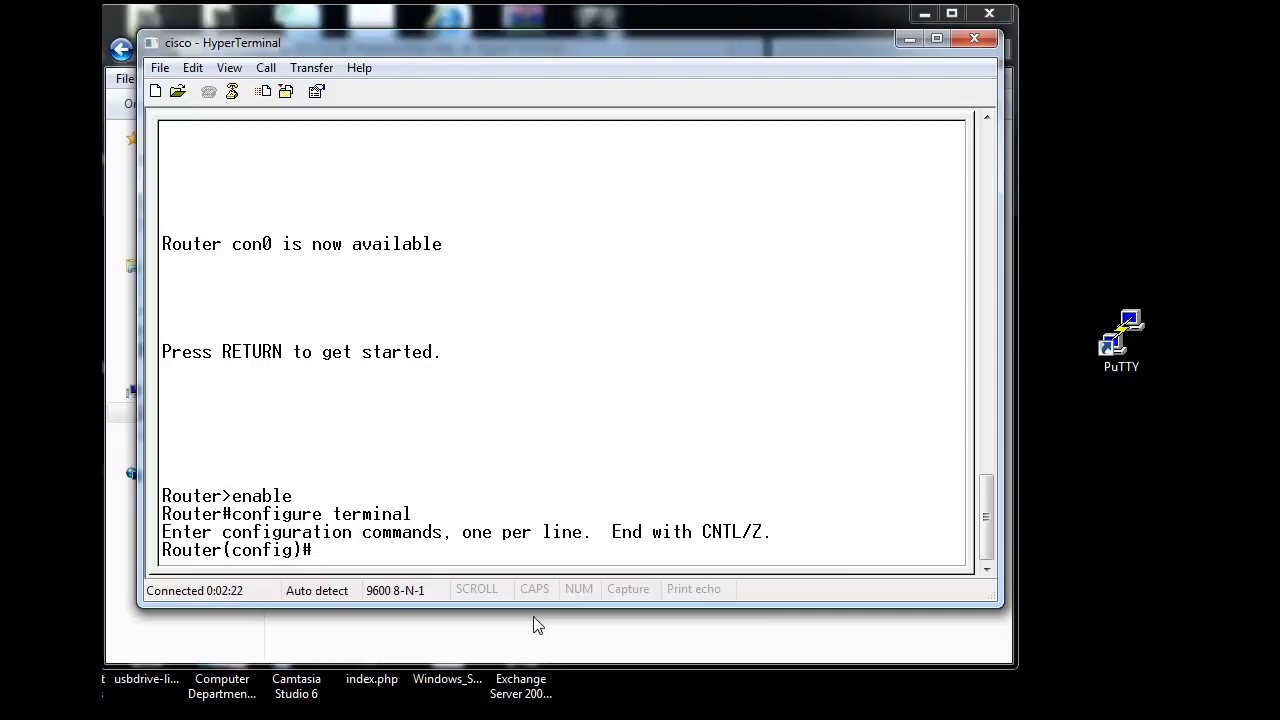
Give interface fa0/0 the IP address 192.168.1.1 with mask 255.255.255.0.
text(interface)
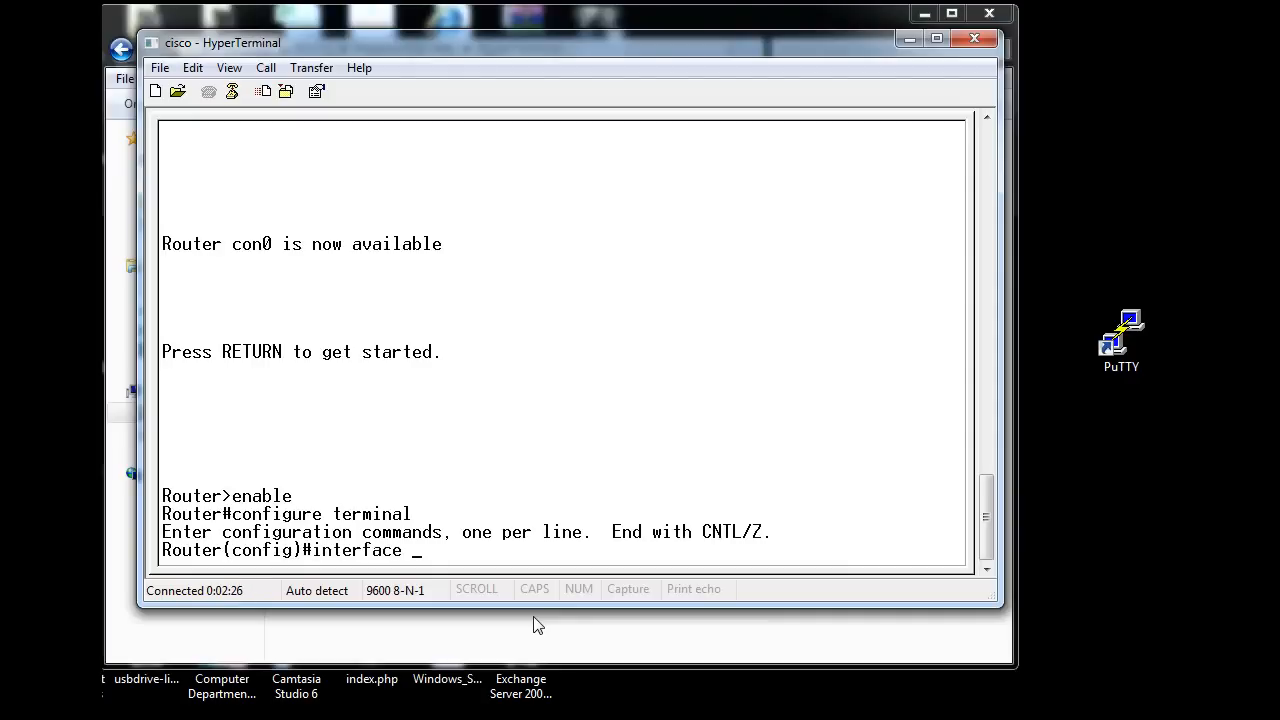
text(f)
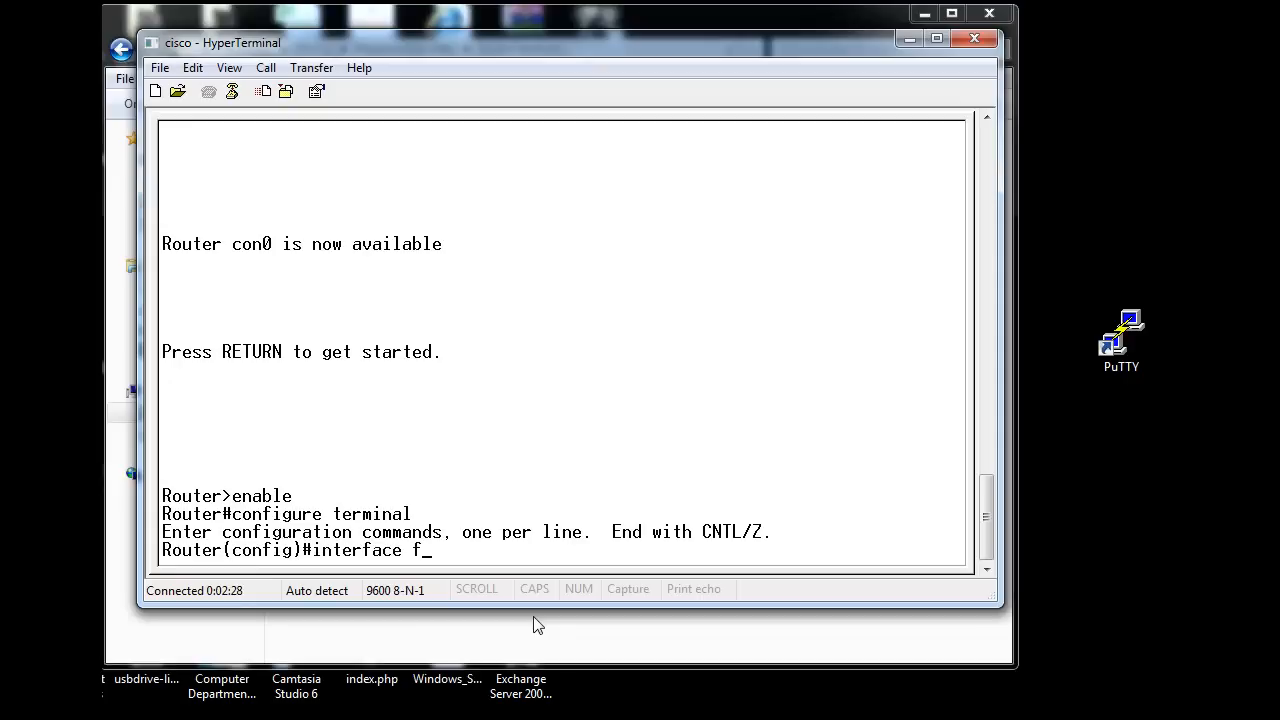
text(a0/0)
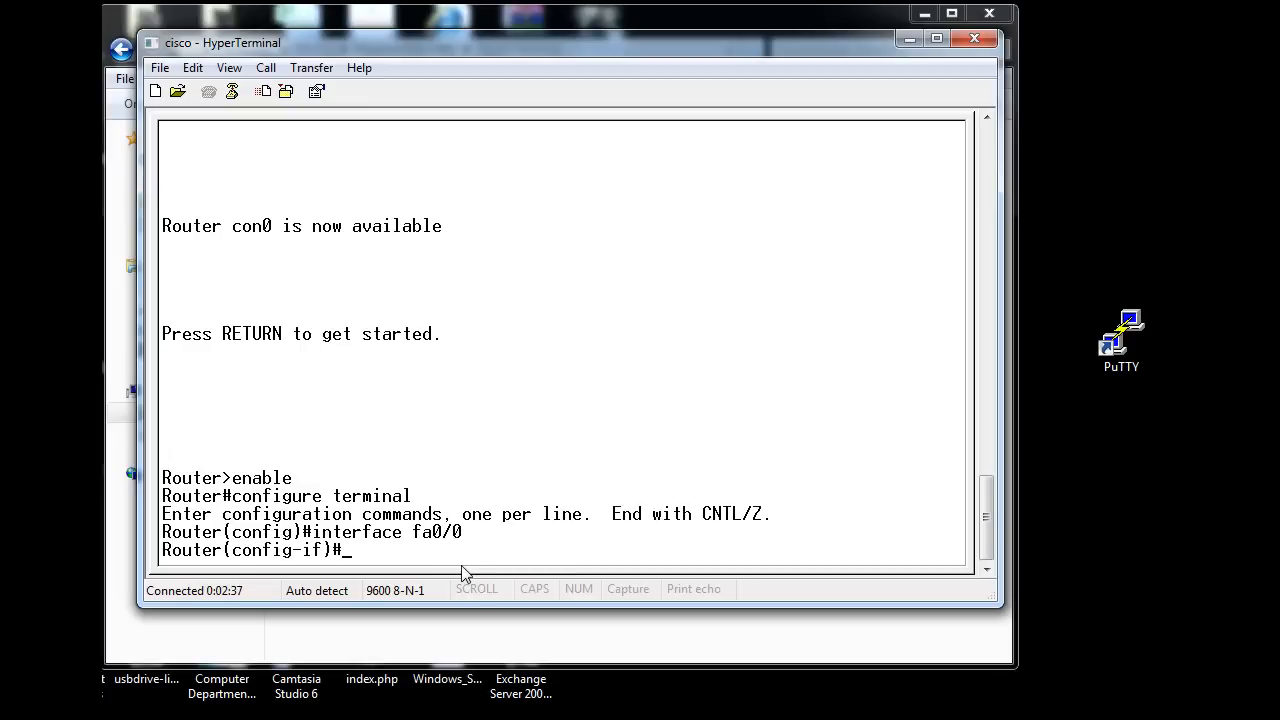
text(ip address 1)
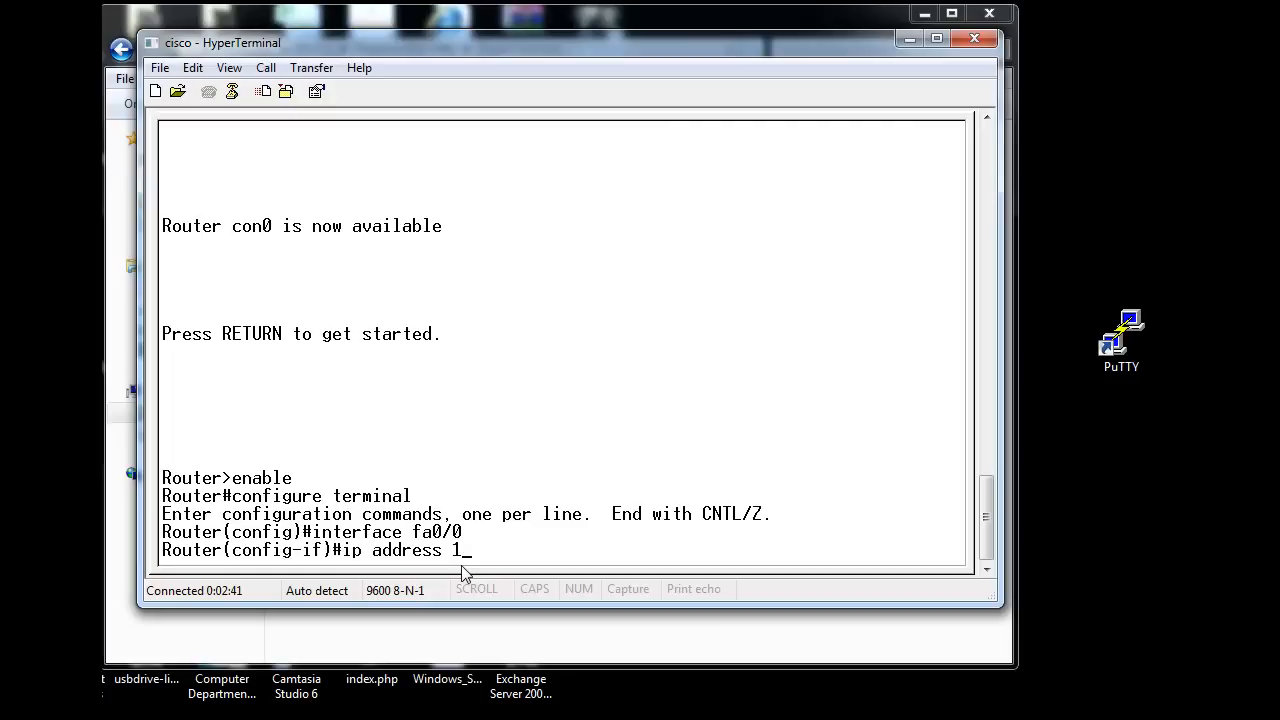
text(92.168)
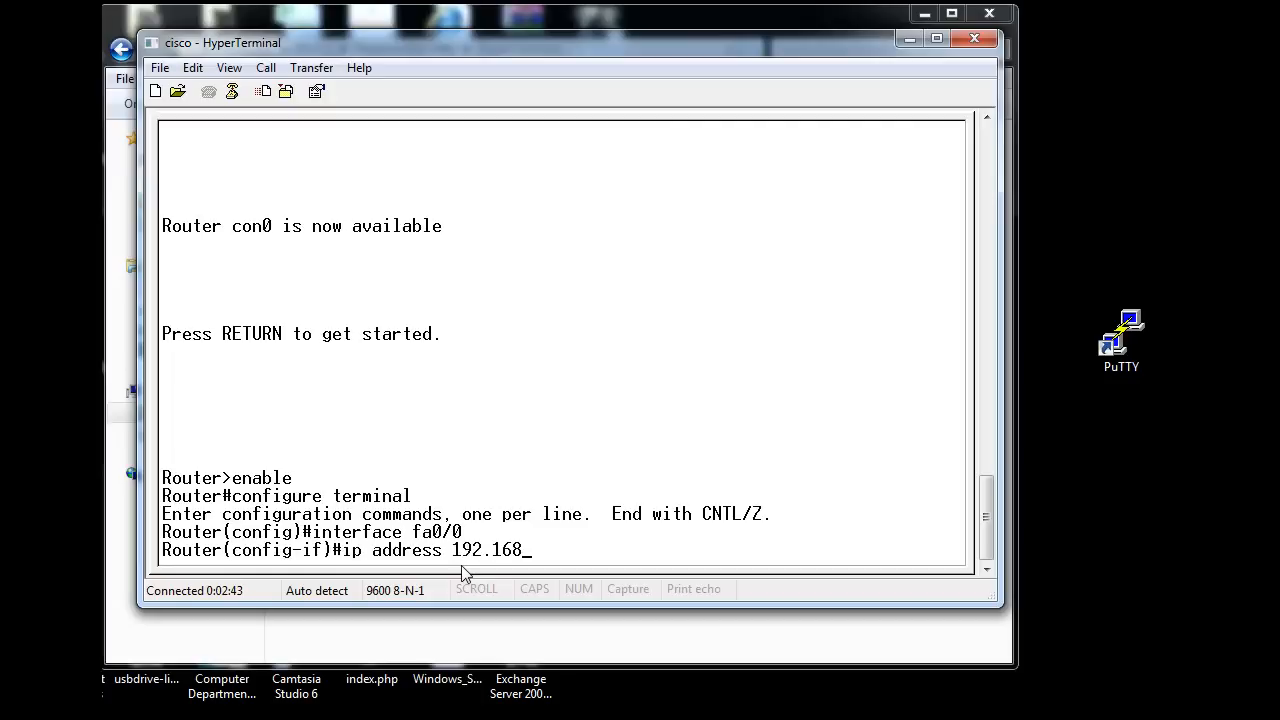
text(1.)
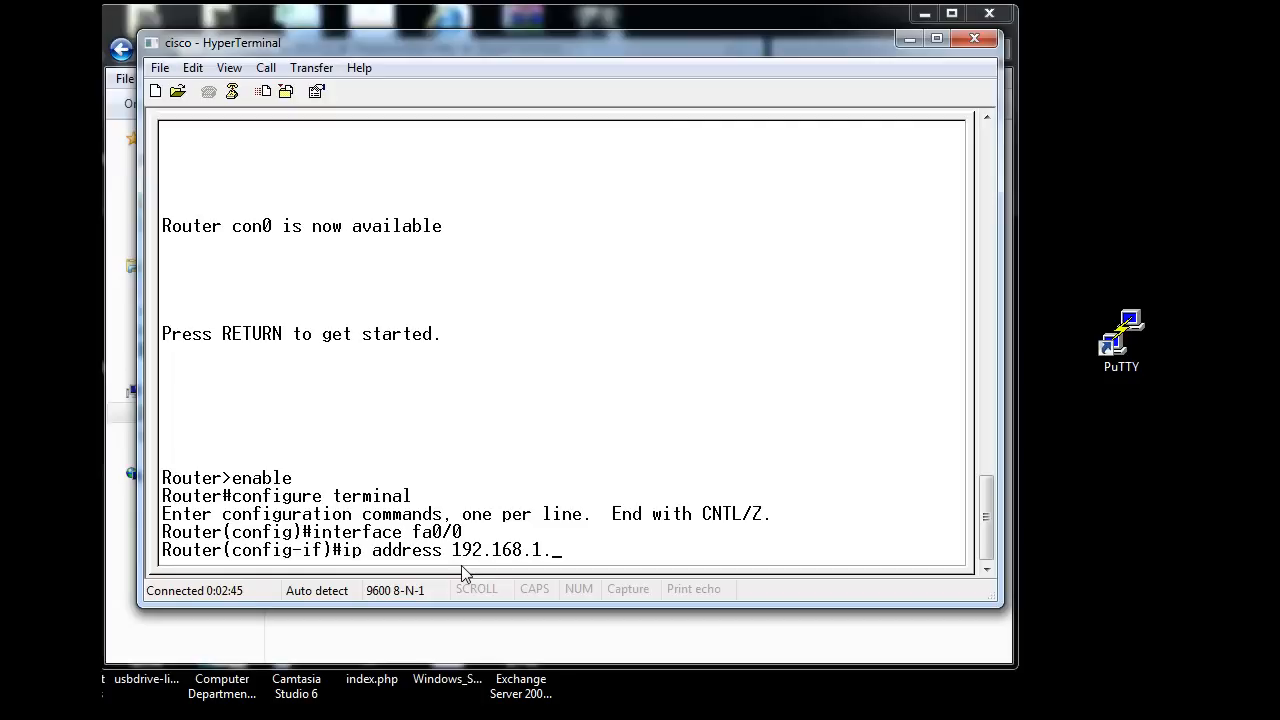
text(1)
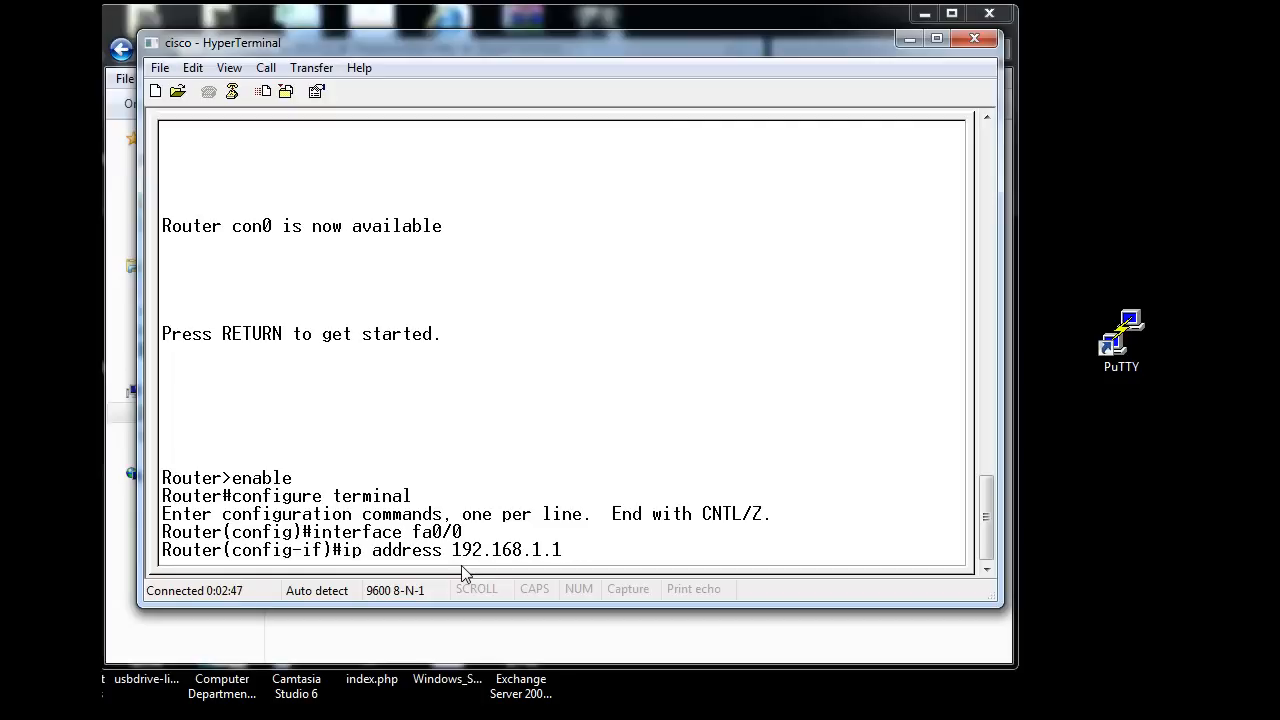
text(255.2)
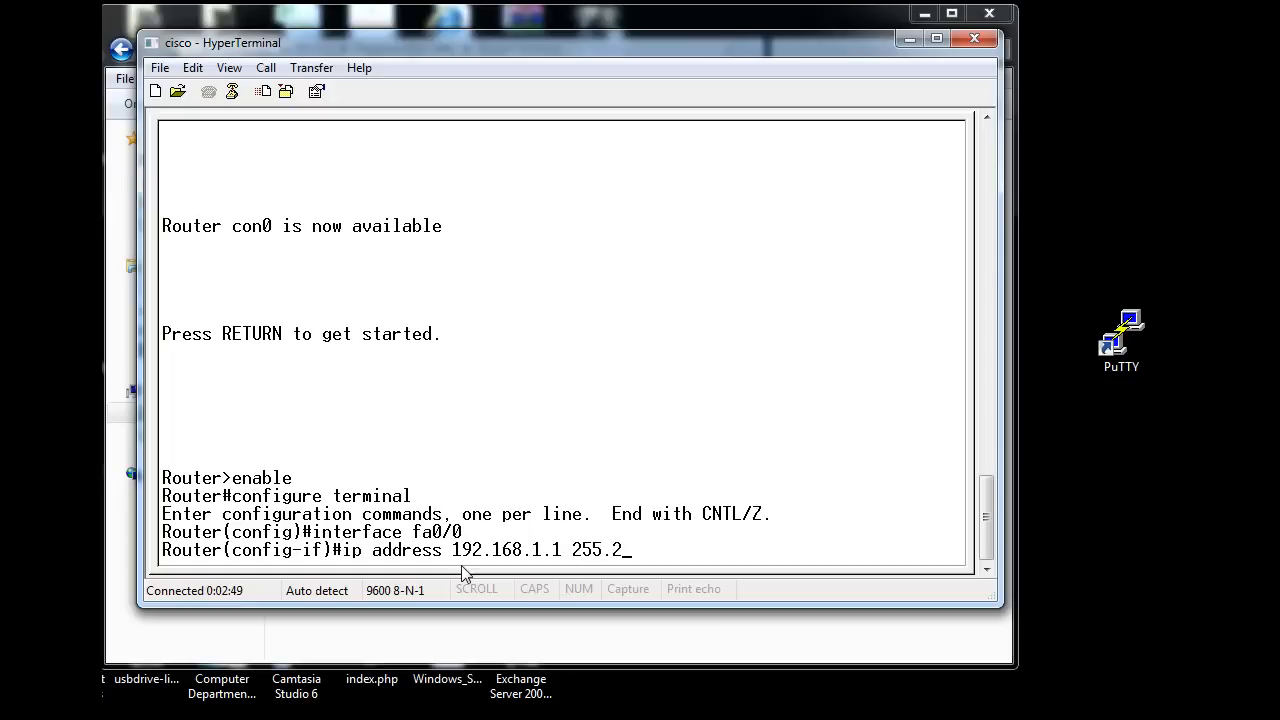
text(55.255)
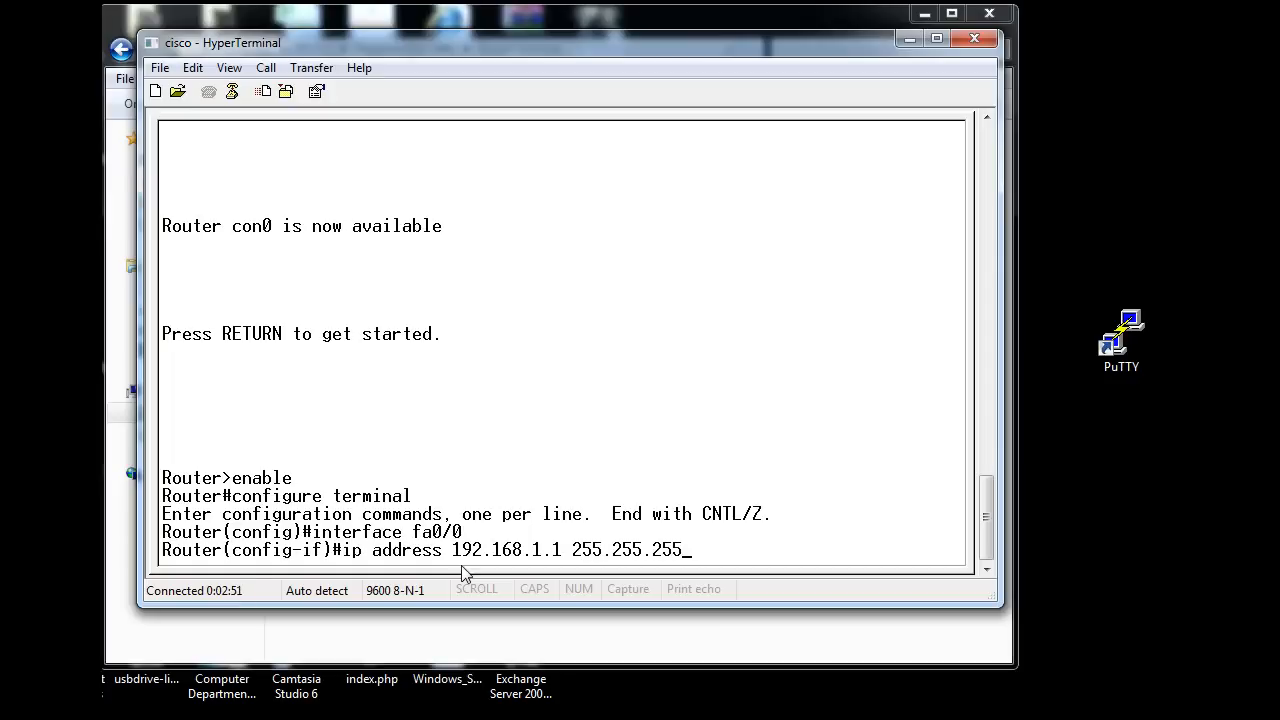
text(0)
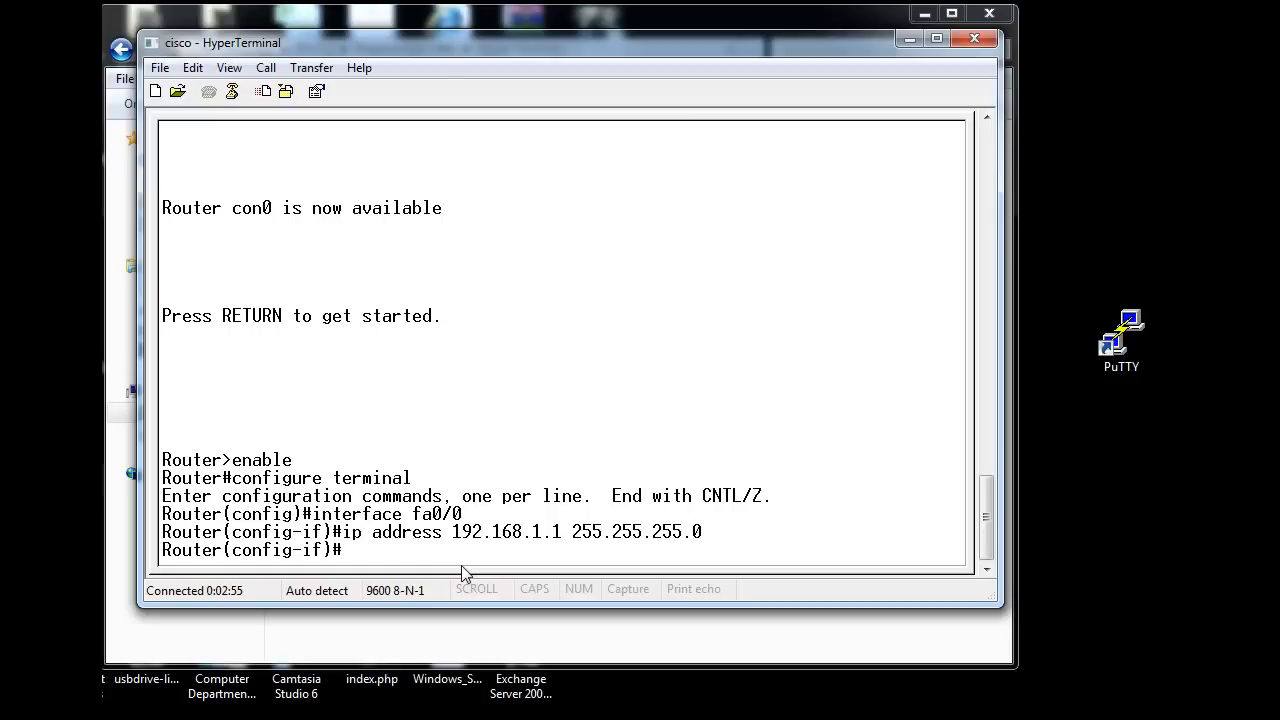
mouse_move(426, 562)
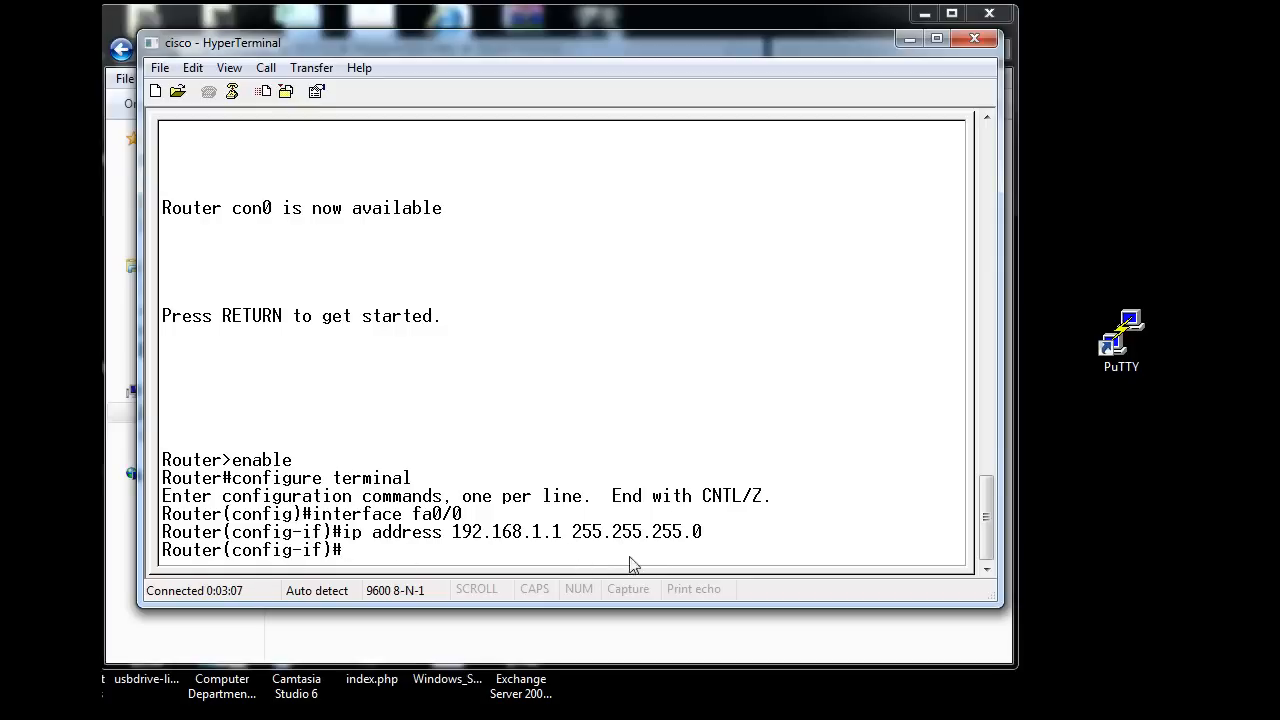
mouse_move(642, 452)
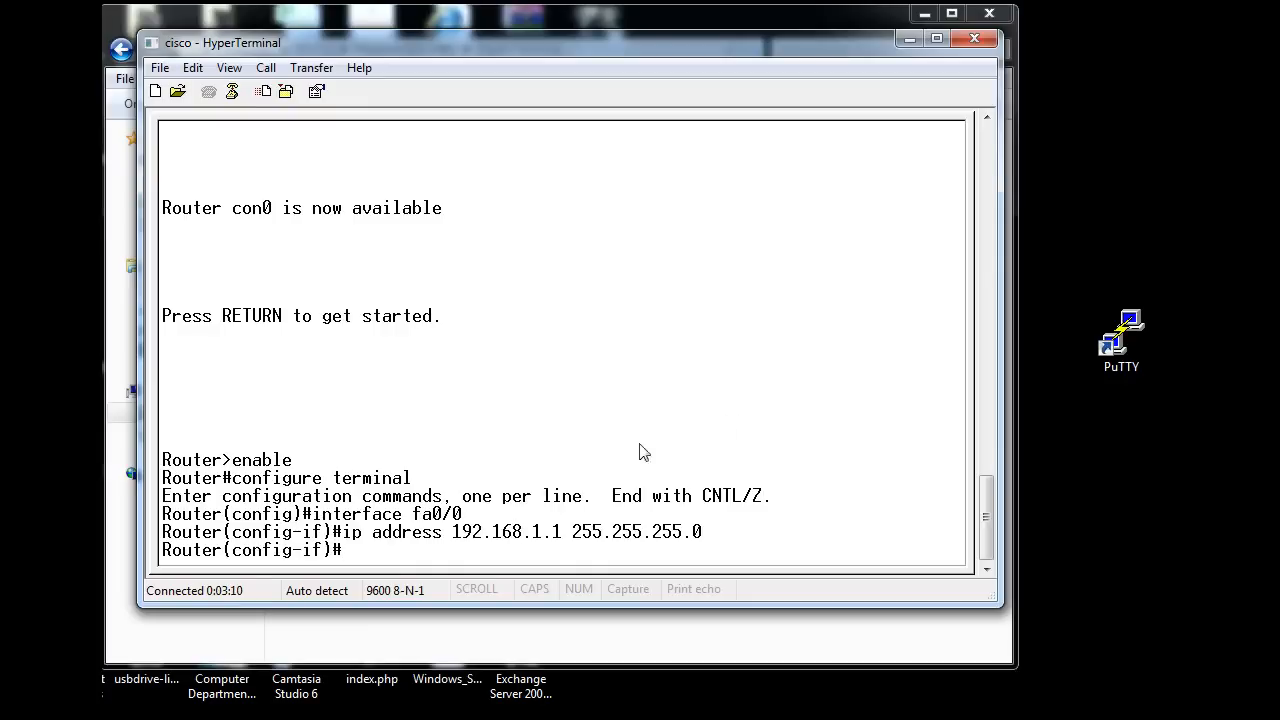
mouse_move(596, 446)
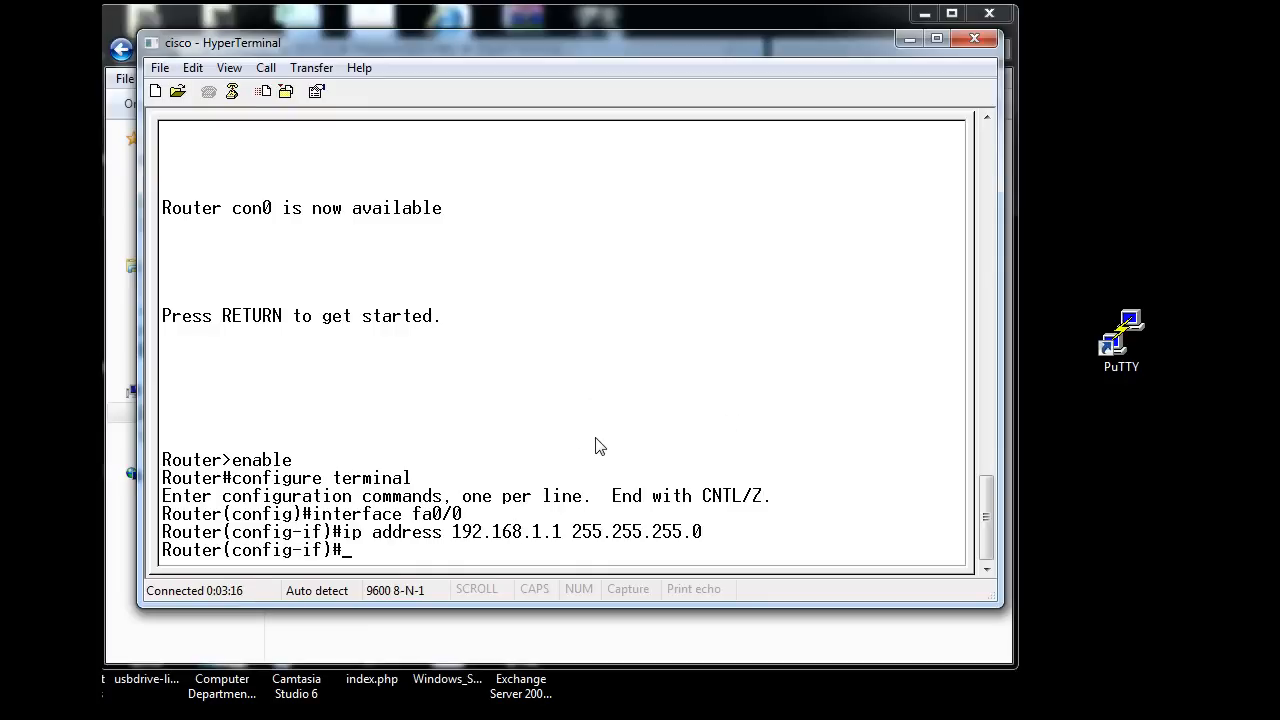
Bring fa0/0 up with no shutdown and exit back to global config mode.
text(no)
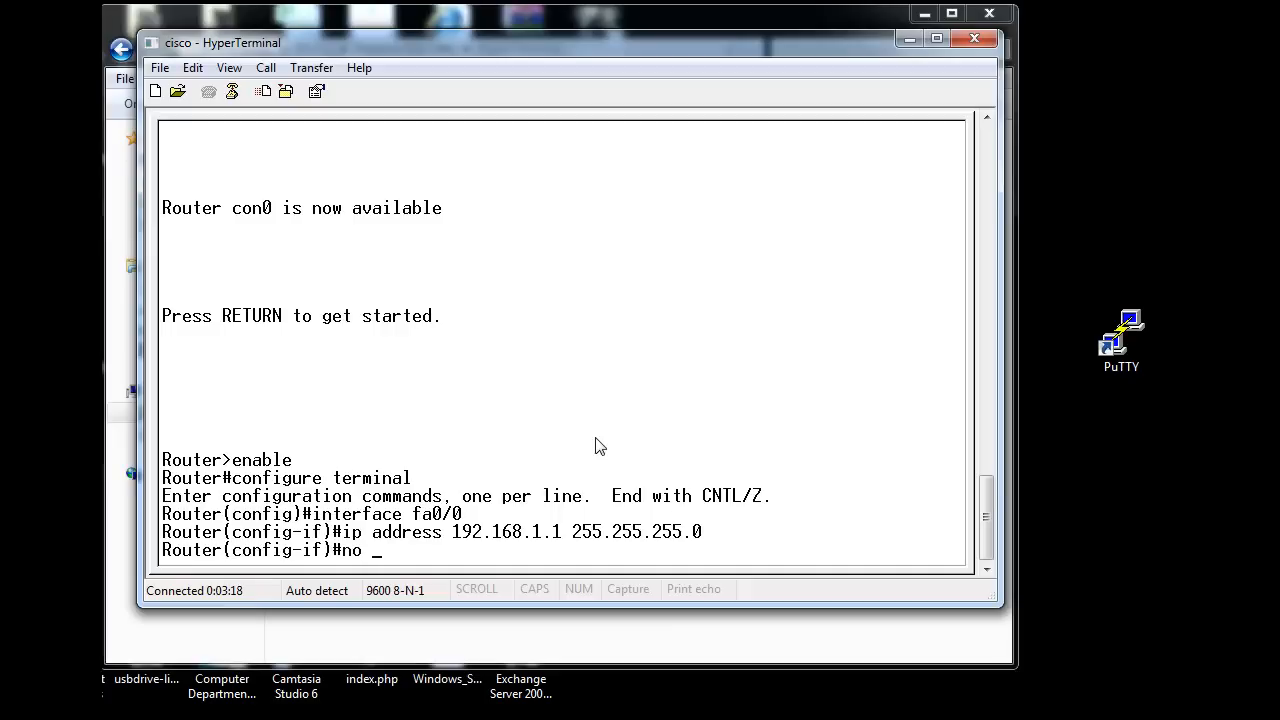
text(shutdown)
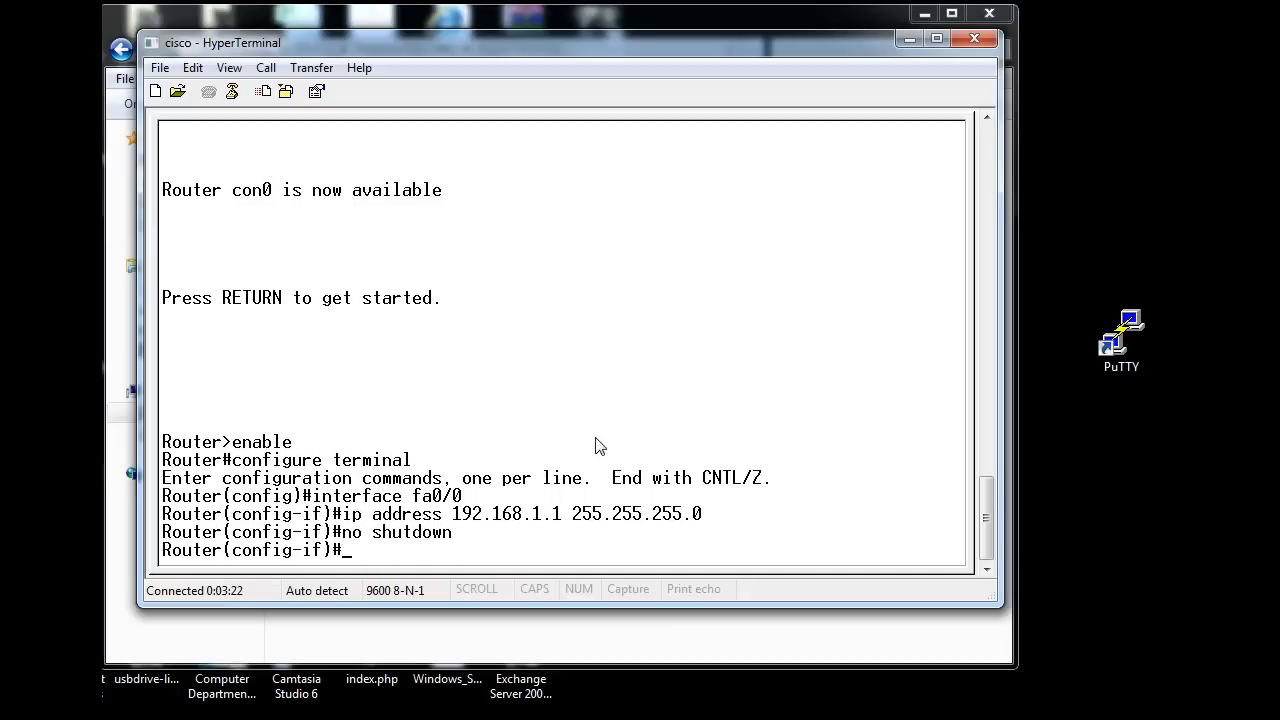
mouse_move(476, 536)
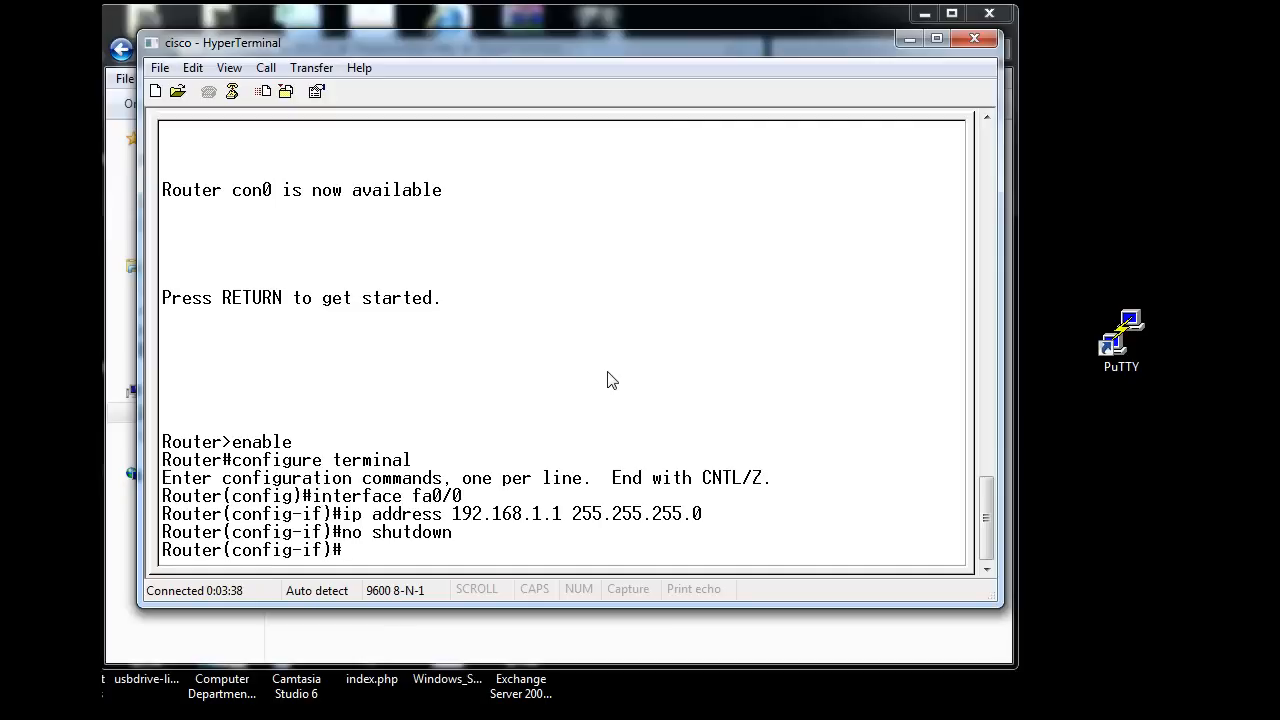
text(exit)
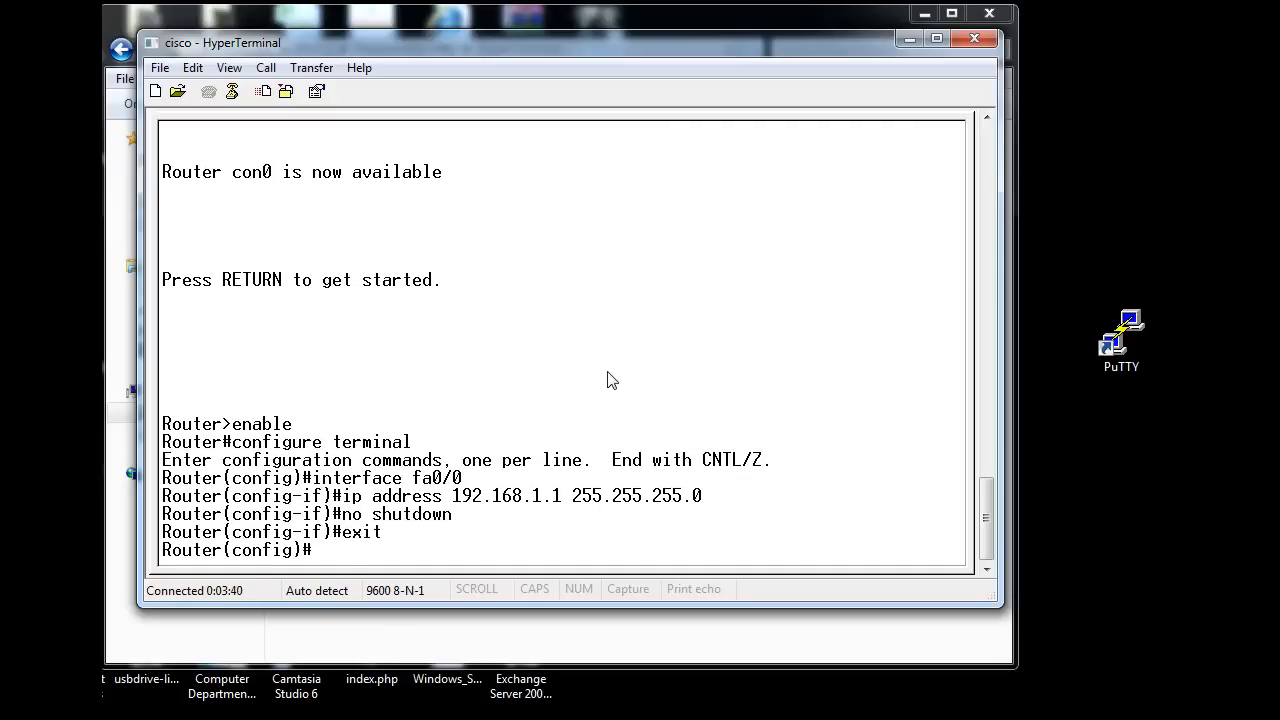
mouse_move(330, 572)
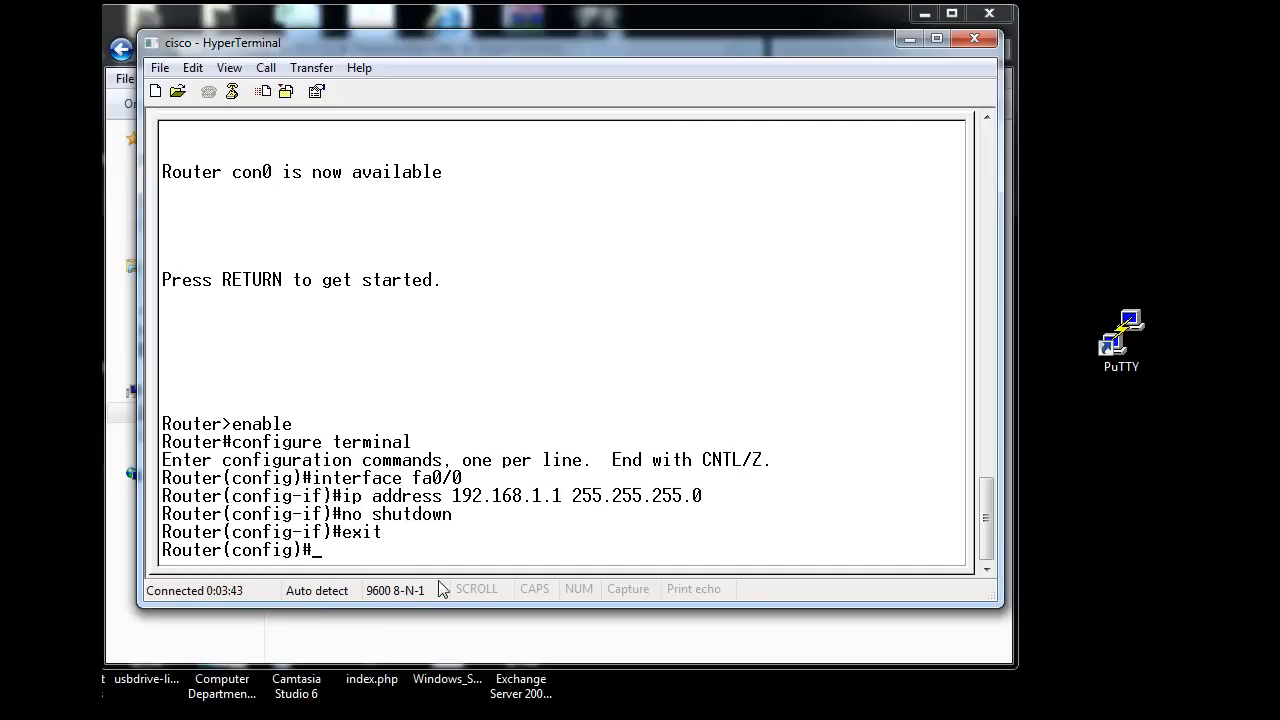
mouse_move(696, 364)
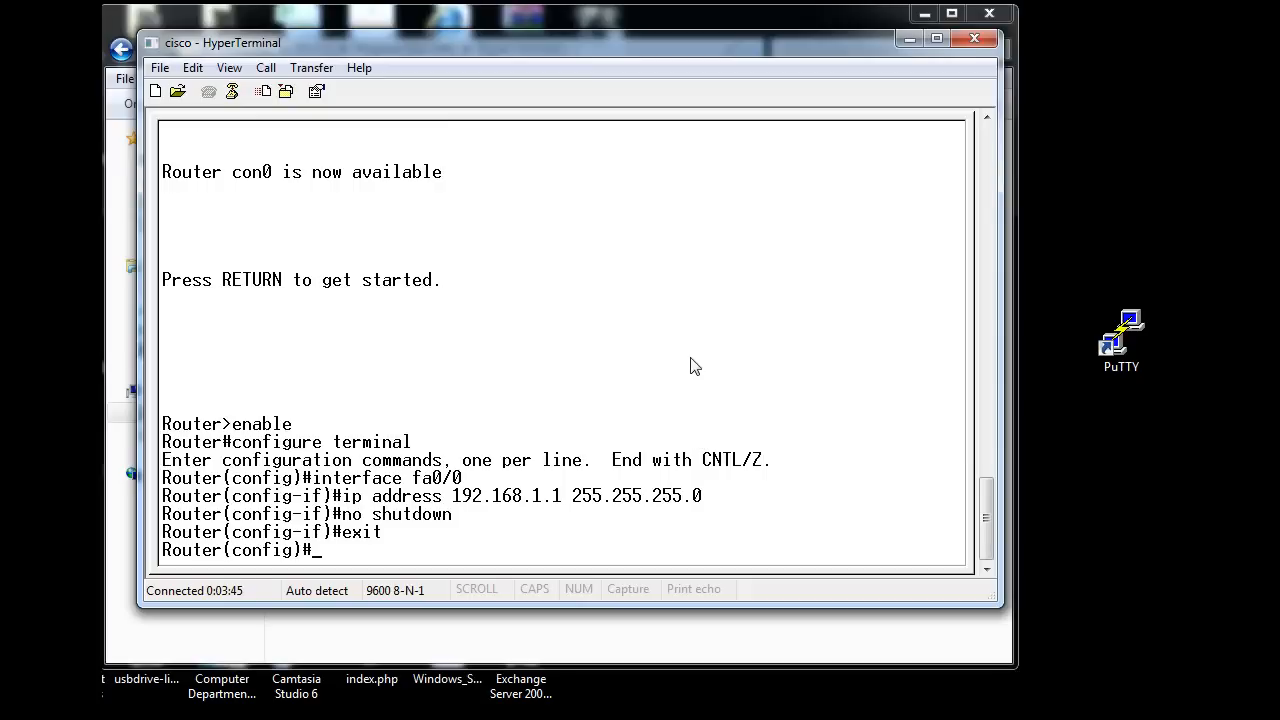
Enter interface configuration for serial 0/0.
text(interface ser)
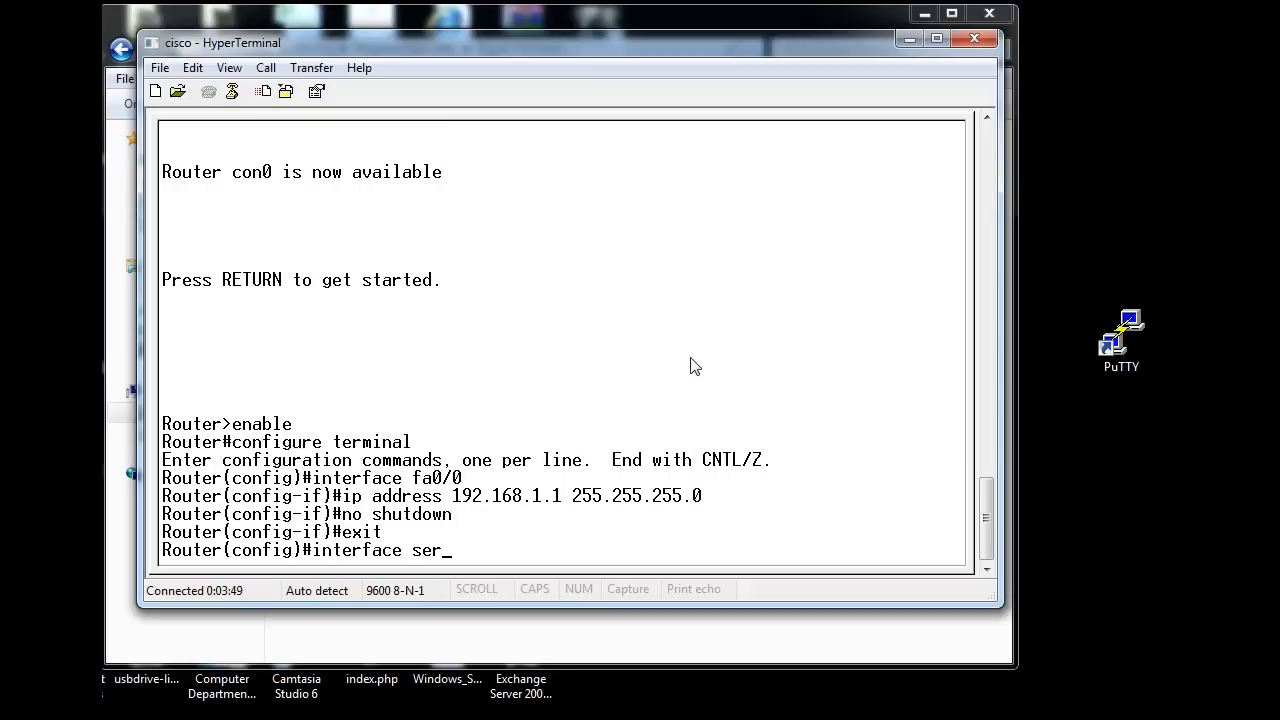
text(ial 0)
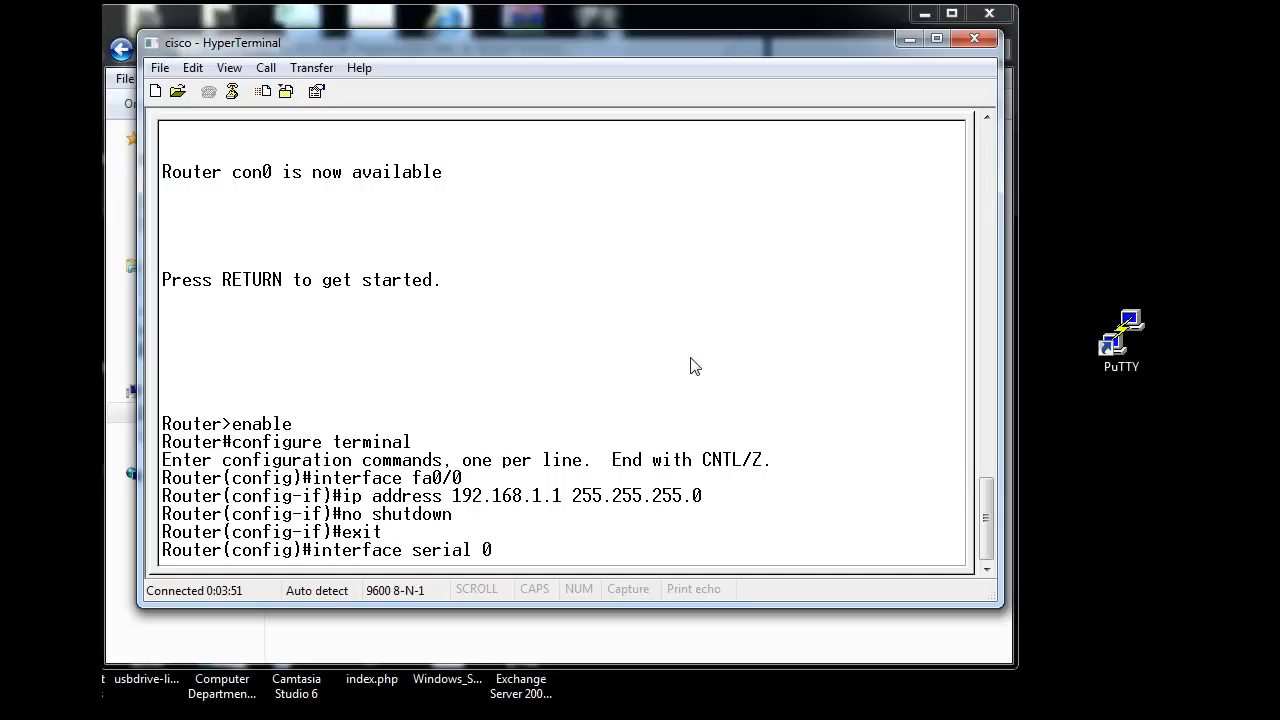
text(/0)
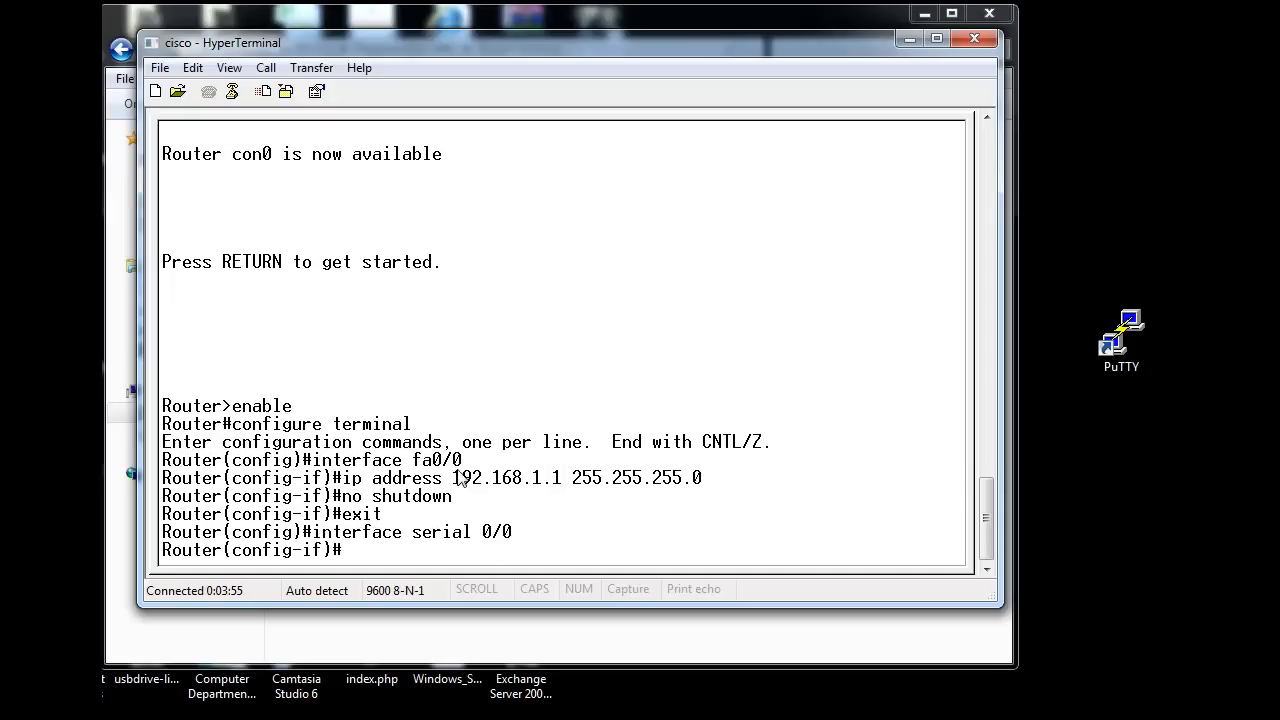
mouse_move(312, 568)
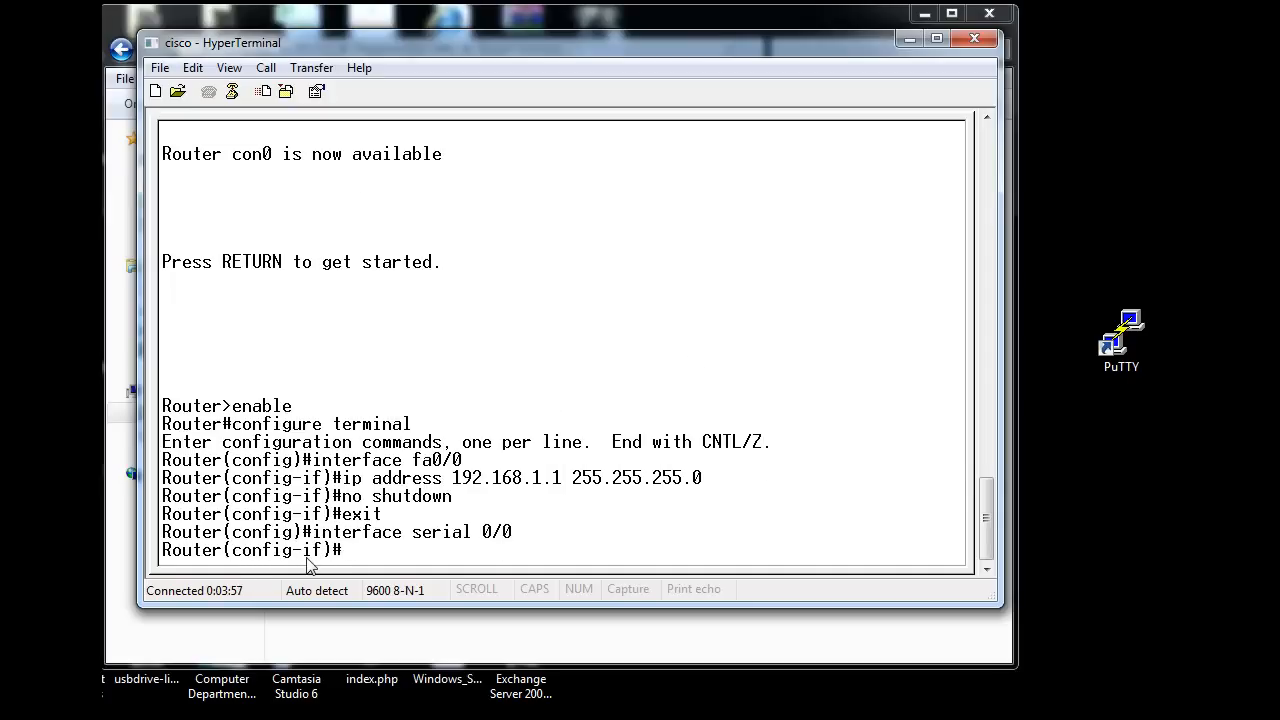
mouse_move(330, 560)
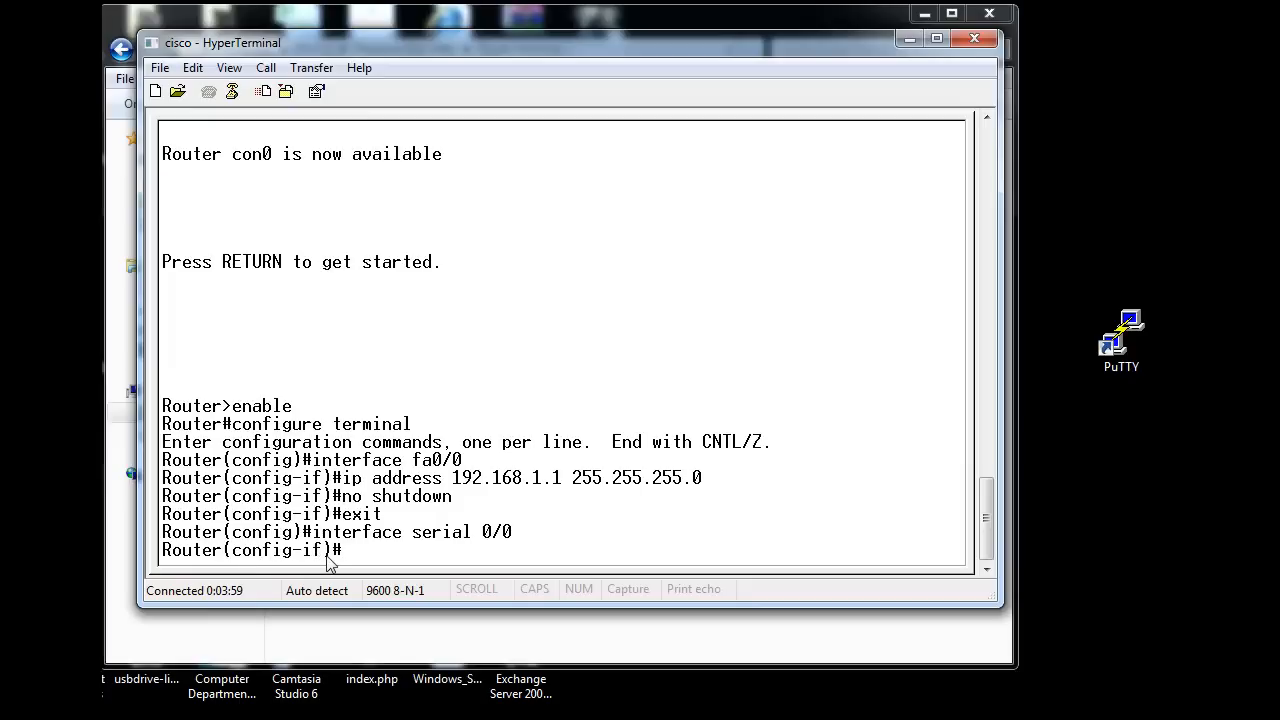
Assign serial 0/0 the IP address 10.0.0.1 with mask 255.0.0.0.
text(ip)
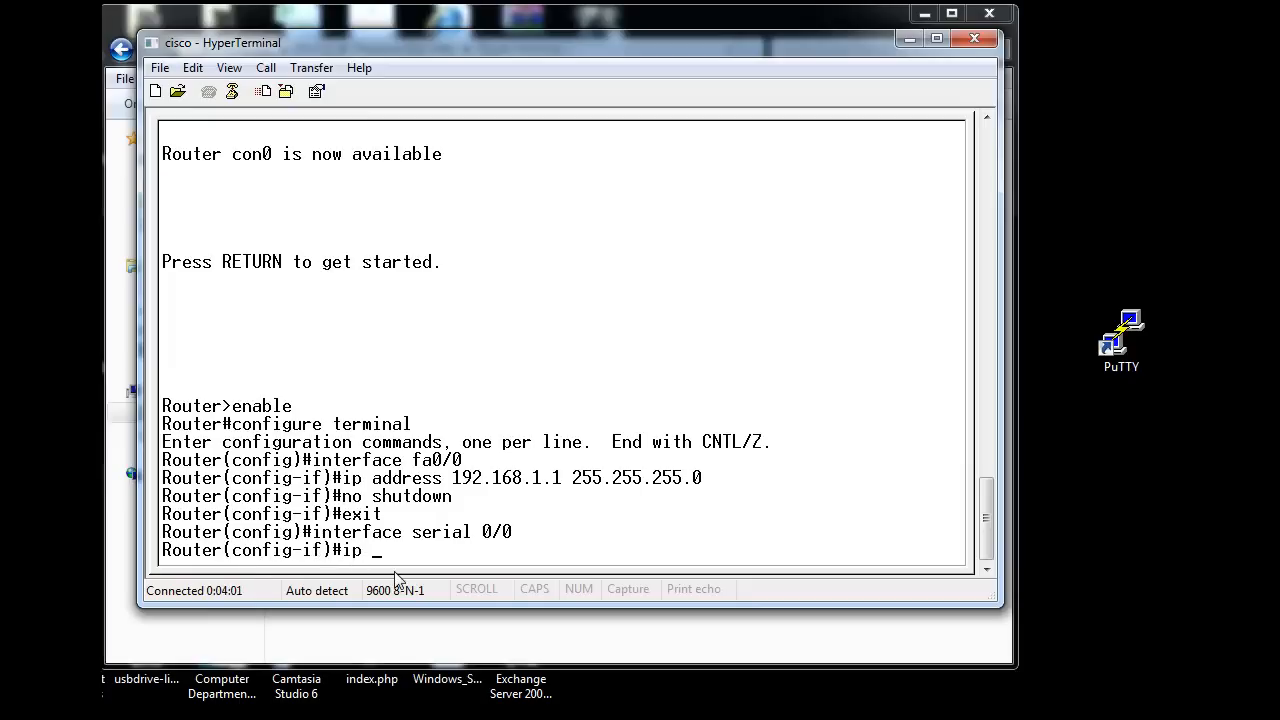
text(address 1)
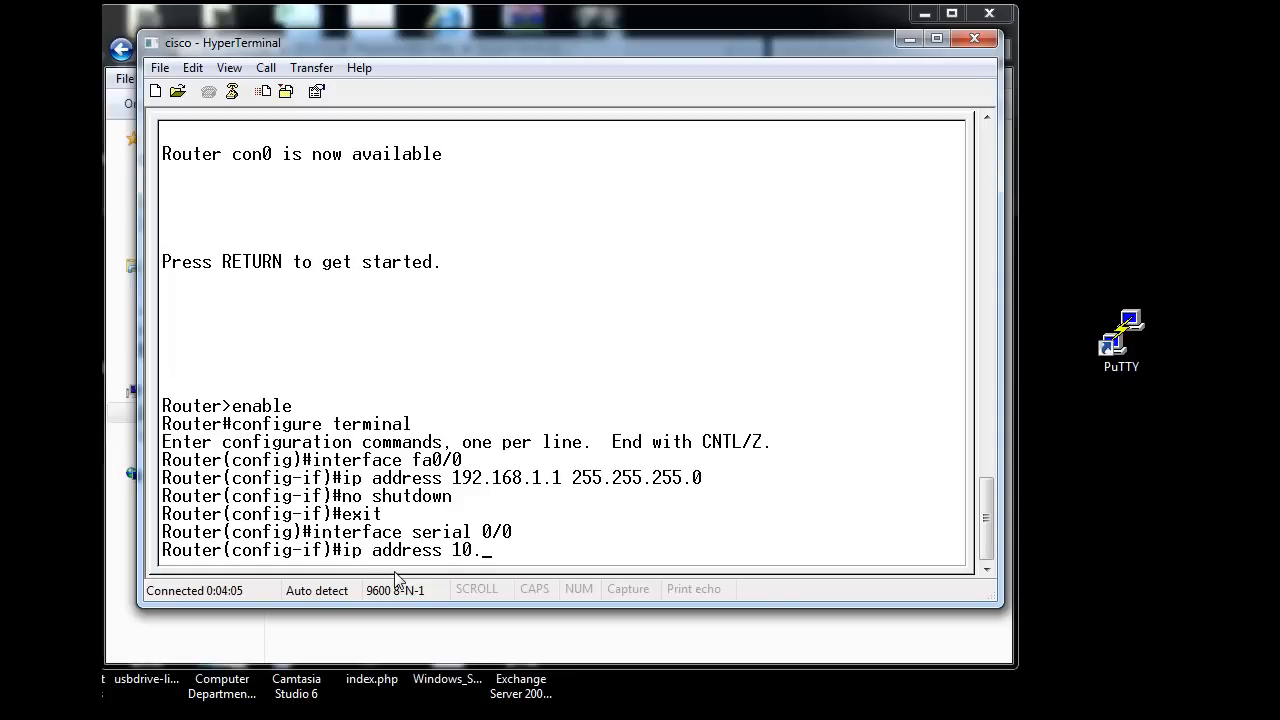
text(0.0.)
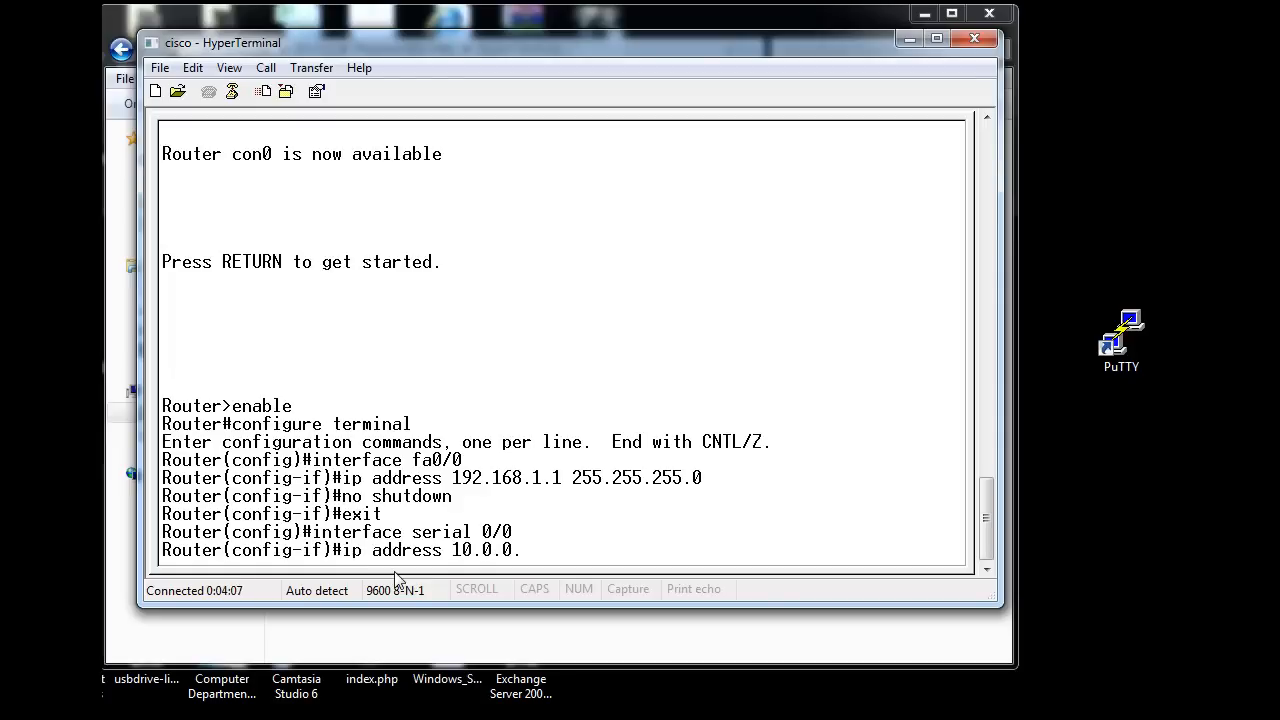
text(1)
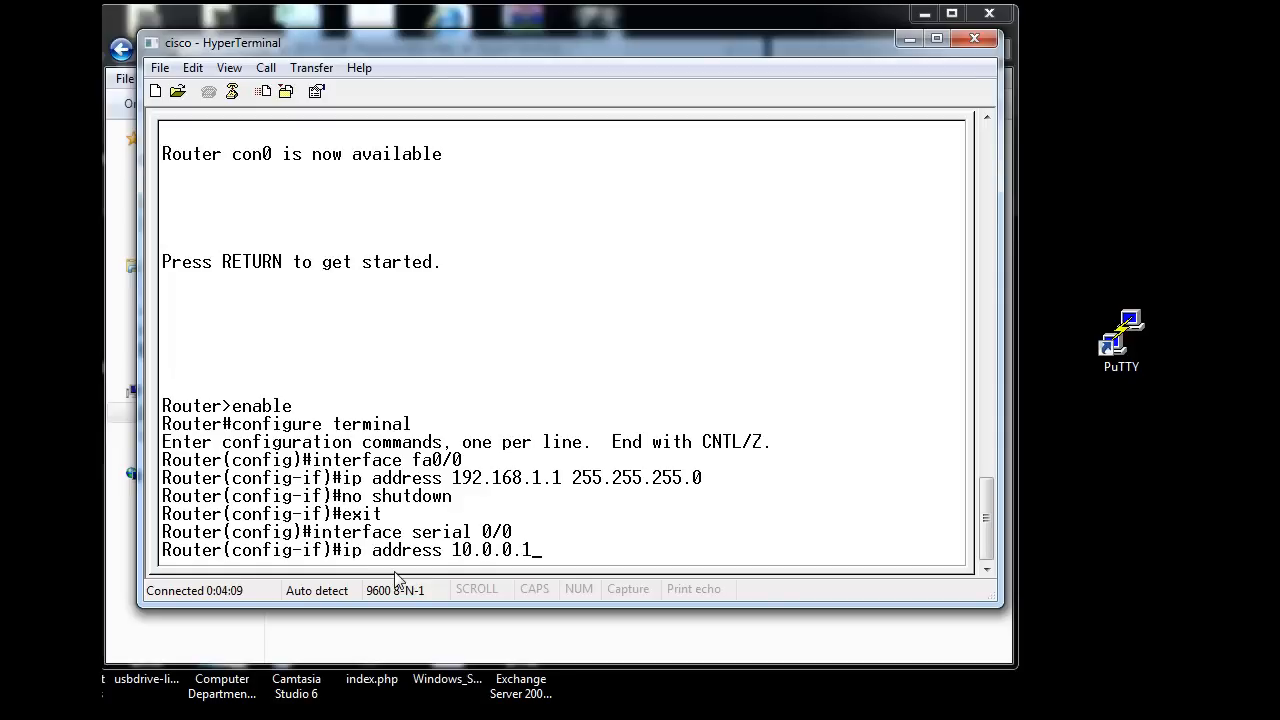
text(255.0.0.)
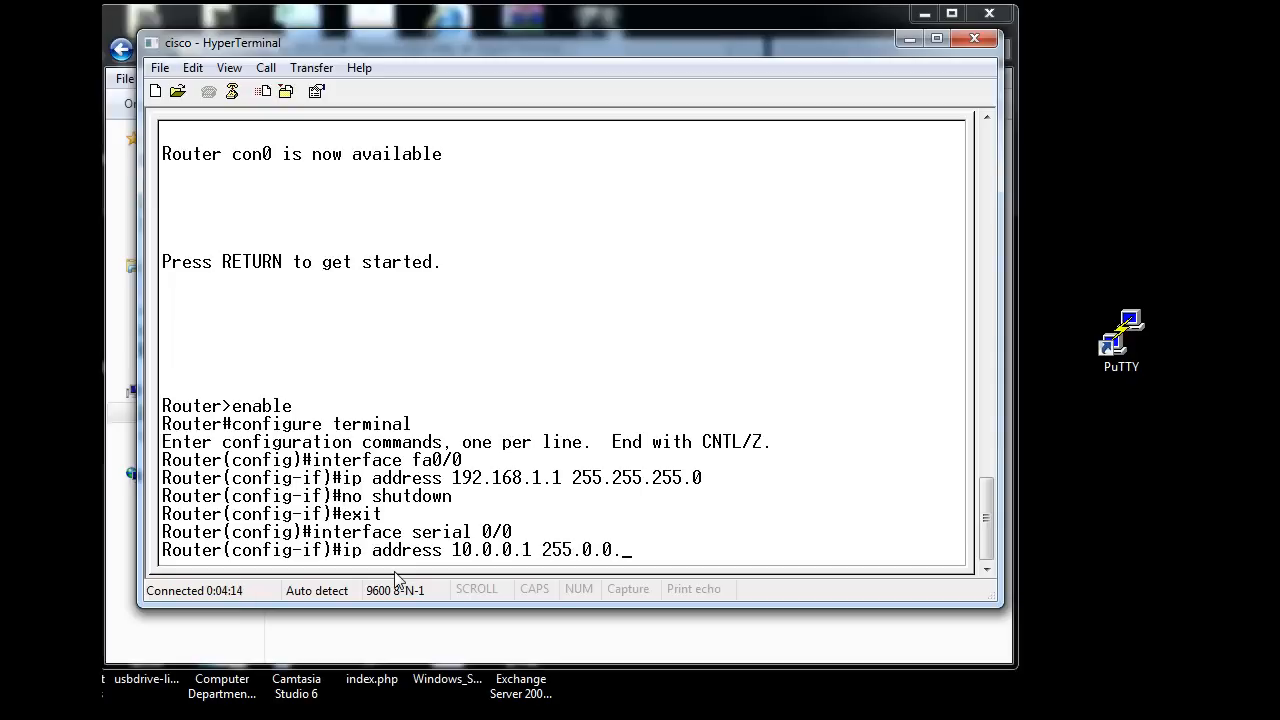
text(0)
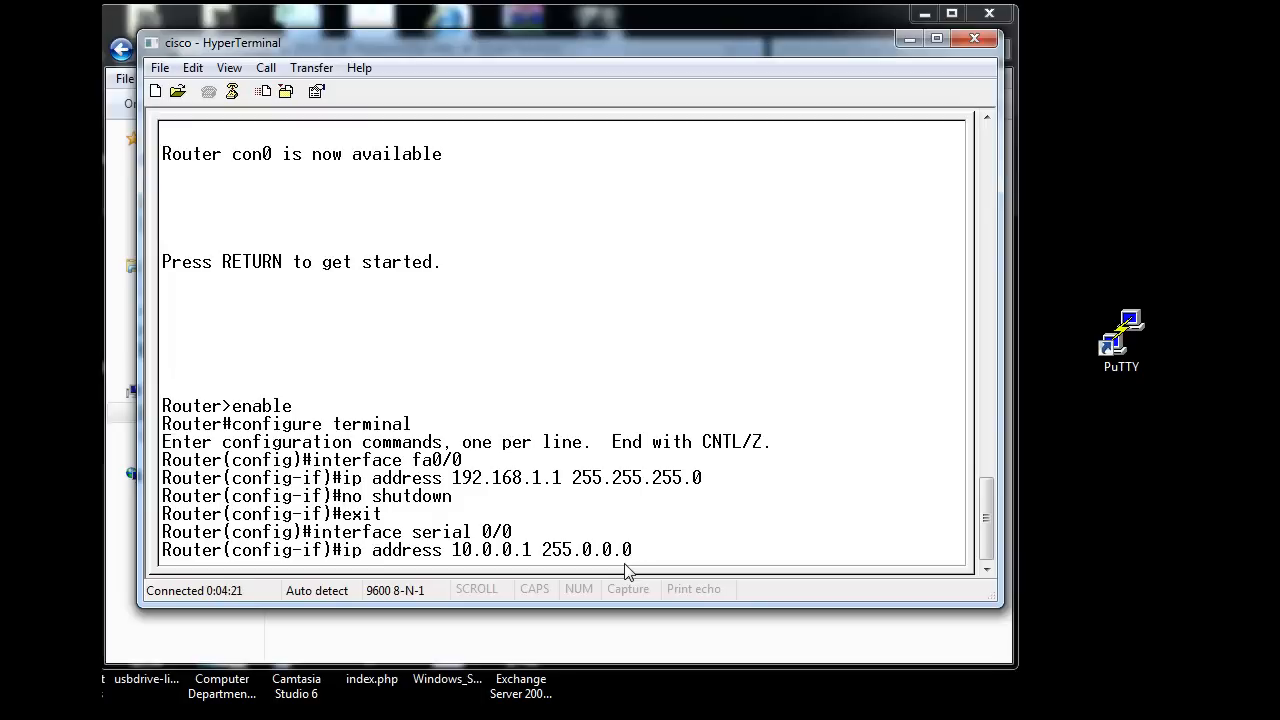
key(enter)
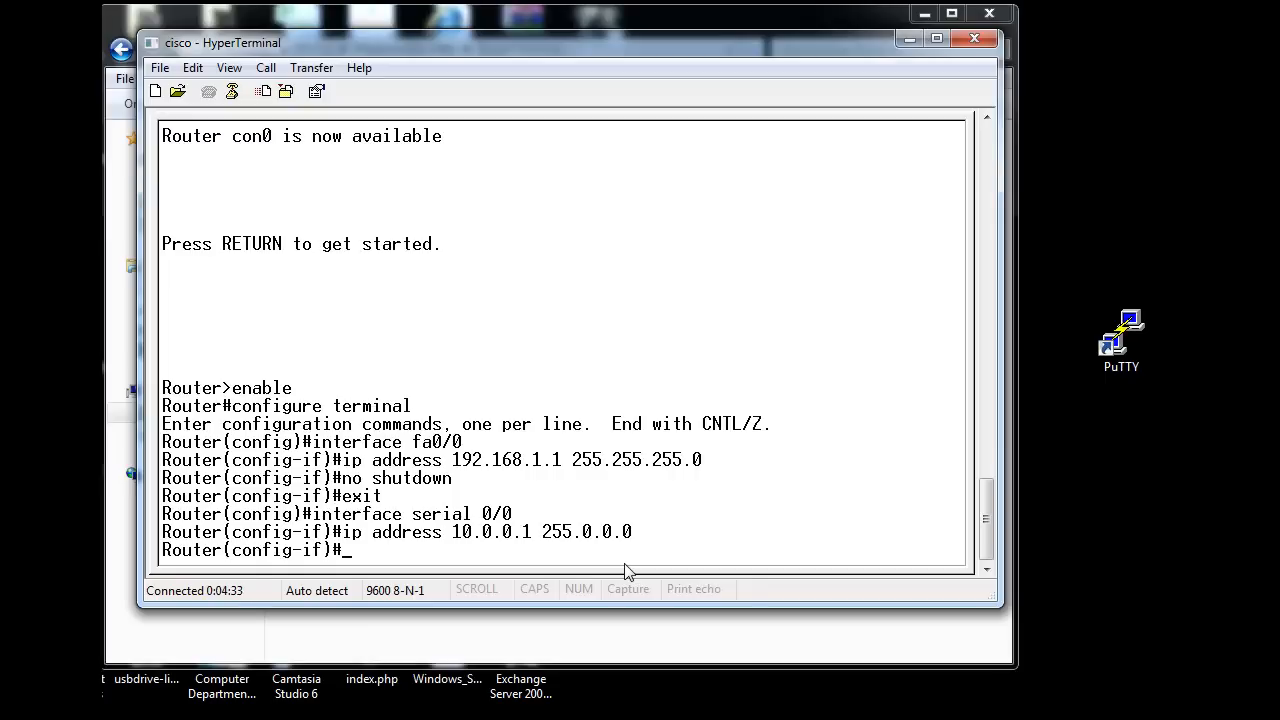
mouse_move(538, 570)
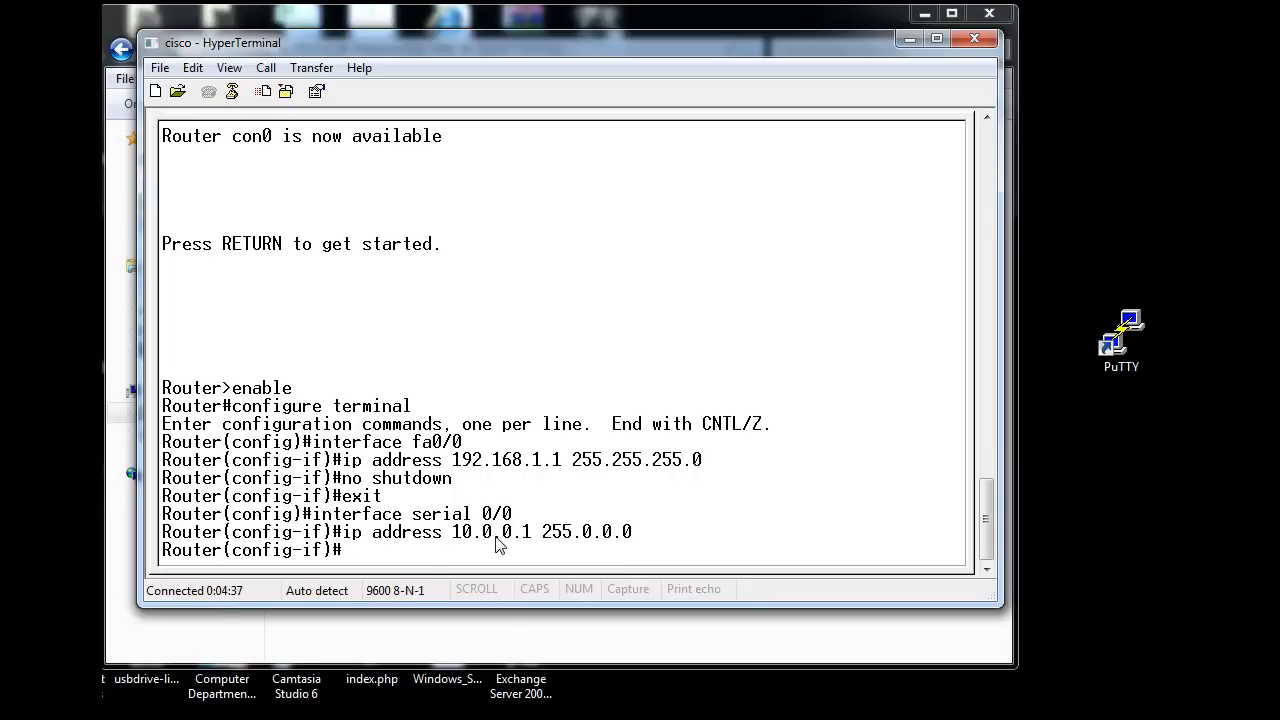
Set serial 0/0 clock rate 56000, apply no shutdown, and exit interface config mode.
text(cloc)
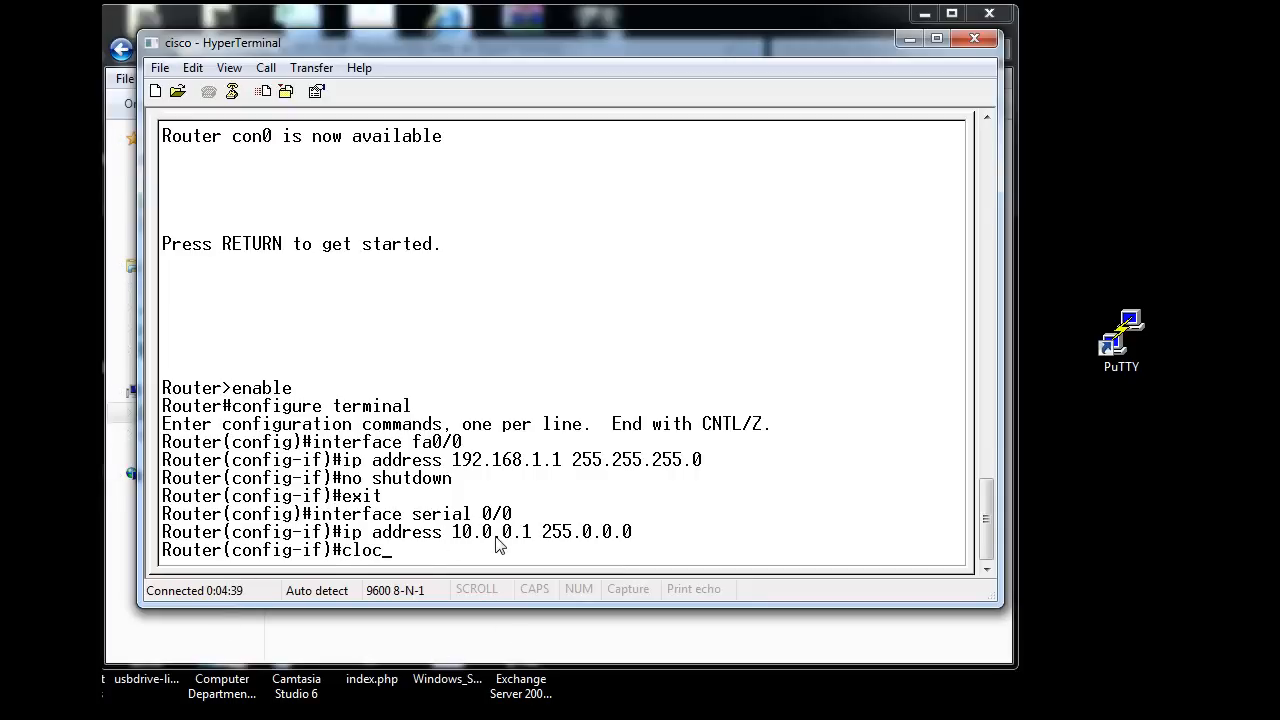
text(k rate)
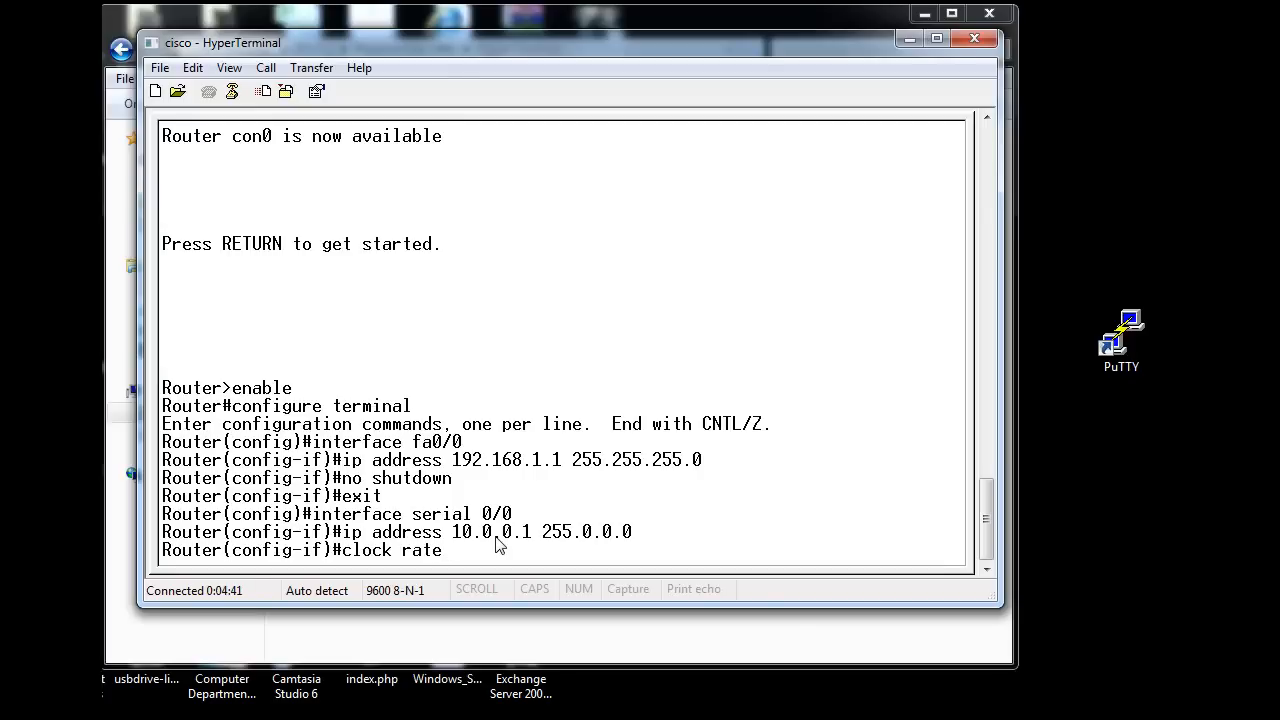
text(56000)
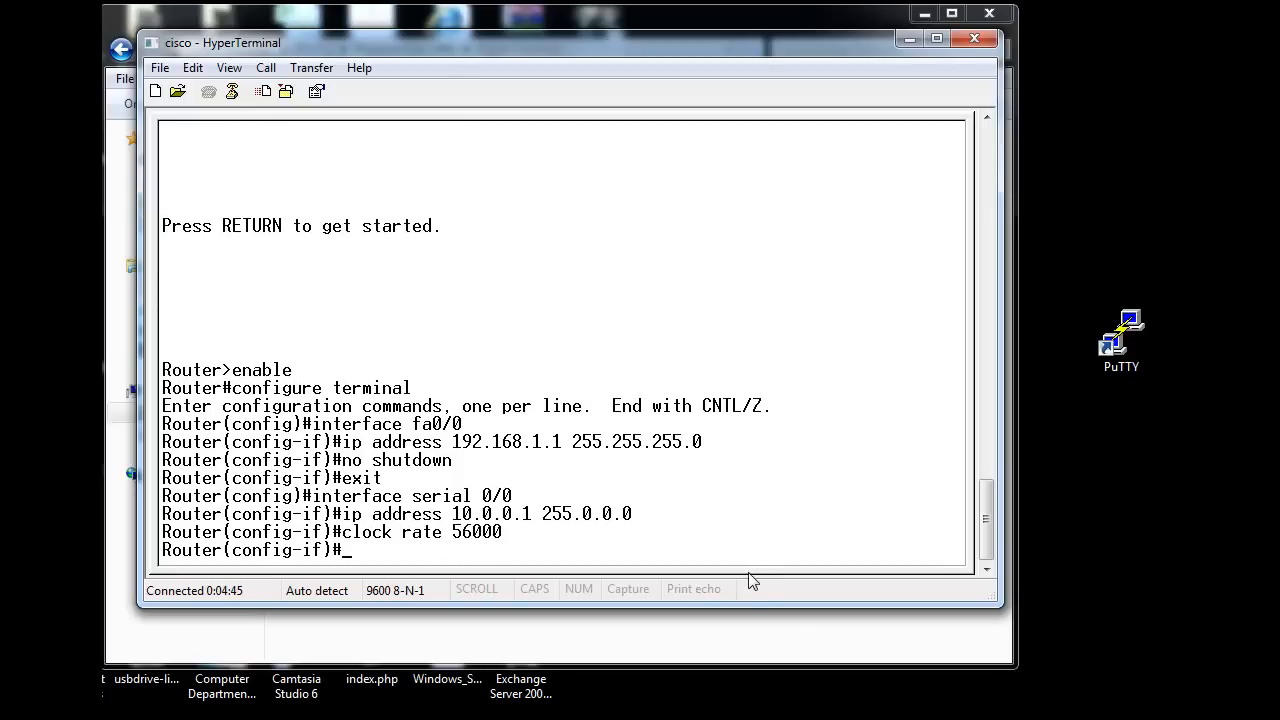
mouse_move(412, 552)
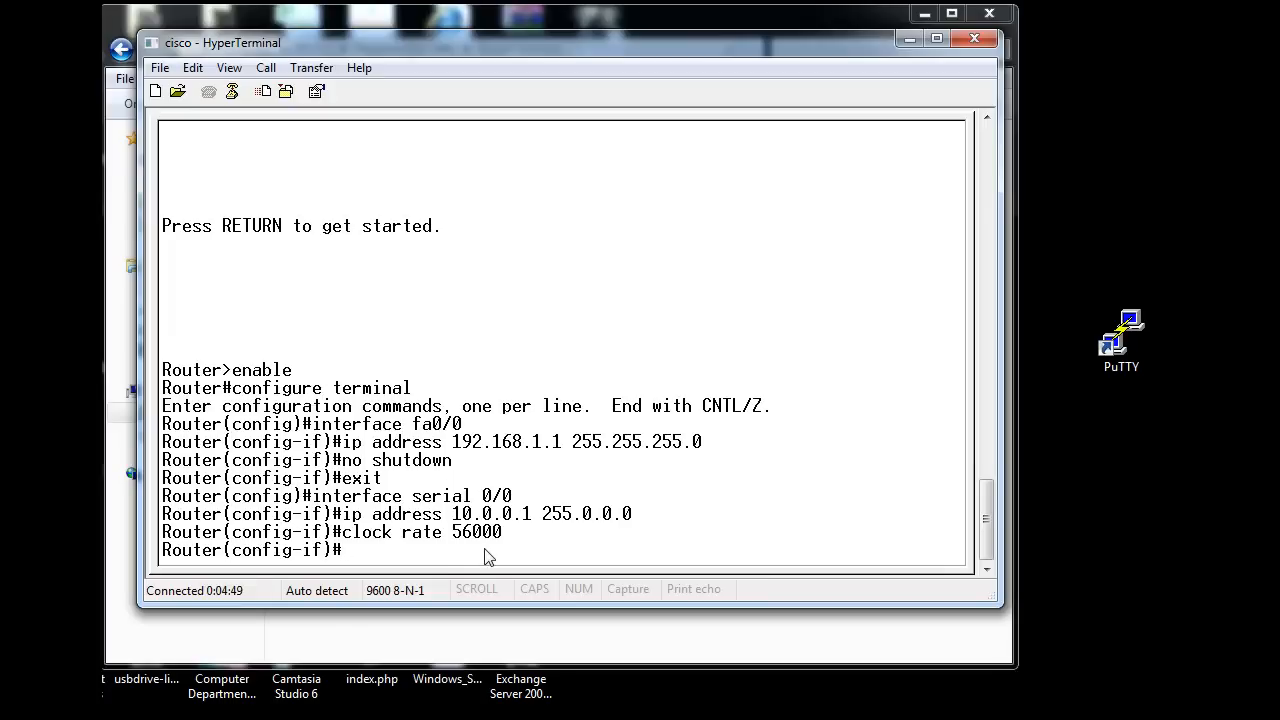
text(no shutdown)
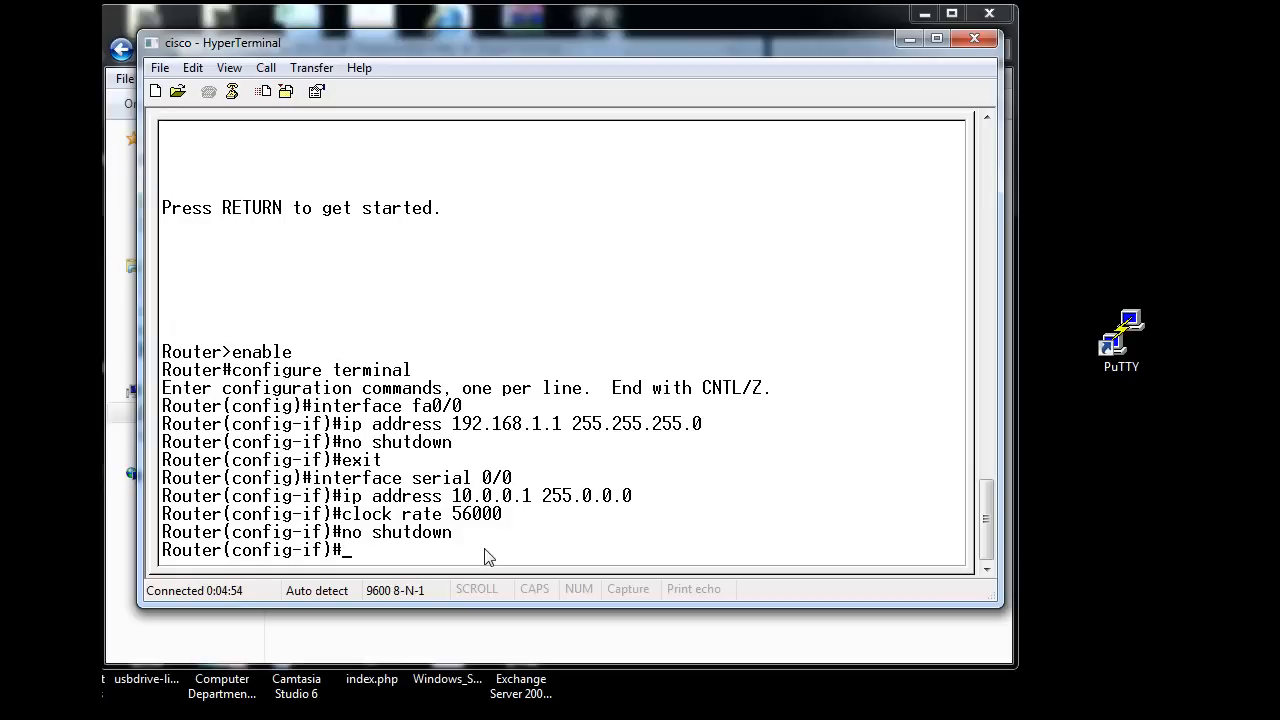
mouse_move(484, 560)
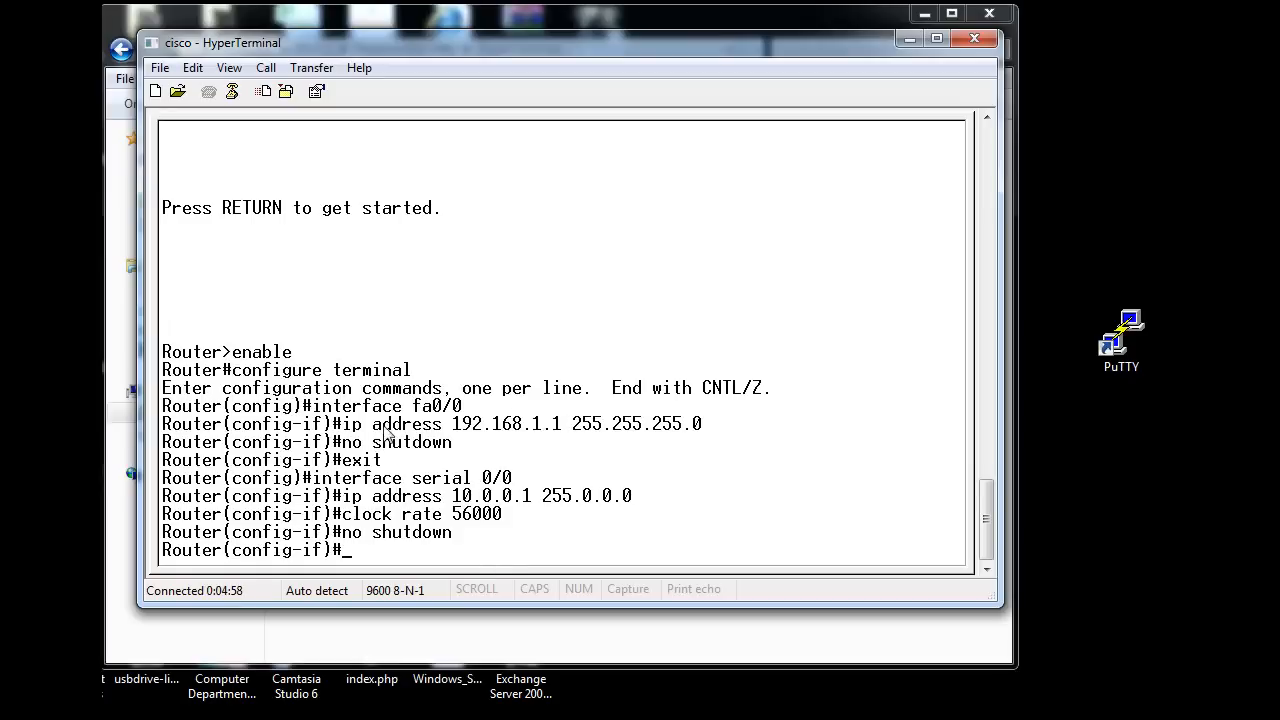
mouse_move(484, 516)
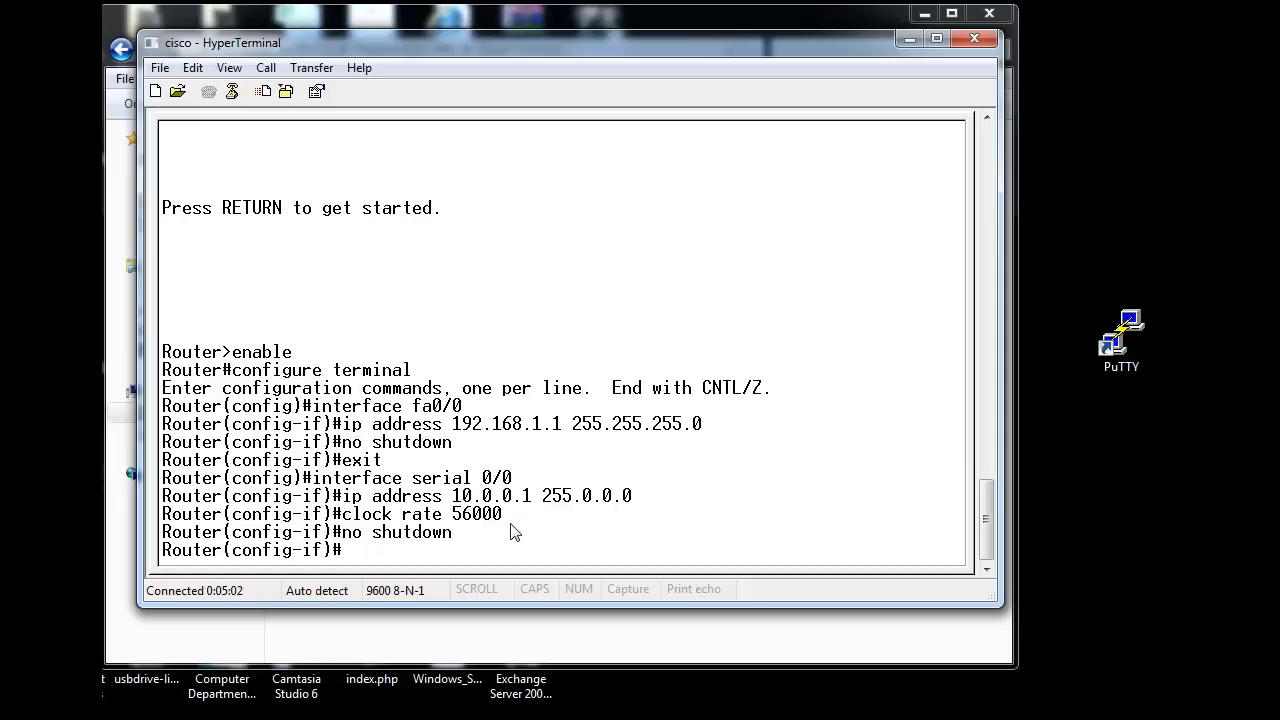
text(exit)
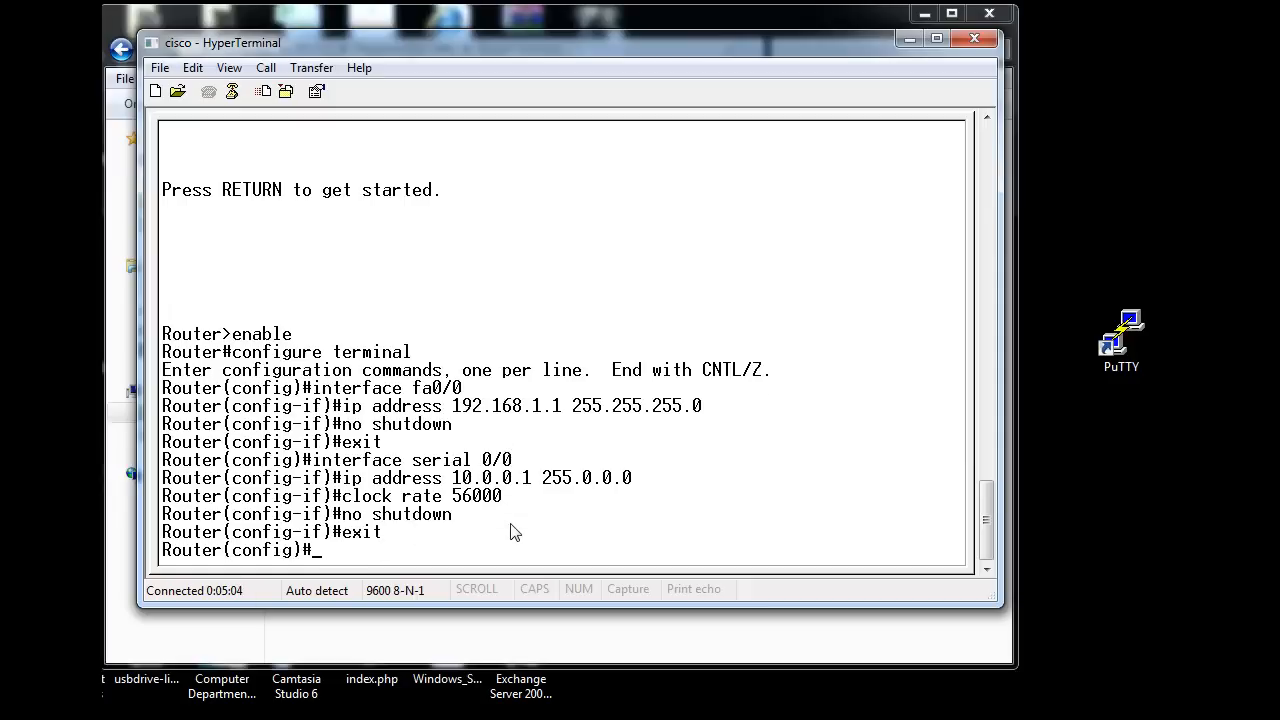
text(ex)
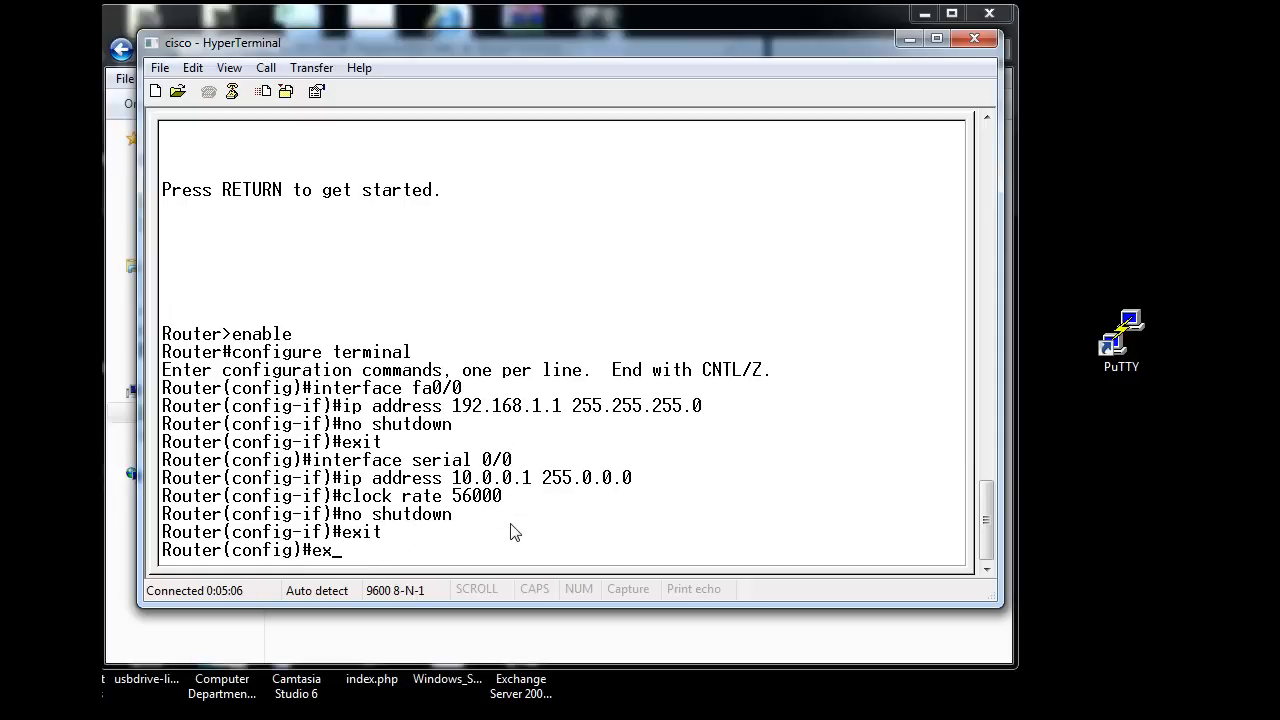